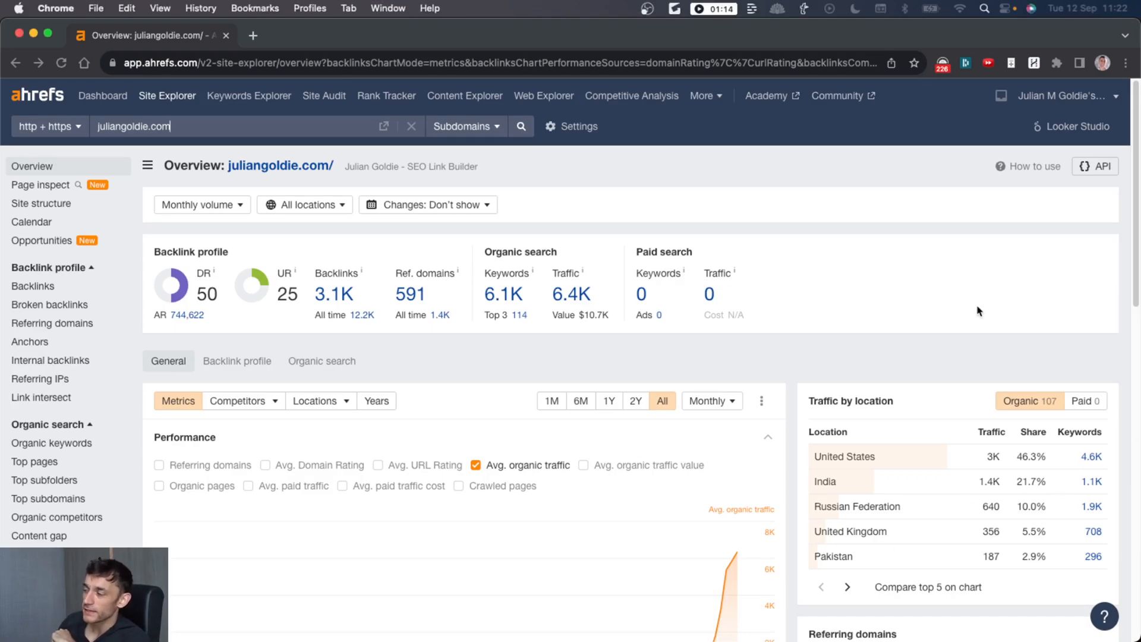
{"action": "mouse_move", "coordinate": [795, 361]}
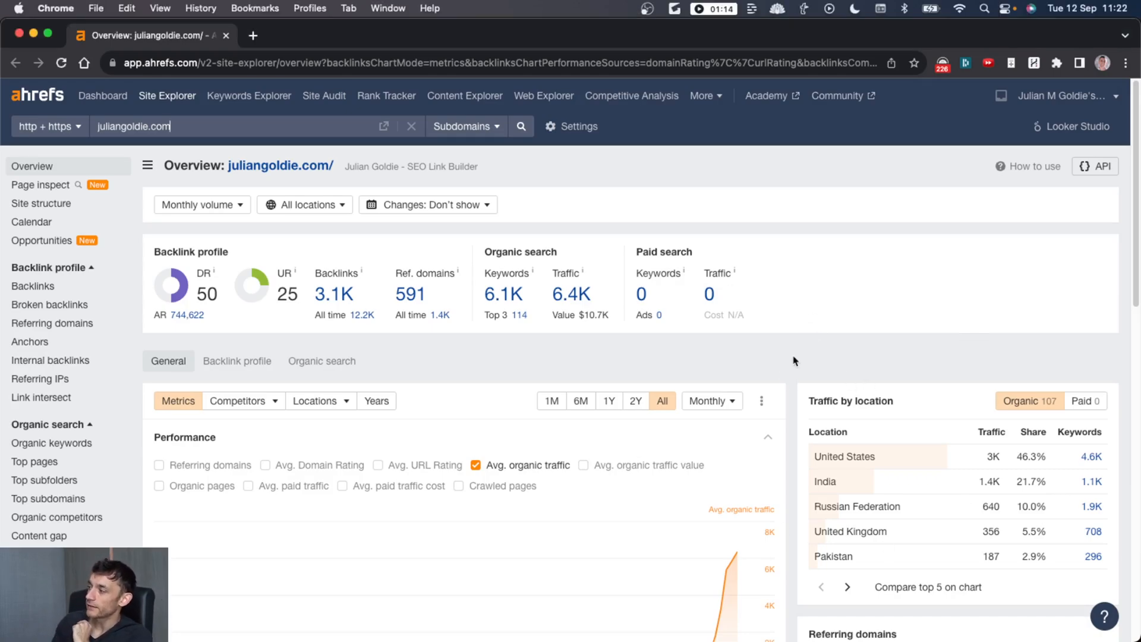
{"action": "mouse_move", "coordinate": [919, 399]}
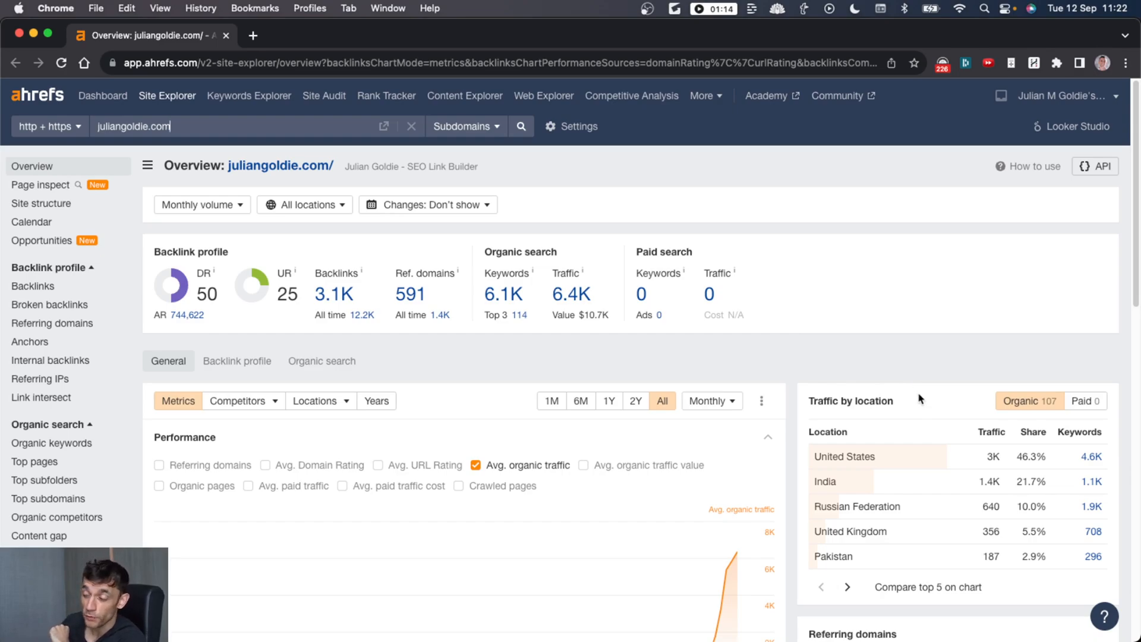
{"action": "mouse_move", "coordinate": [935, 355]}
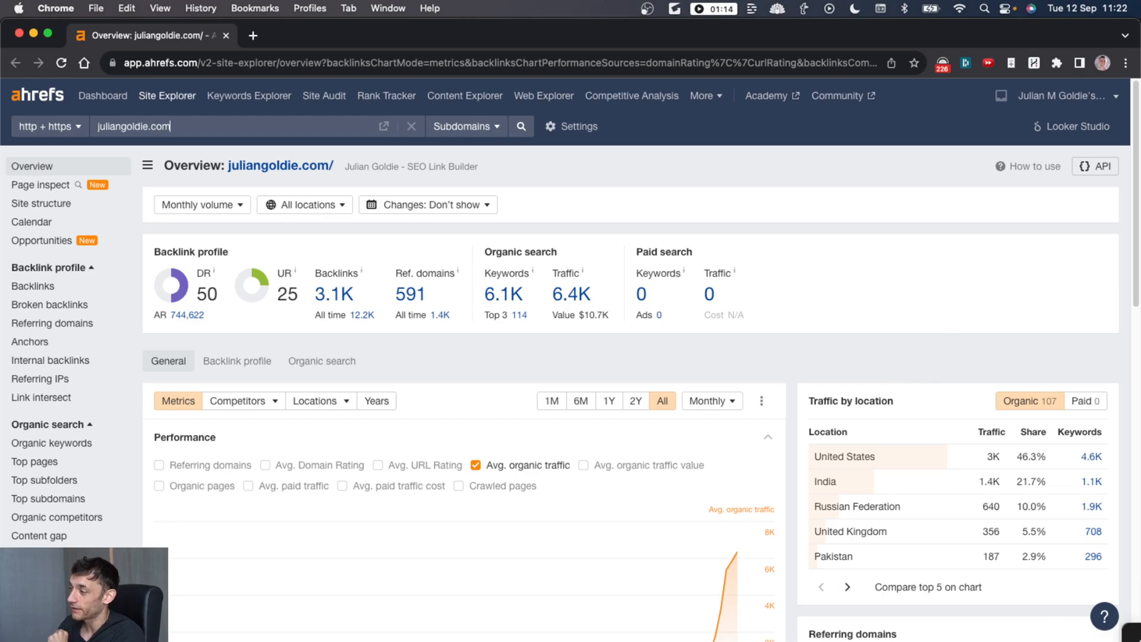
{"action": "mouse_move", "coordinate": [677, 319]}
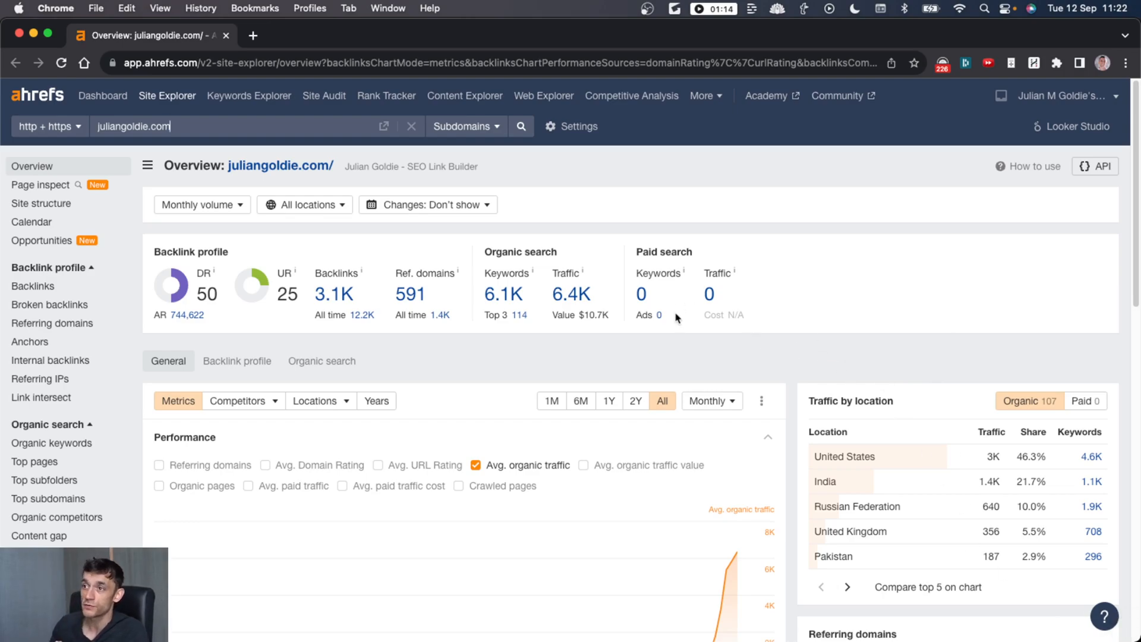
{"action": "mouse_move", "coordinate": [333, 294]}
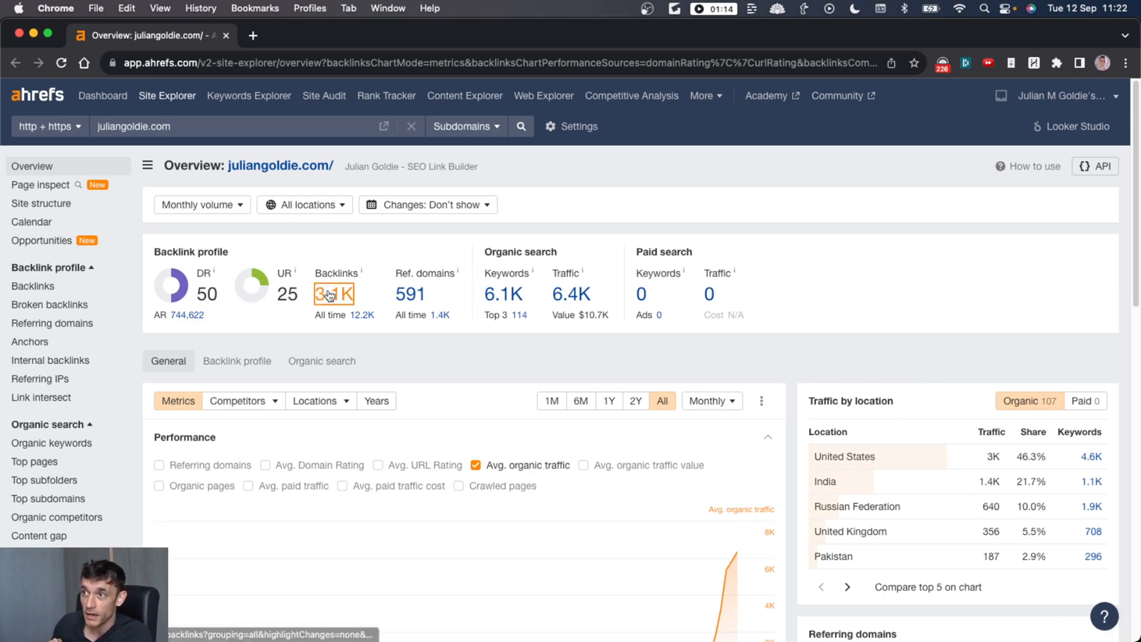
Step: Review juliangoldie.com's Backlinks report through its newest and lost links, returning to the top
{"action": "left_click", "coordinate": [333, 294]}
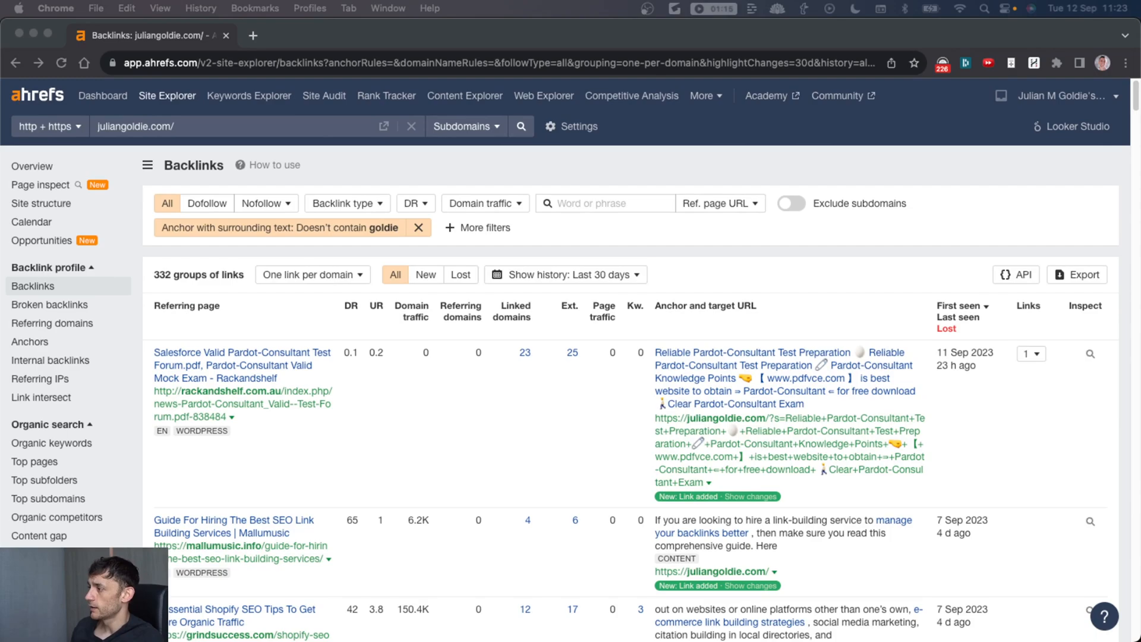
{"action": "scroll", "scroll_direction": "down", "scroll_amount": 3}
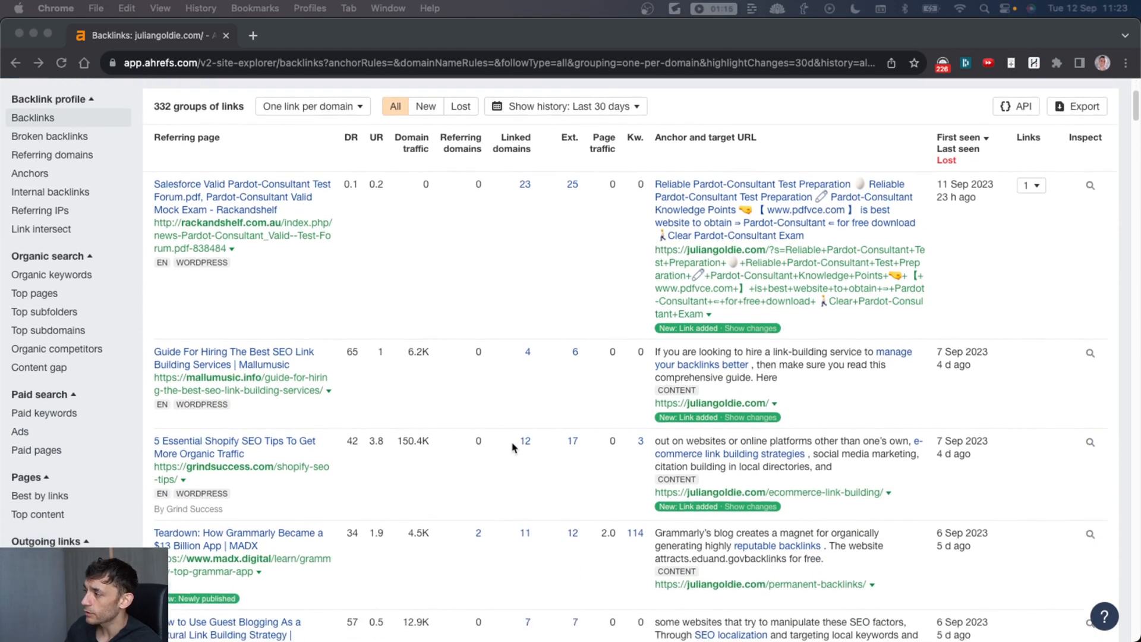
{"action": "scroll", "scroll_direction": "down", "scroll_amount": 3}
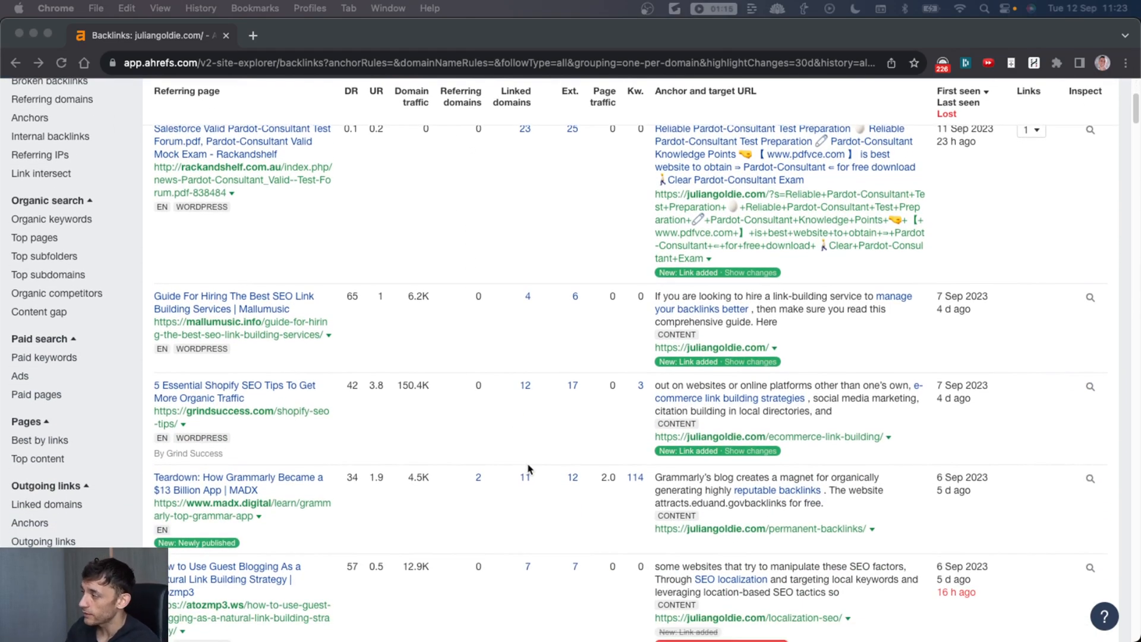
{"action": "scroll", "scroll_direction": "down", "scroll_amount": 3}
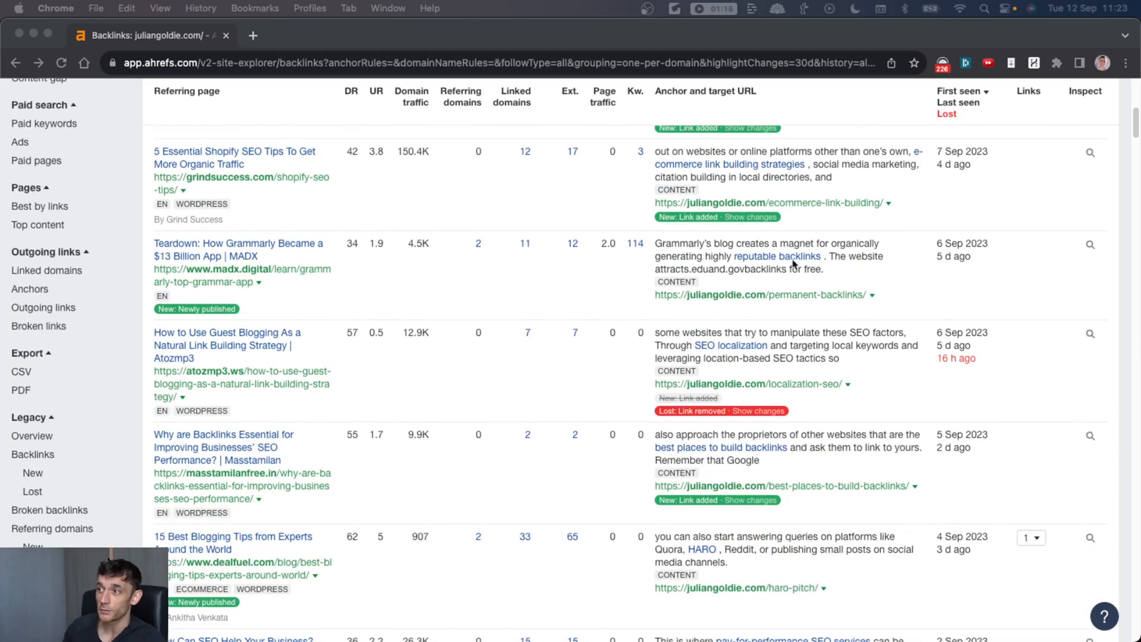
{"action": "scroll", "scroll_direction": "up", "scroll_amount": 3}
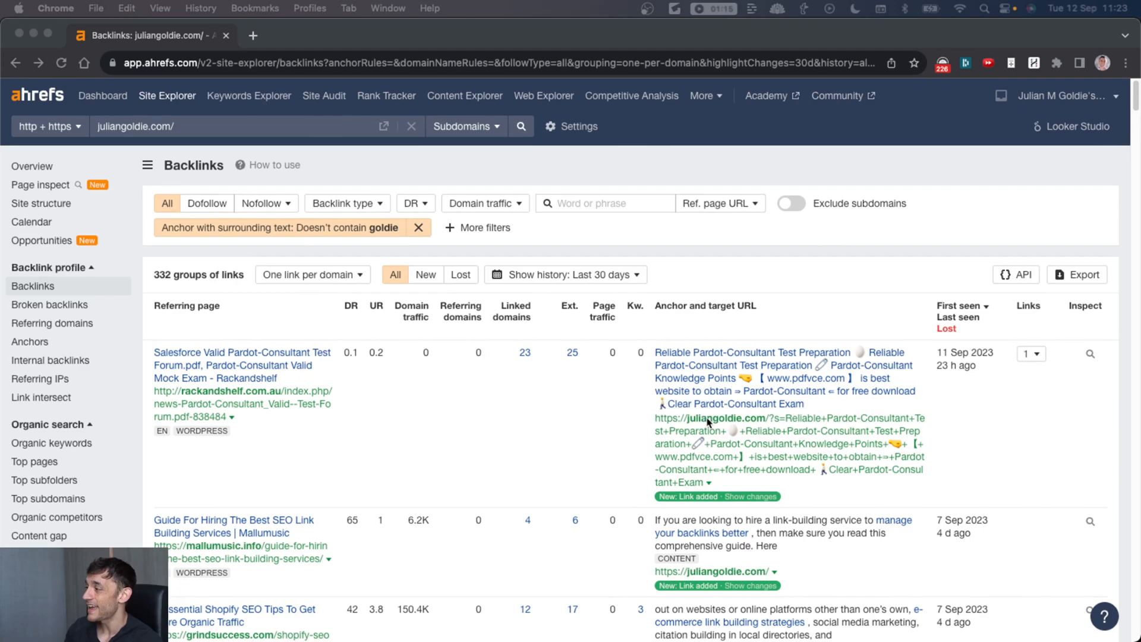
{"action": "mouse_move", "coordinate": [491, 267]}
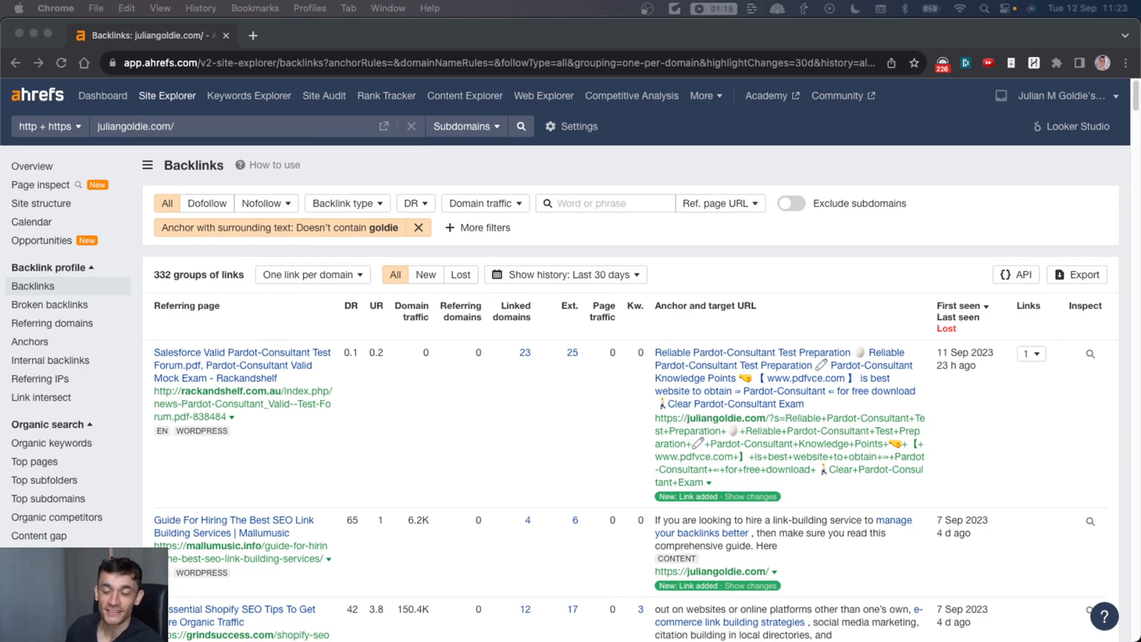
Step: Add the bold 'SNIPER LINK BUILDING:' heading to the notes document
{"action": "left_click", "coordinate": [320, 35]}
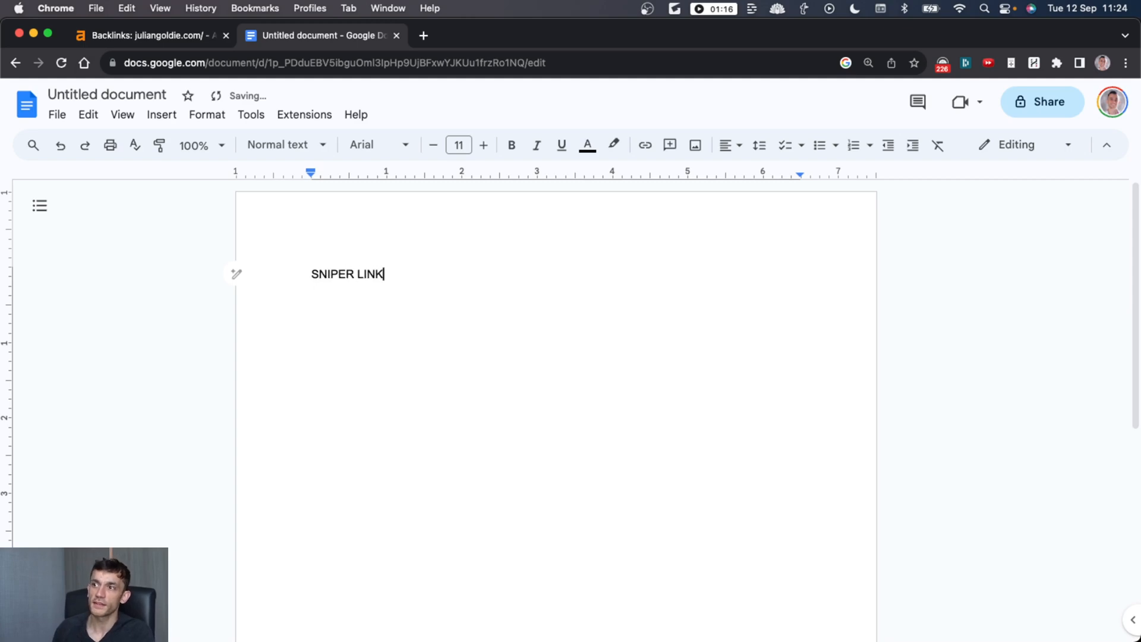
{"action": "type", "text": "BUILDING"}
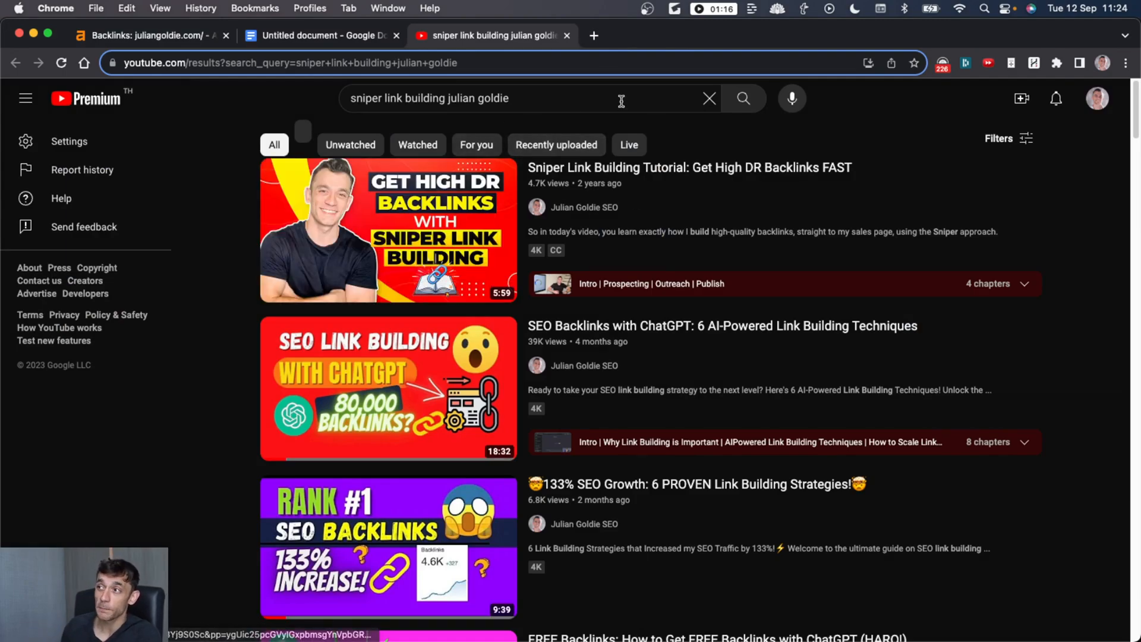
{"action": "mouse_move", "coordinate": [509, 78]}
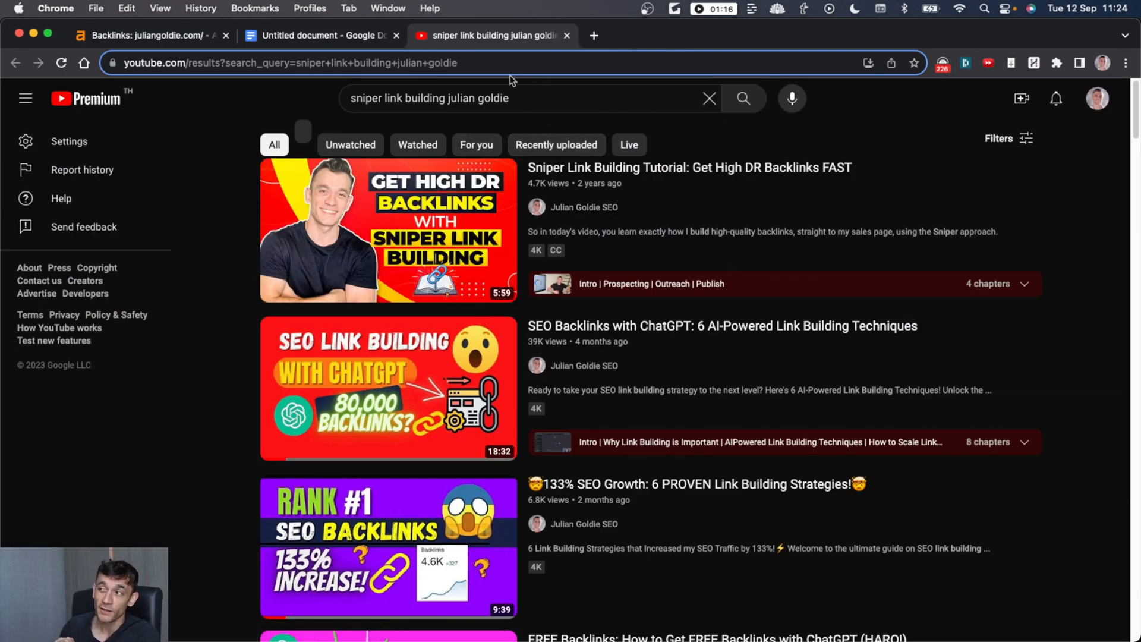
{"action": "mouse_move", "coordinate": [682, 123]}
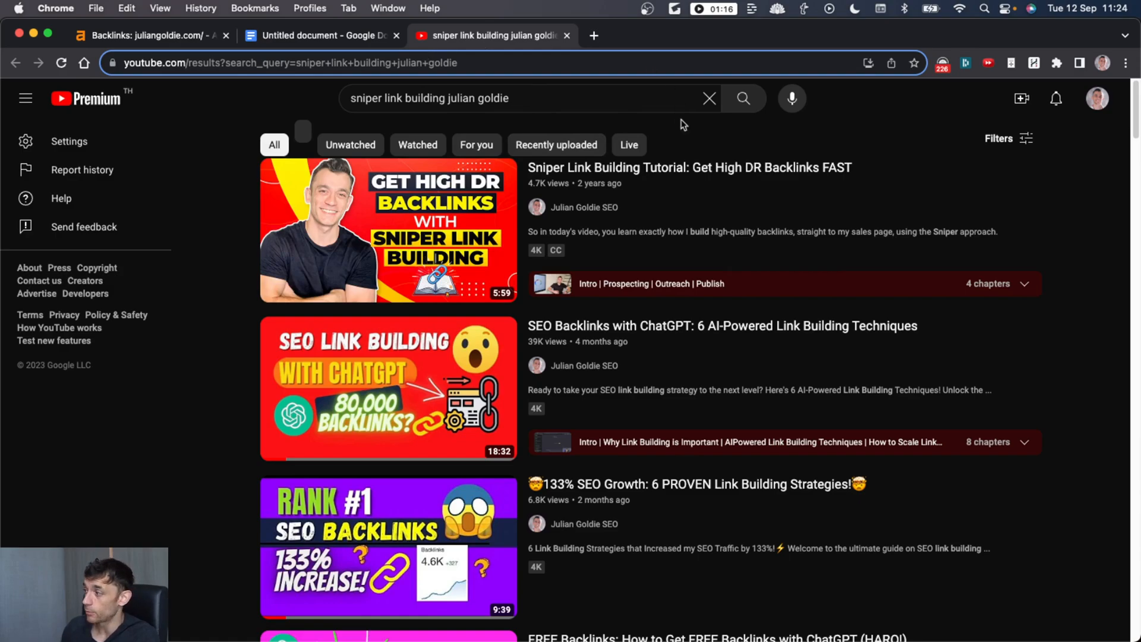
{"action": "left_click", "coordinate": [320, 35]}
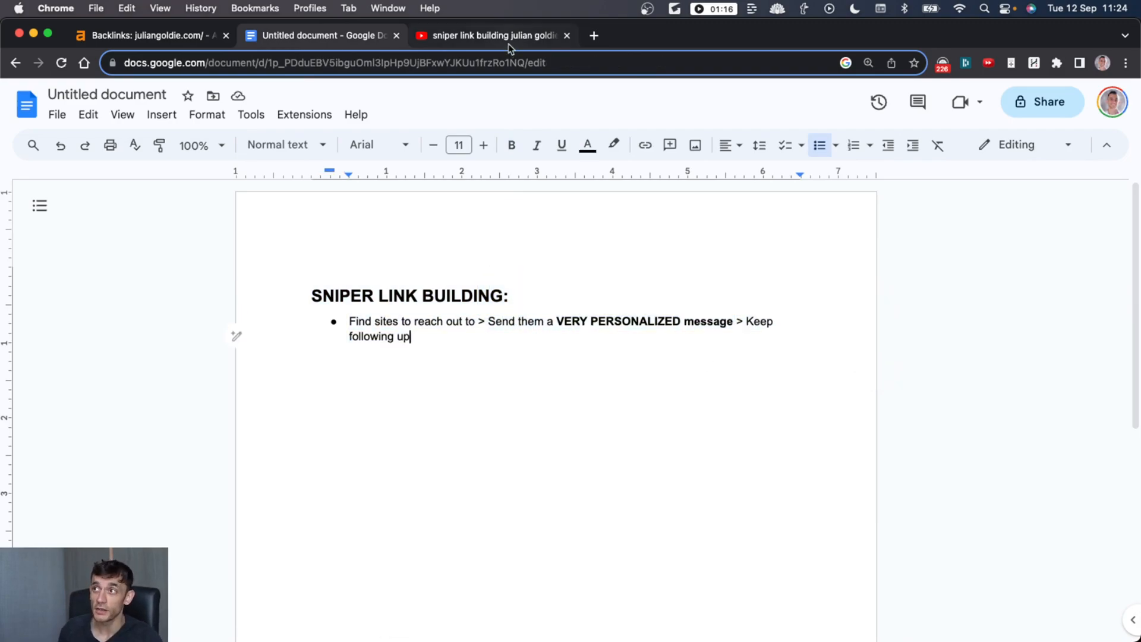
Step: Bring up the Sniper Link Building Tutorial video from the YouTube results and return to the notes
{"action": "left_click", "coordinate": [491, 35]}
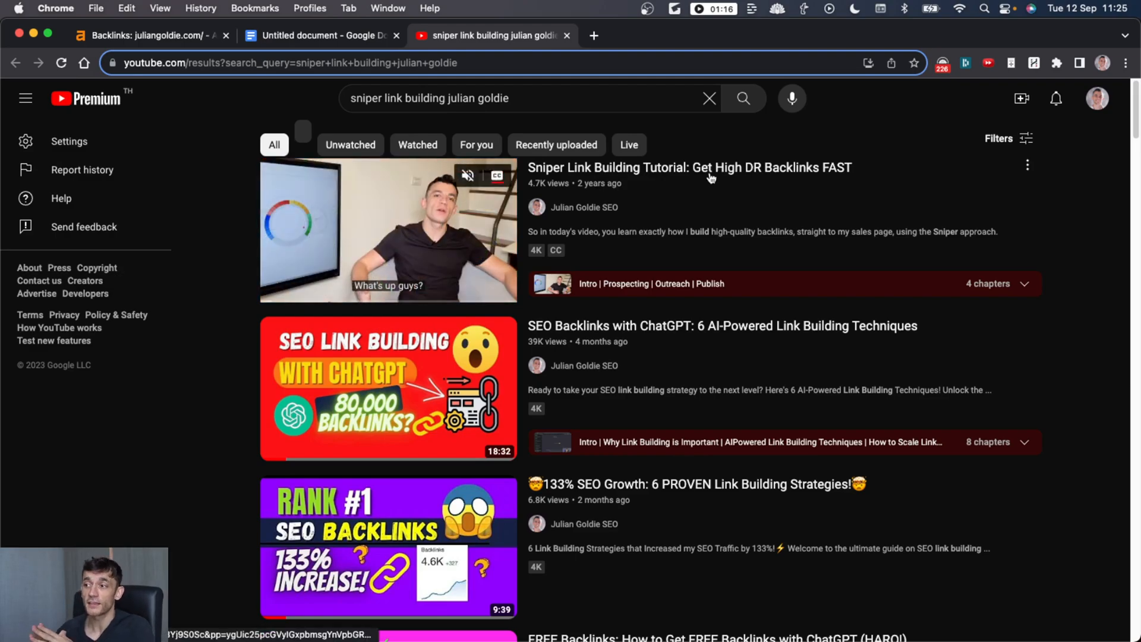
{"action": "mouse_move", "coordinate": [690, 168]}
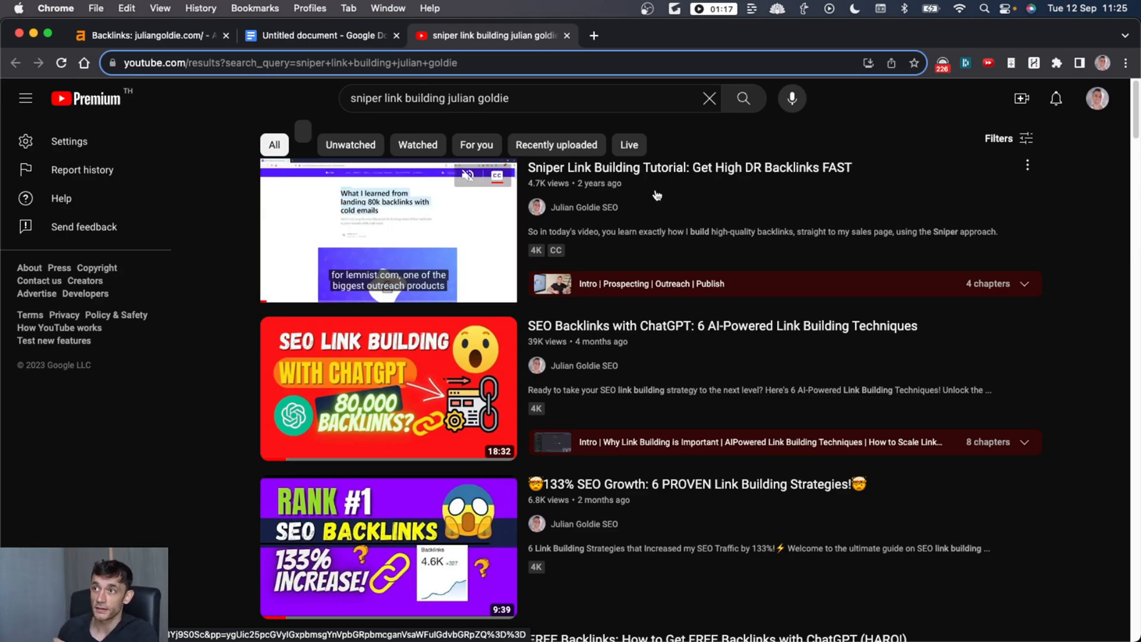
{"action": "left_click", "coordinate": [387, 232]}
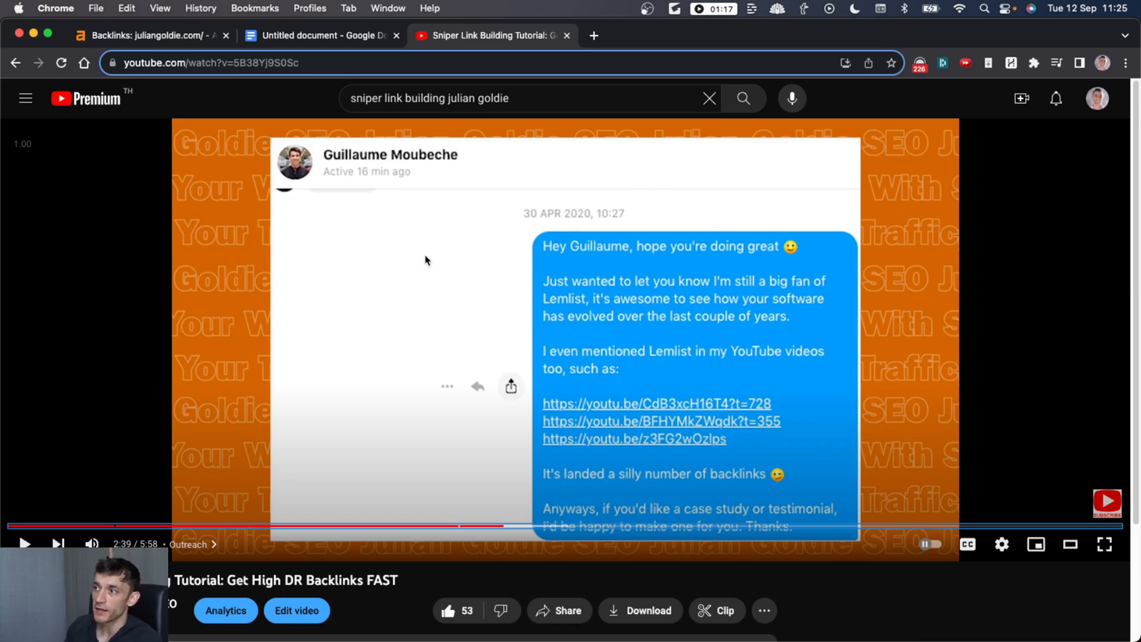
{"action": "left_click", "coordinate": [320, 35]}
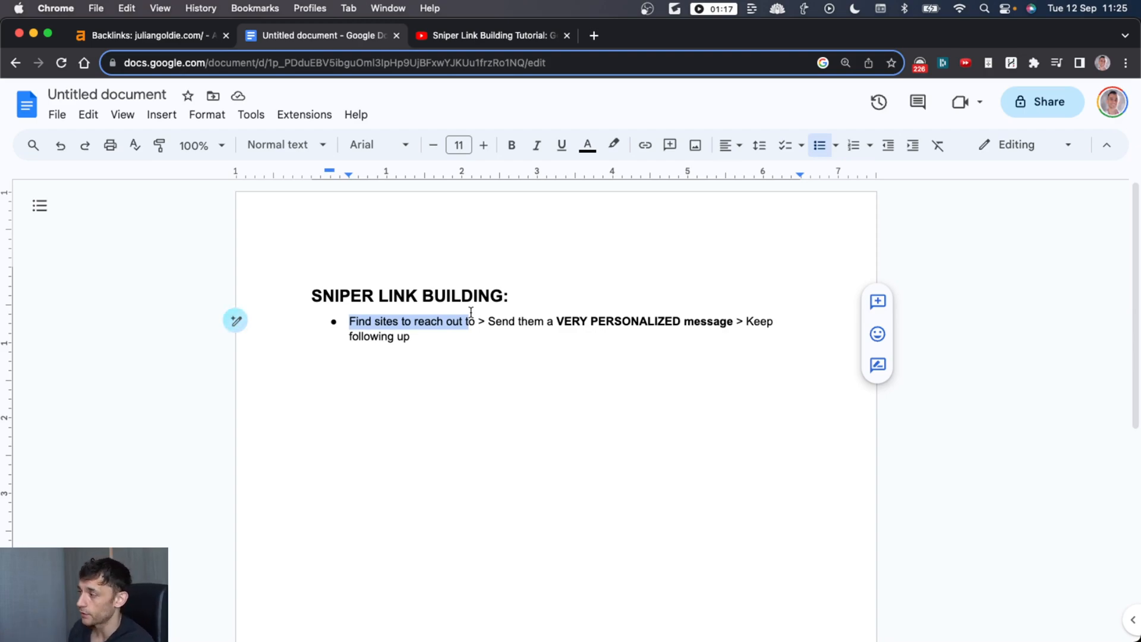
{"action": "mouse_move", "coordinate": [420, 427]}
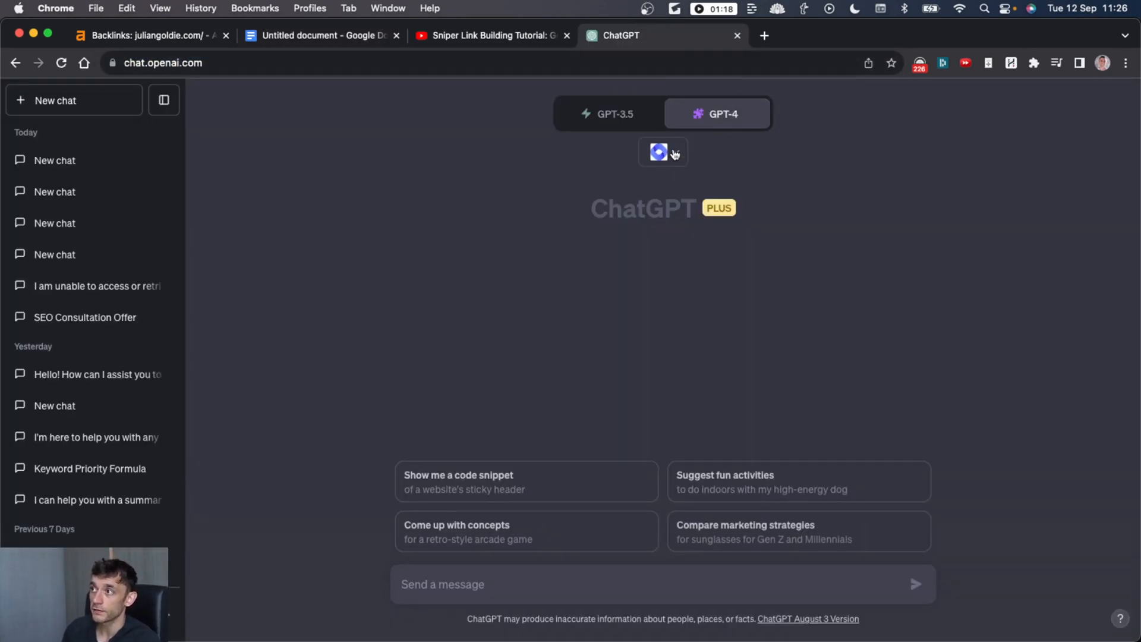
Step: Draft a GPT-4 plugin prompt to scrape Juliangoldie.com for outreach personalization details, unsent
{"action": "left_click", "coordinate": [662, 150]}
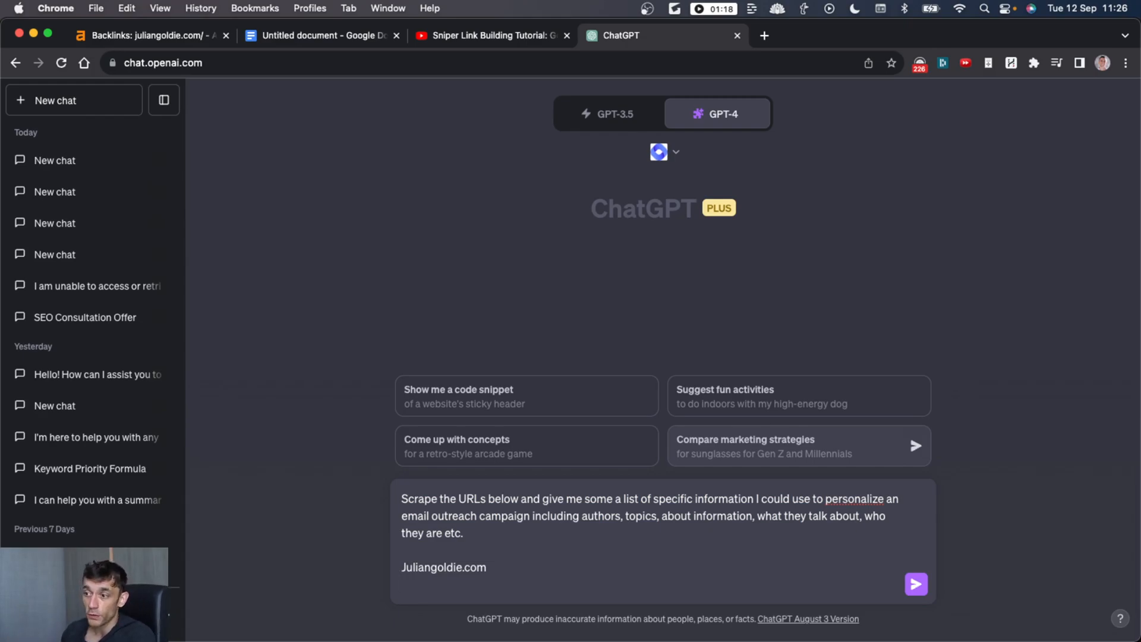
{"action": "double_click", "coordinate": [443, 567]}
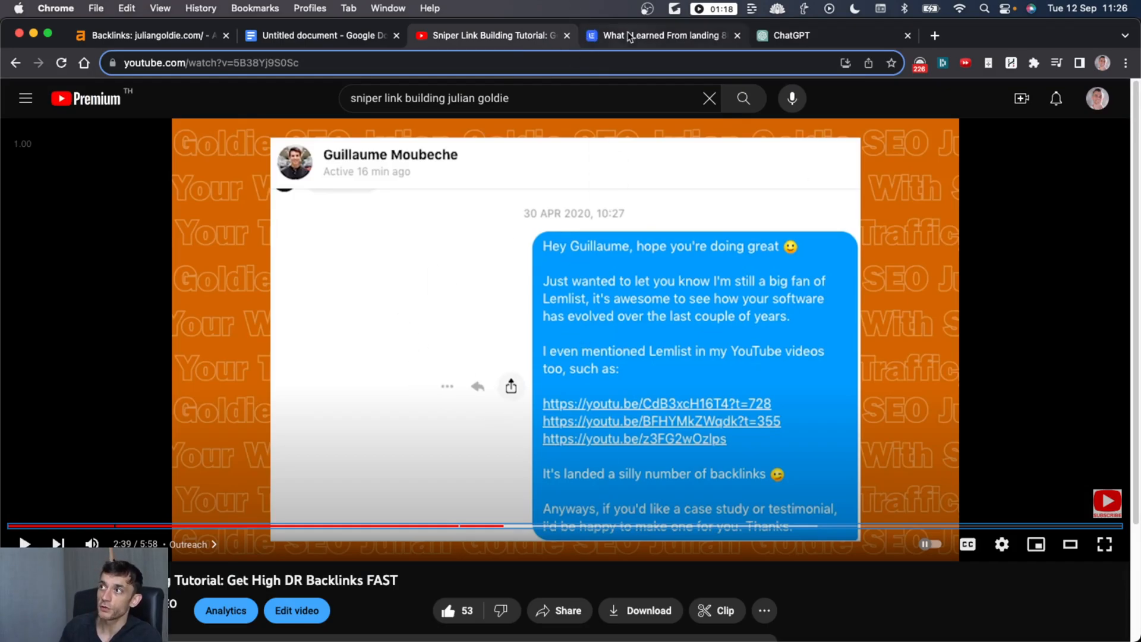
{"action": "left_click", "coordinate": [661, 35]}
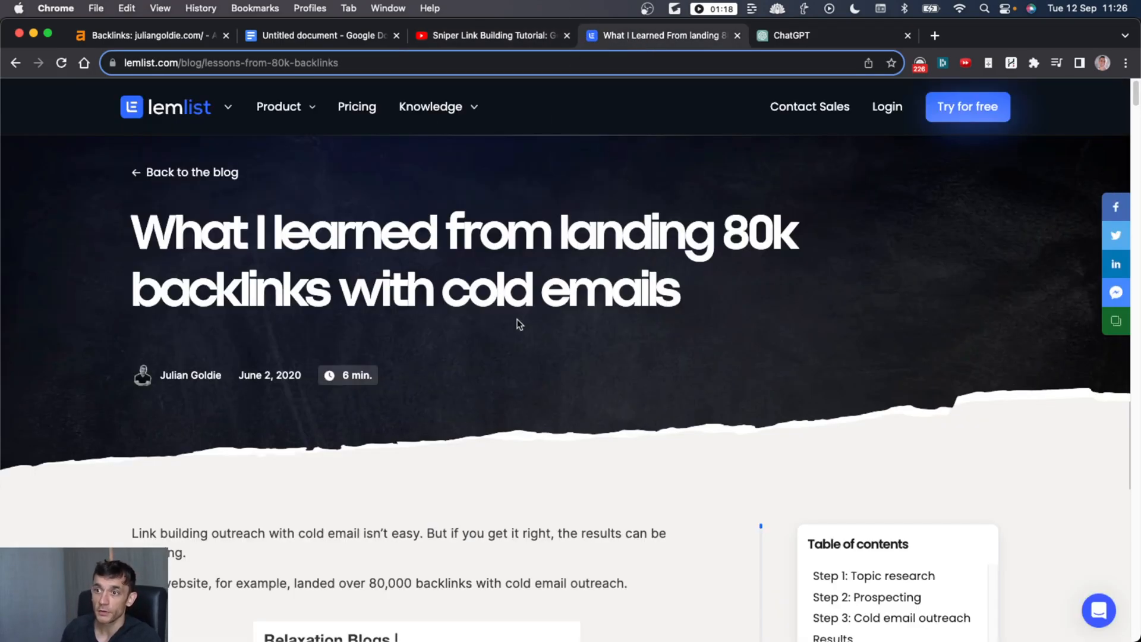
{"action": "scroll", "scroll_direction": "down", "scroll_amount": 3}
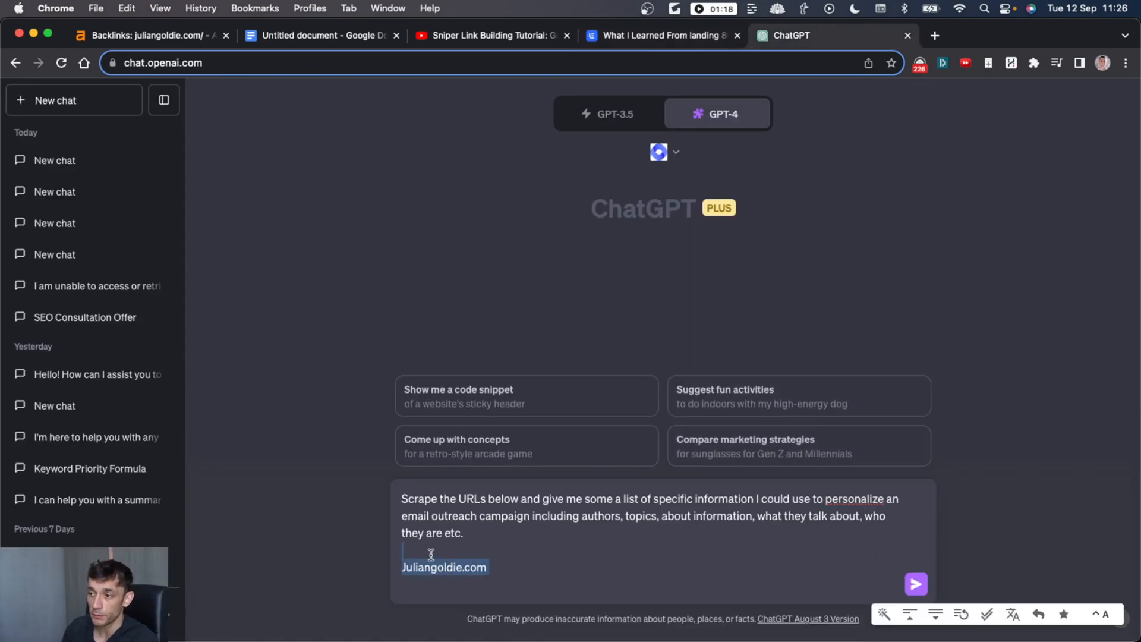
{"action": "left_click", "coordinate": [479, 533]}
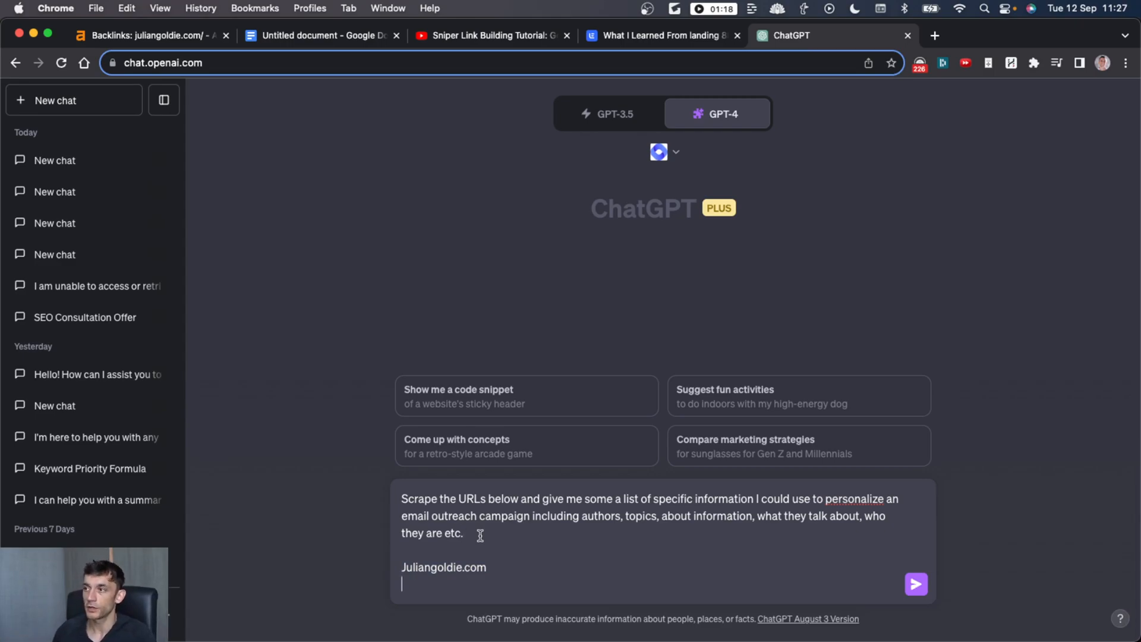
Step: Send the scraping prompt and follow WebPilot's profile of profession, offerings, achievements and testimonials
{"action": "left_click", "coordinate": [915, 583]}
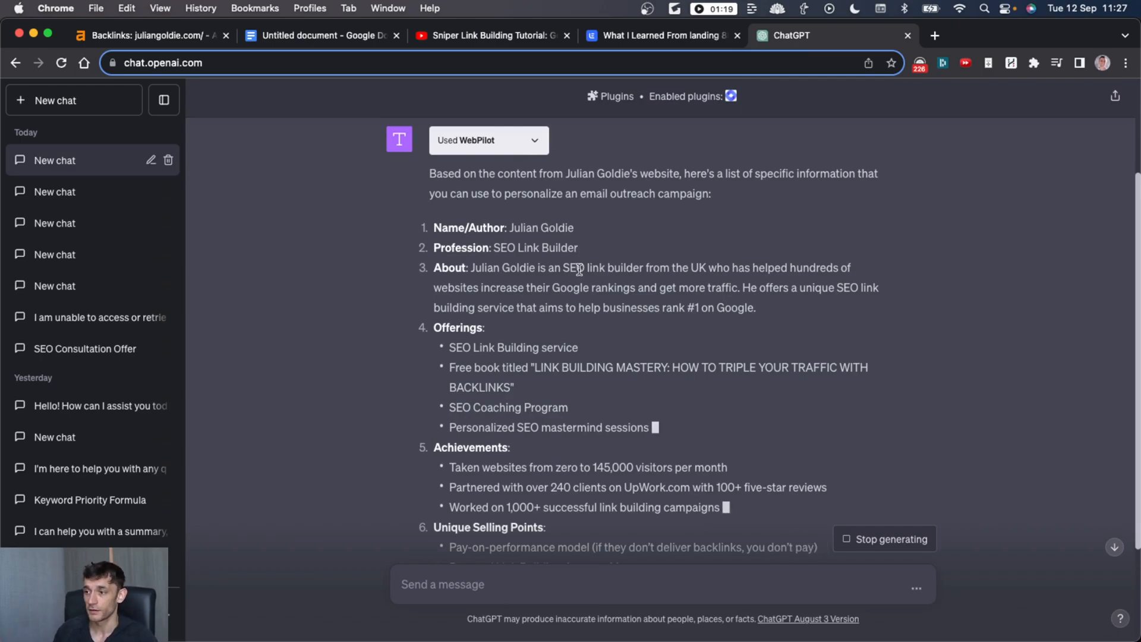
{"action": "scroll", "scroll_direction": "down", "scroll_amount": 3}
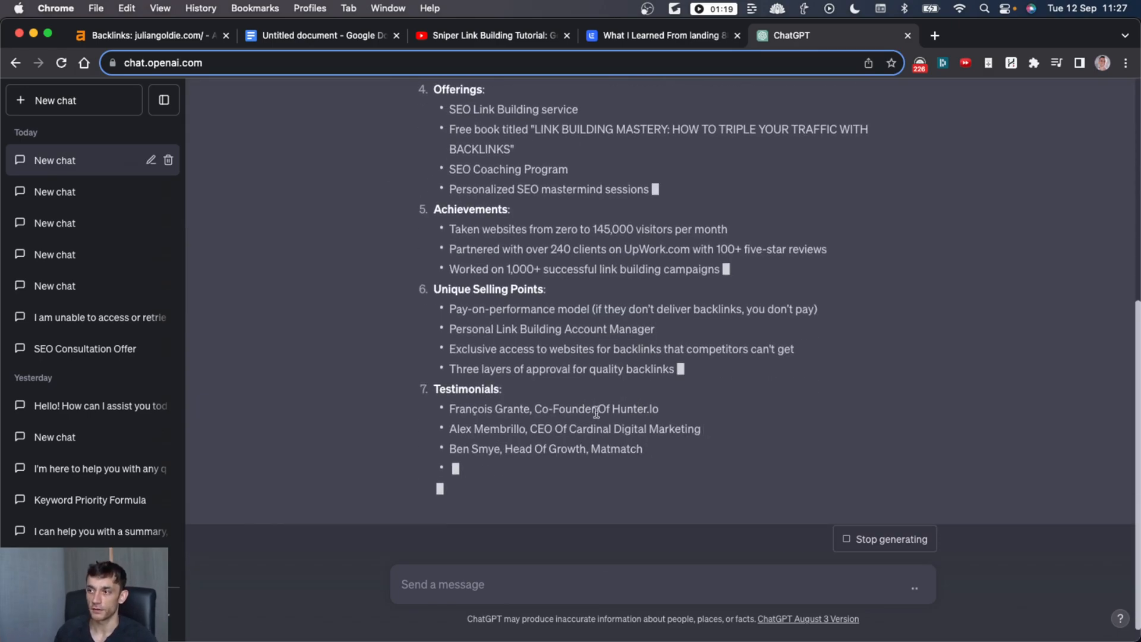
{"action": "scroll", "scroll_direction": "down", "scroll_amount": 3}
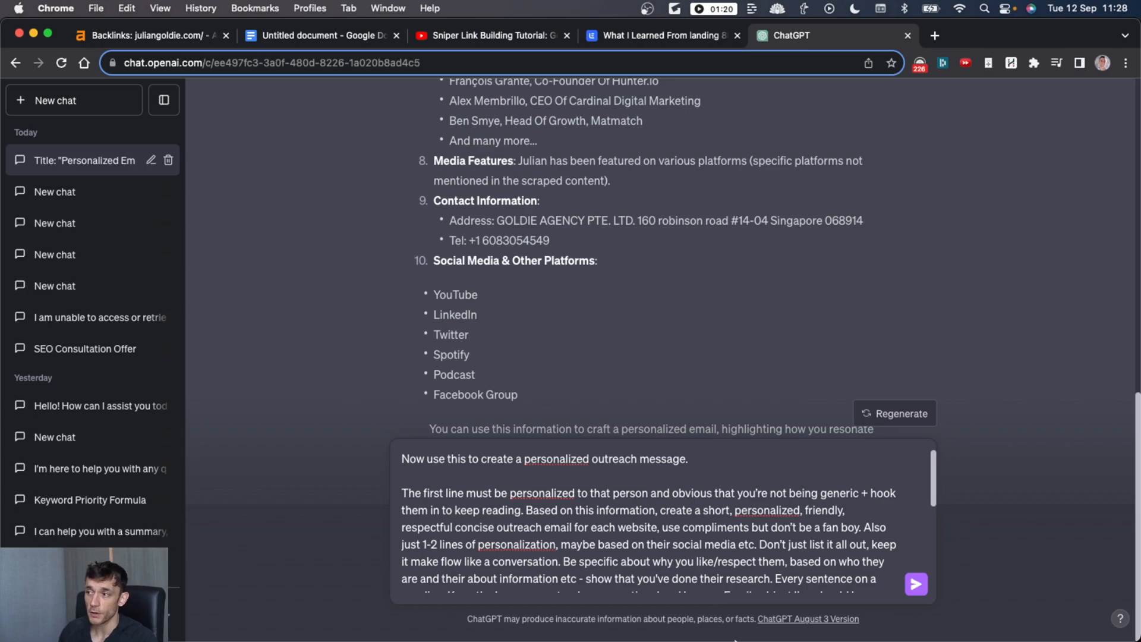
{"action": "scroll", "scroll_direction": "down", "scroll_amount": 3}
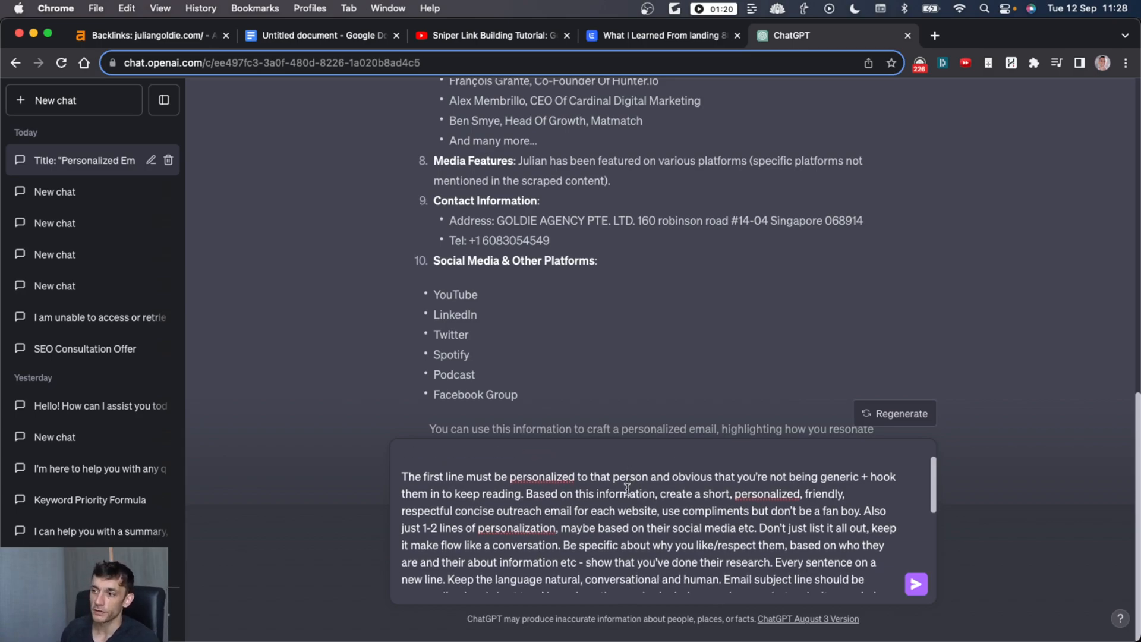
{"action": "scroll", "scroll_direction": "down", "scroll_amount": 3}
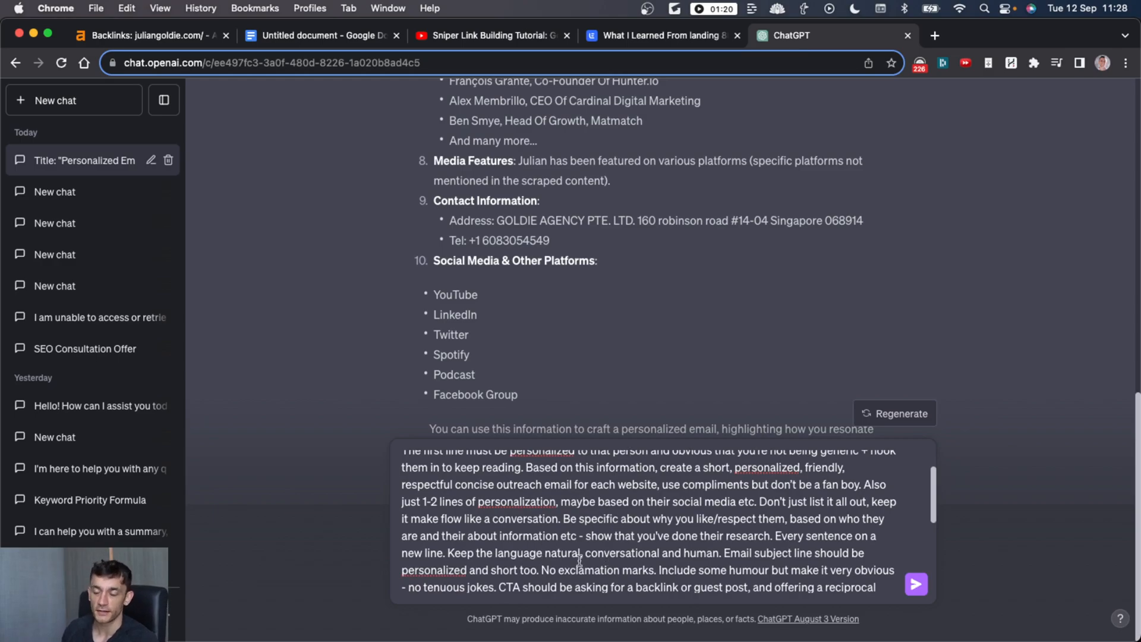
{"action": "mouse_move", "coordinate": [834, 389]}
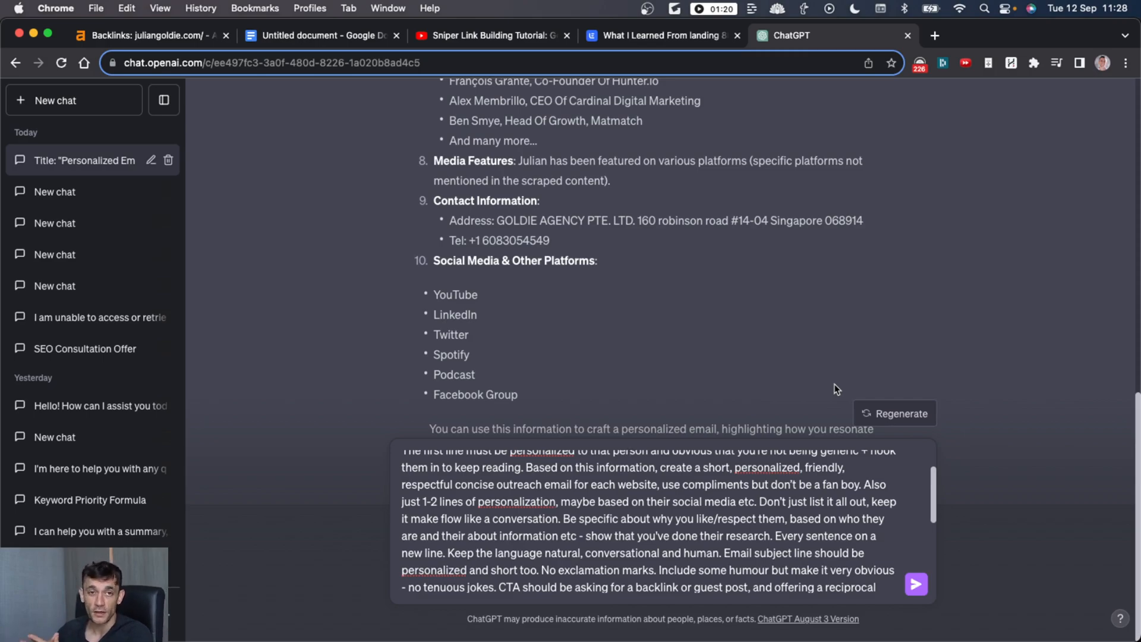
{"action": "scroll", "scroll_direction": "down", "scroll_amount": 3}
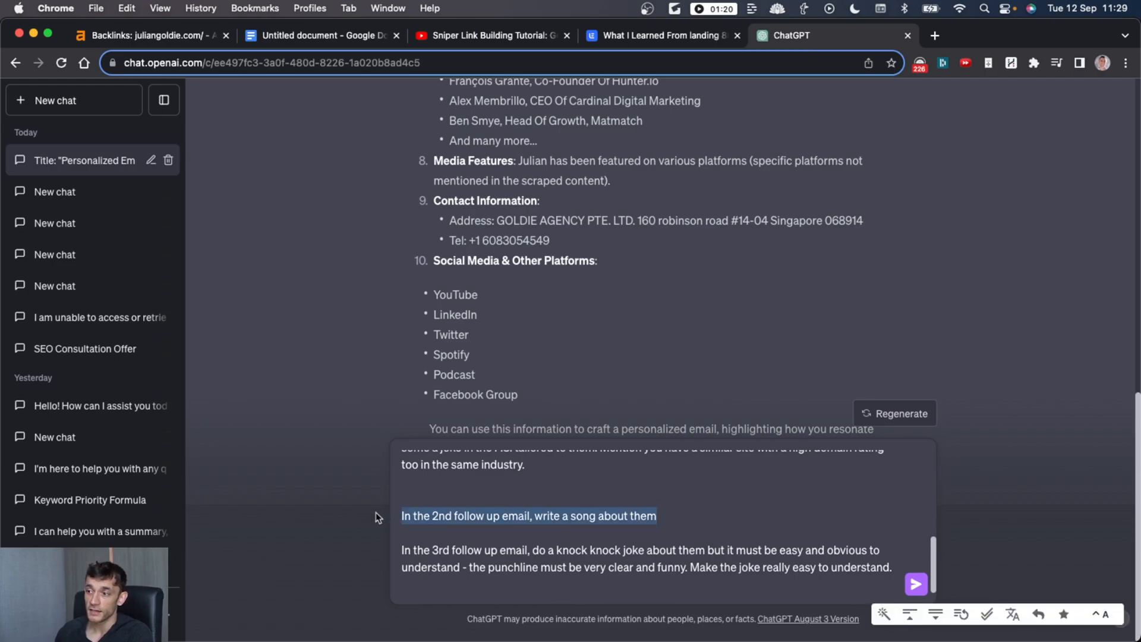
{"action": "mouse_move", "coordinate": [509, 515]}
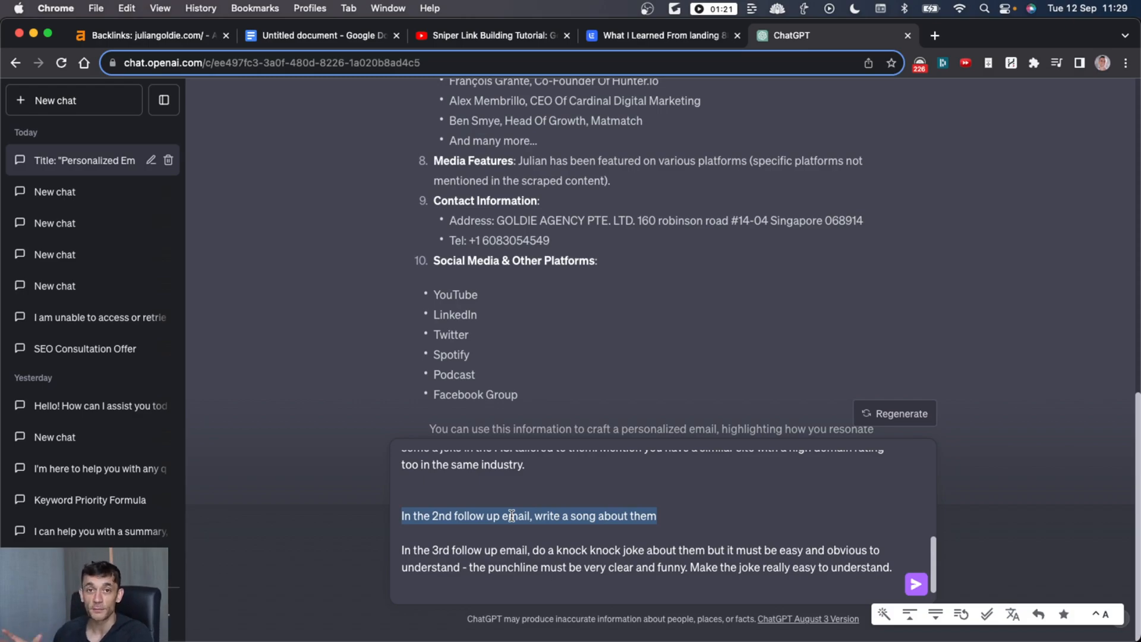
{"action": "mouse_move", "coordinate": [581, 559]}
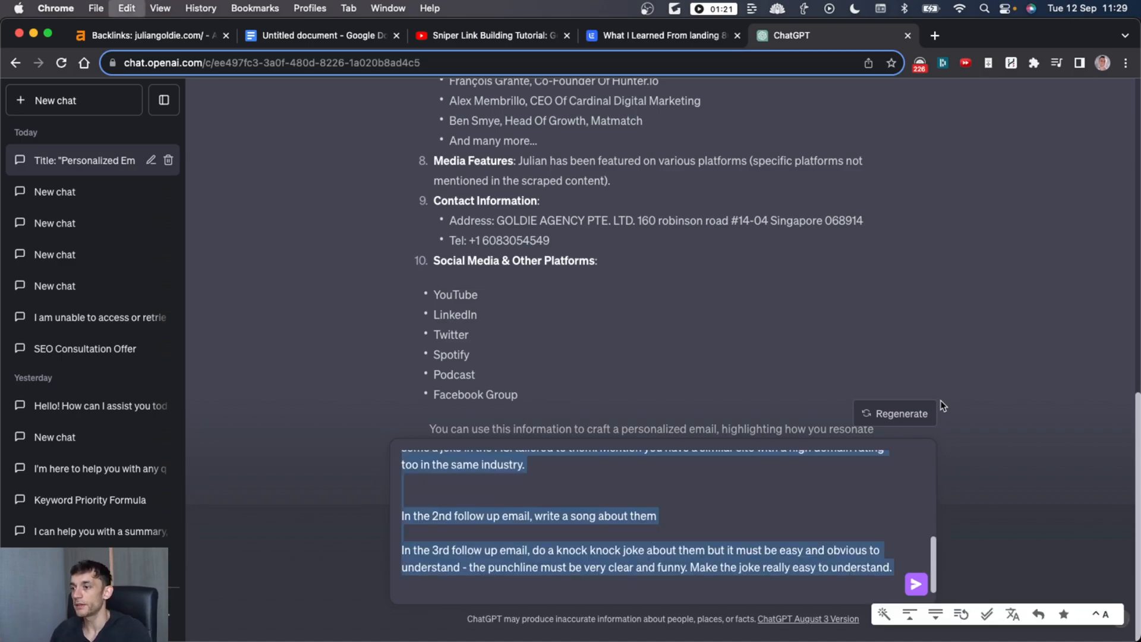
Step: Send the outreach prompt and watch the first backlink/guest-post email to Julian appear
{"action": "left_click", "coordinate": [915, 585]}
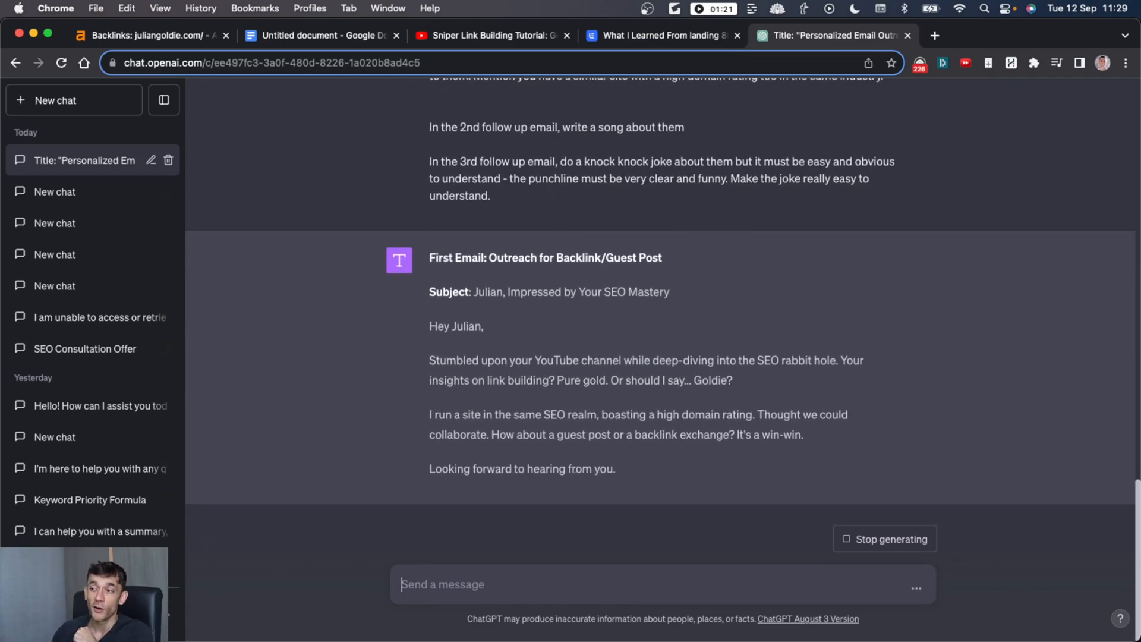
{"action": "scroll", "scroll_direction": "down", "scroll_amount": 3}
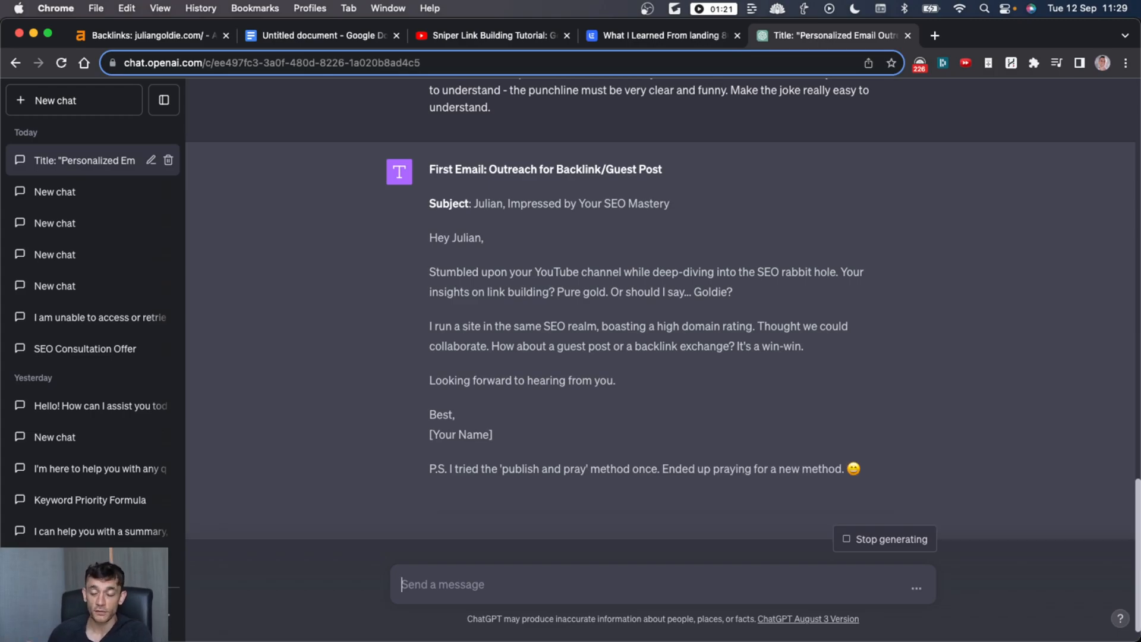
{"action": "scroll", "scroll_direction": "up", "scroll_amount": 3}
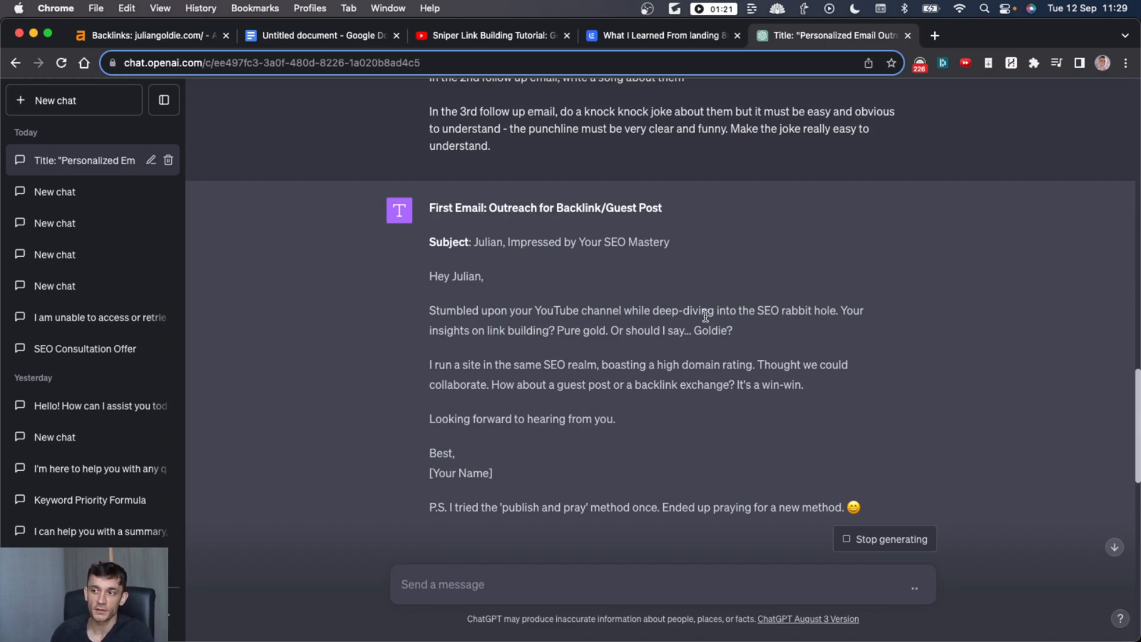
Step: Review the finished first email with its joke P.S. and the 'Song for Julian' email, then the site tab
{"action": "scroll", "scroll_direction": "down", "scroll_amount": 3}
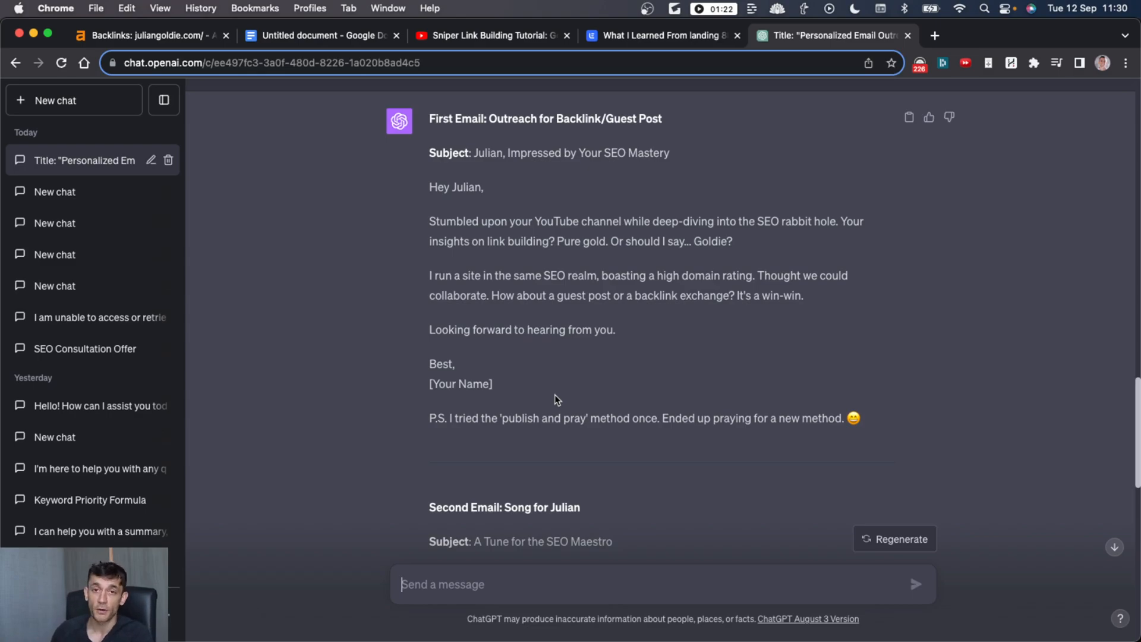
{"action": "mouse_move", "coordinate": [425, 166]}
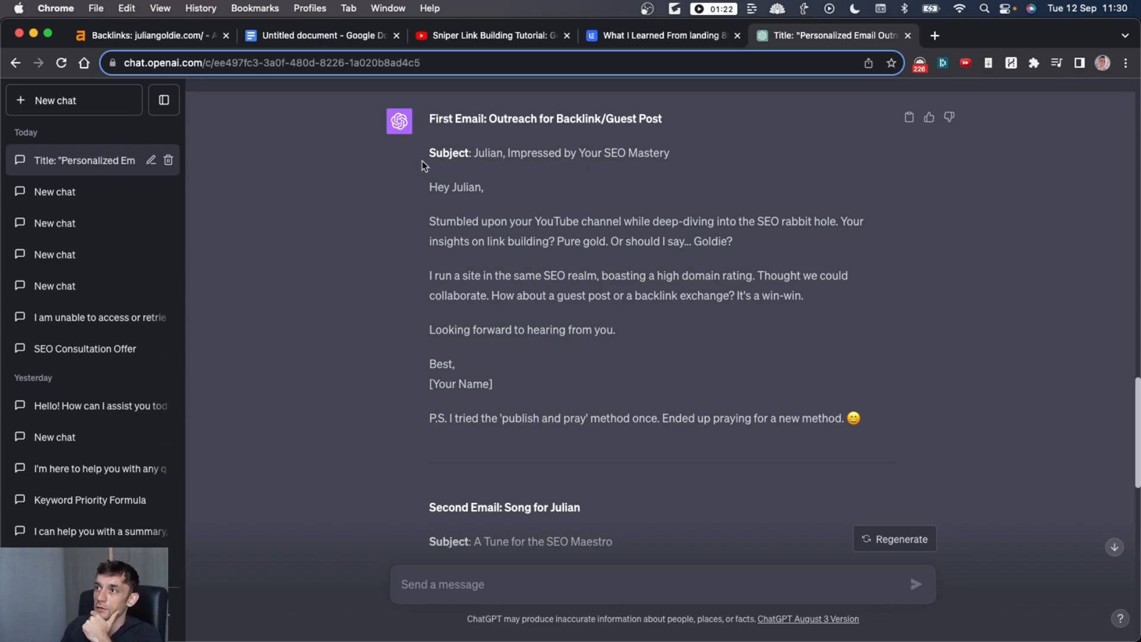
{"action": "mouse_move", "coordinate": [425, 189]}
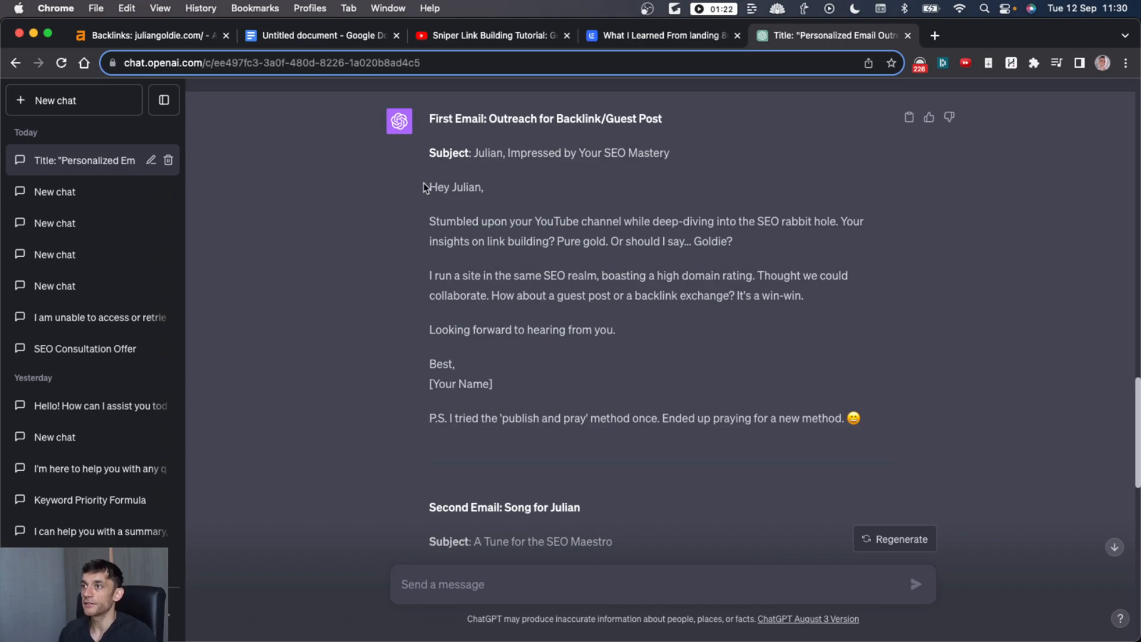
{"action": "mouse_move", "coordinate": [436, 144]}
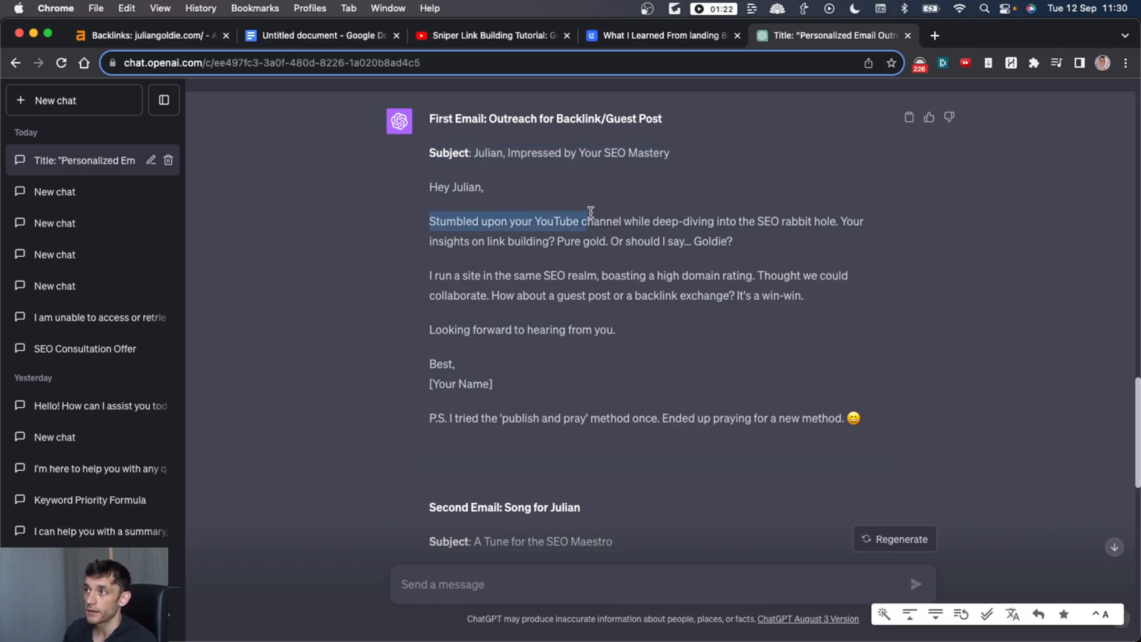
{"action": "mouse_move", "coordinate": [827, 218]}
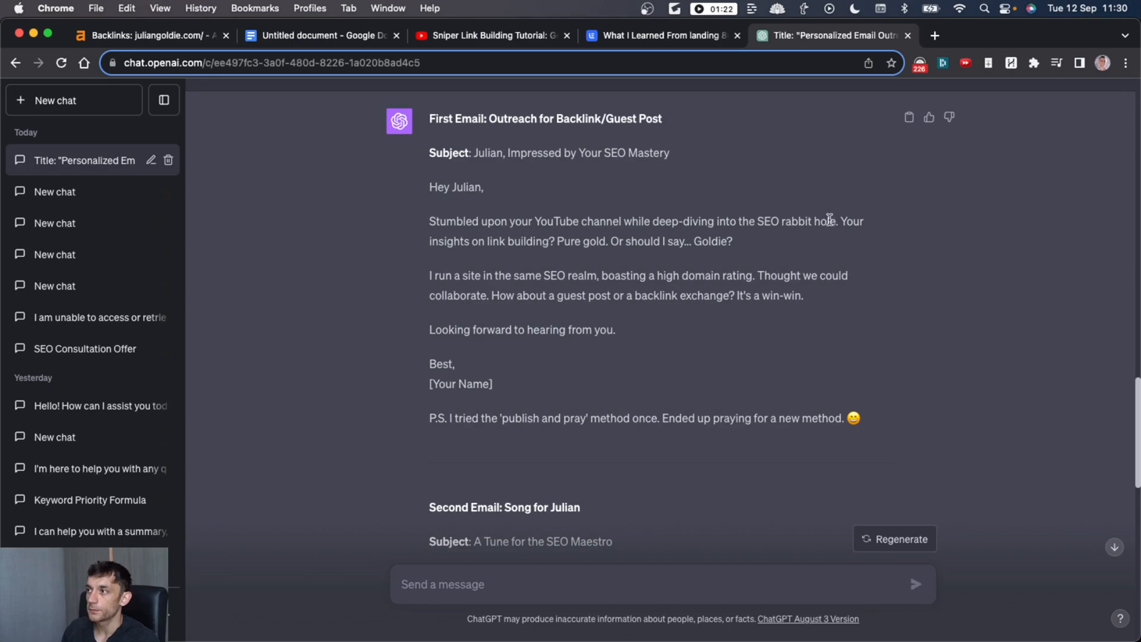
{"action": "mouse_move", "coordinate": [852, 210]}
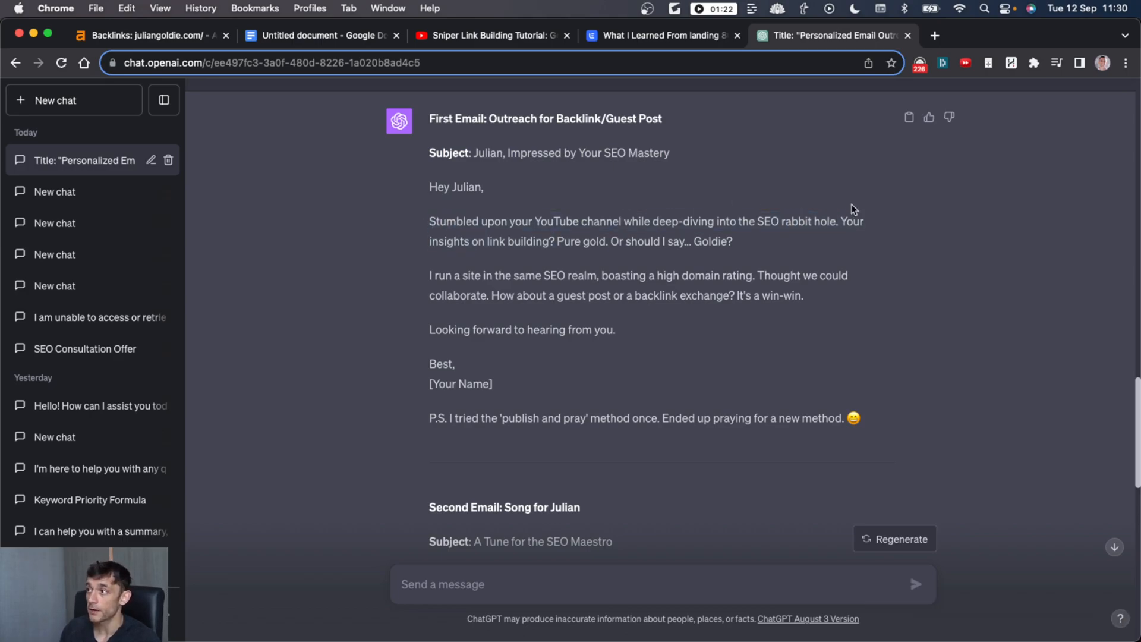
{"action": "mouse_move", "coordinate": [862, 248]}
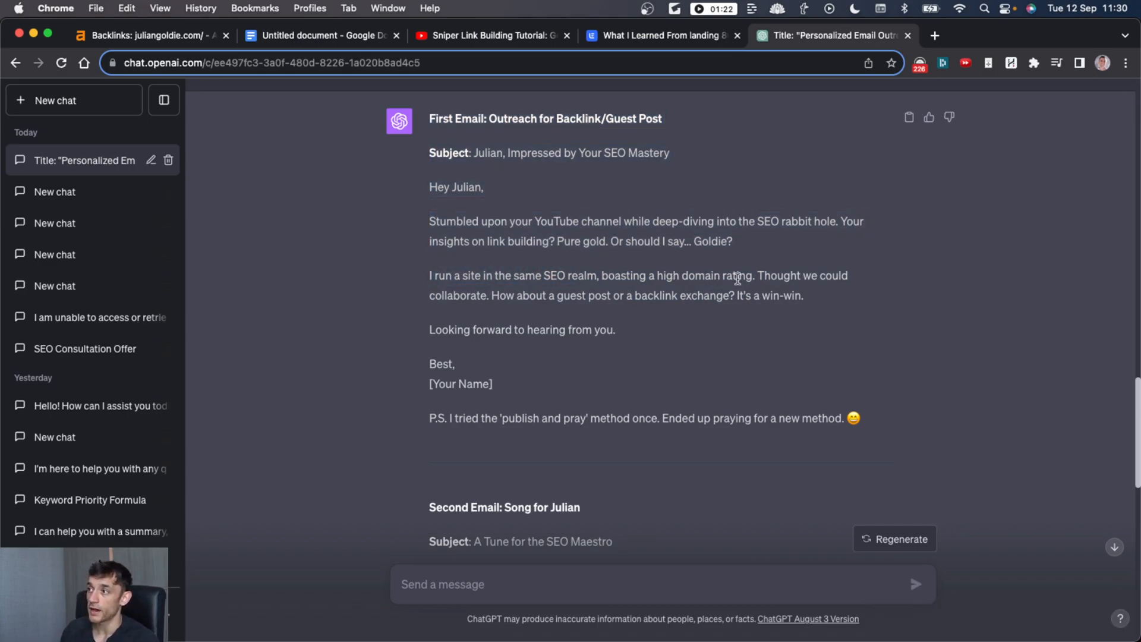
{"action": "mouse_move", "coordinate": [949, 263]}
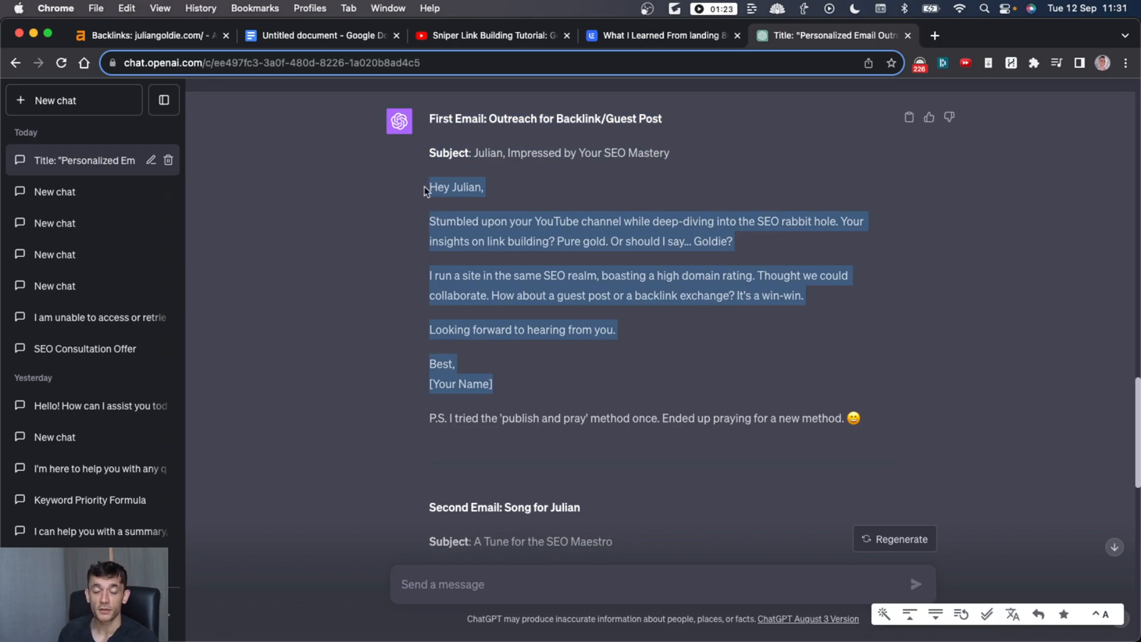
{"action": "left_click", "coordinate": [406, 177]}
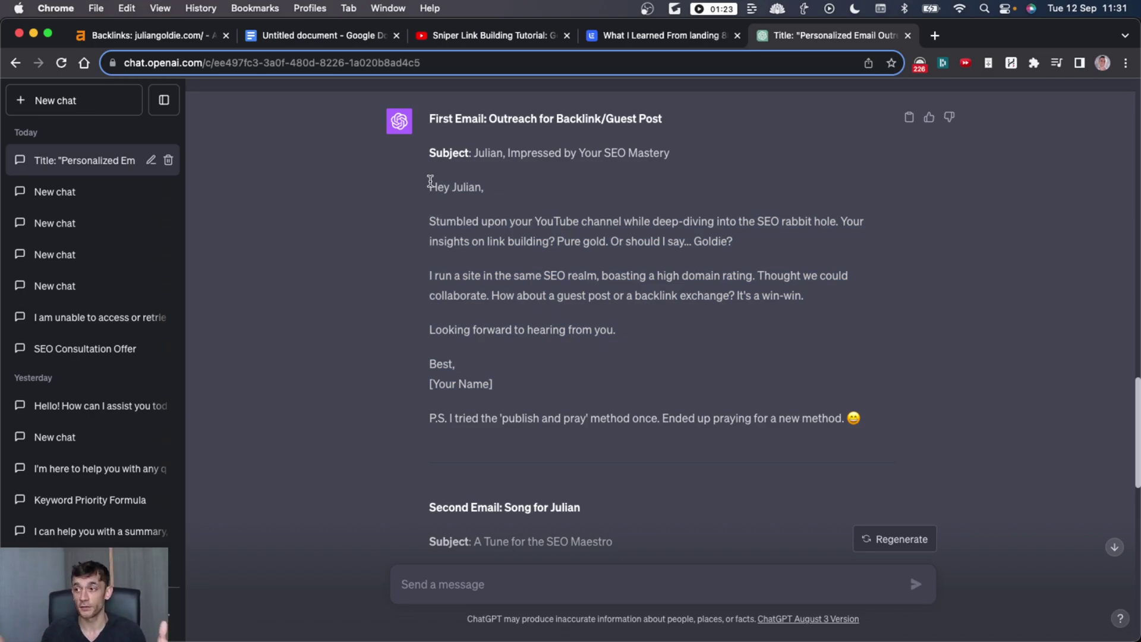
{"action": "mouse_move", "coordinate": [978, 415]}
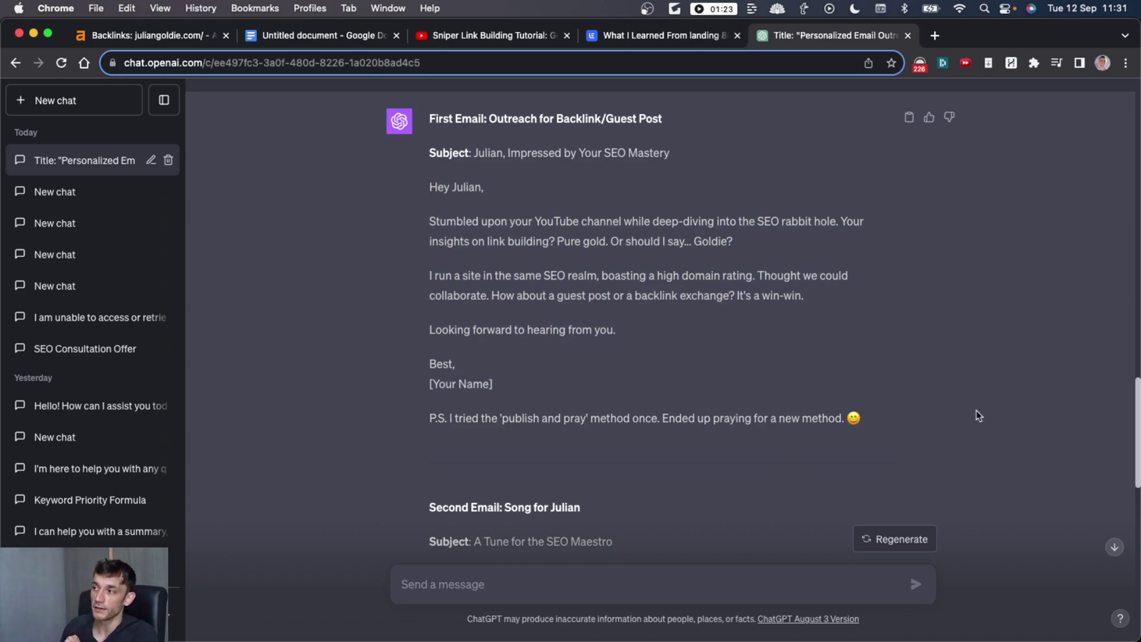
{"action": "mouse_move", "coordinate": [612, 413]}
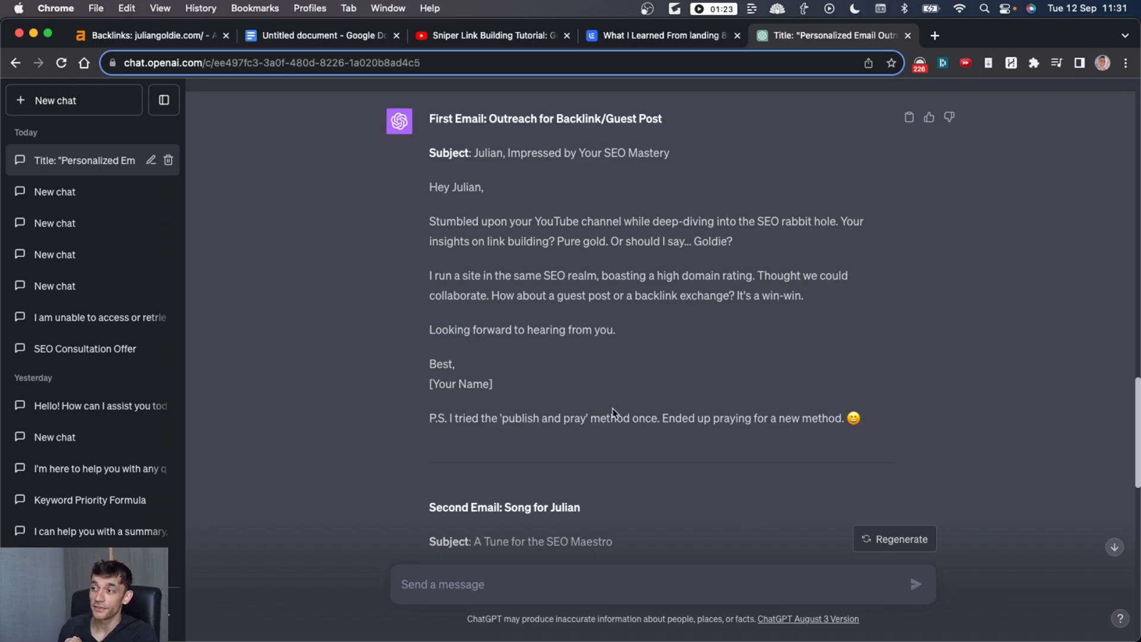
{"action": "mouse_move", "coordinate": [637, 440]}
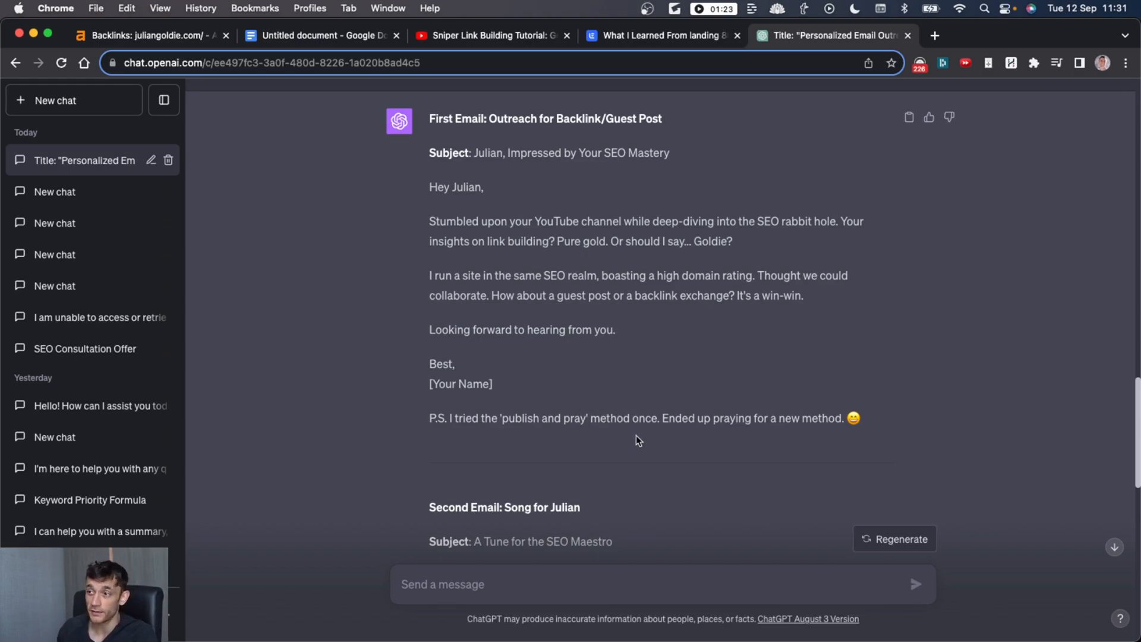
{"action": "left_click", "coordinate": [934, 34]}
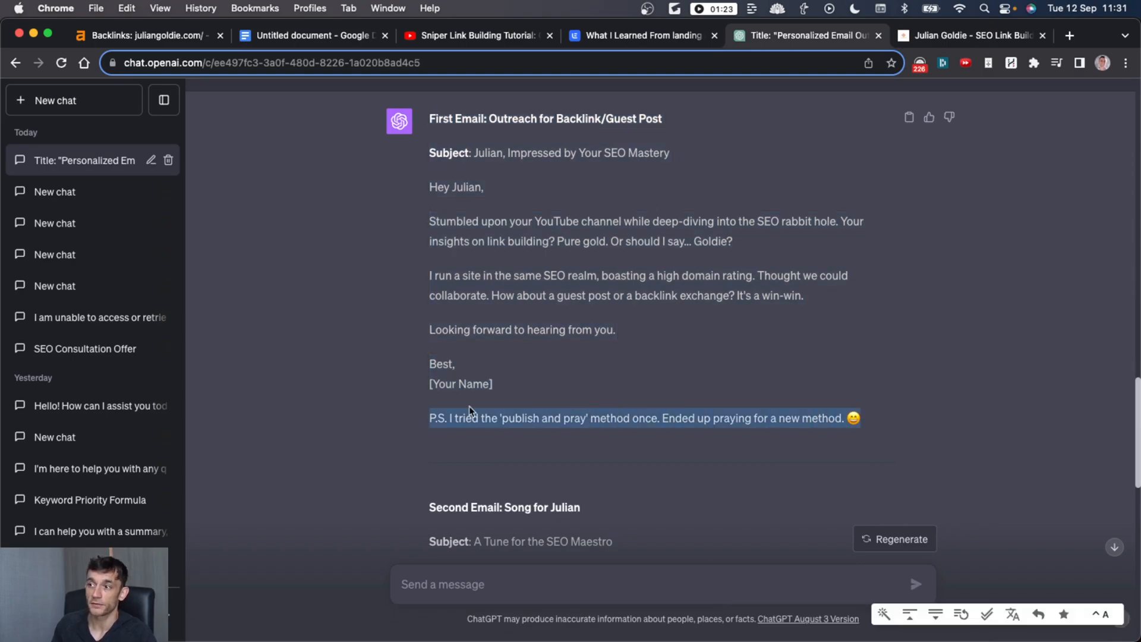
{"action": "mouse_move", "coordinate": [640, 269]}
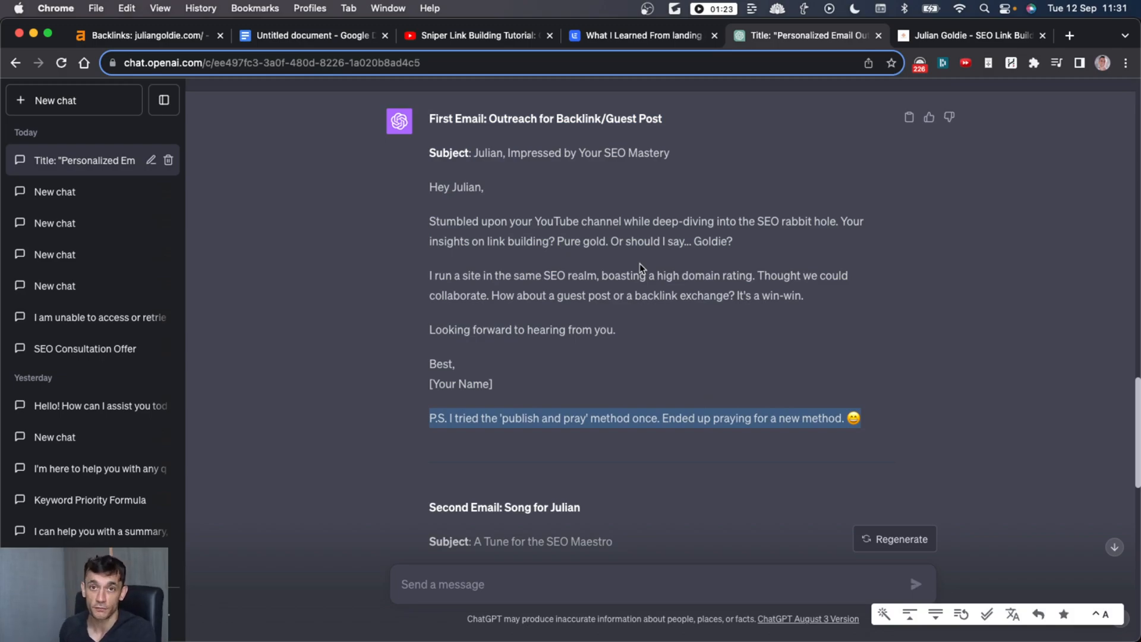
{"action": "scroll", "scroll_direction": "down", "scroll_amount": 3}
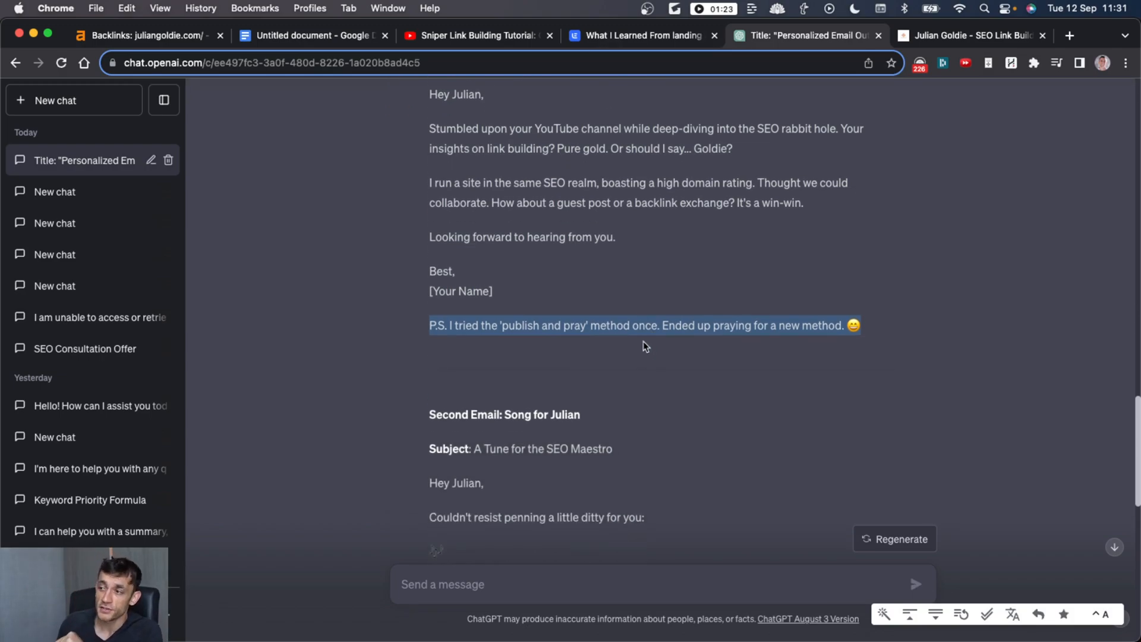
{"action": "scroll", "scroll_direction": "up", "scroll_amount": 3}
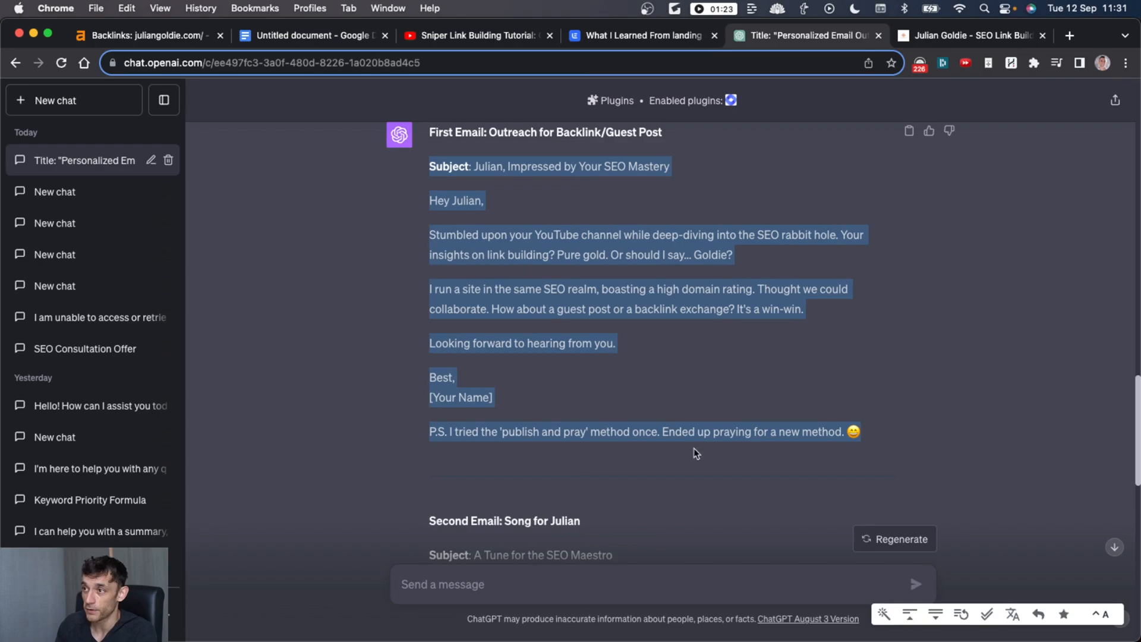
{"action": "scroll", "scroll_direction": "down", "scroll_amount": 3}
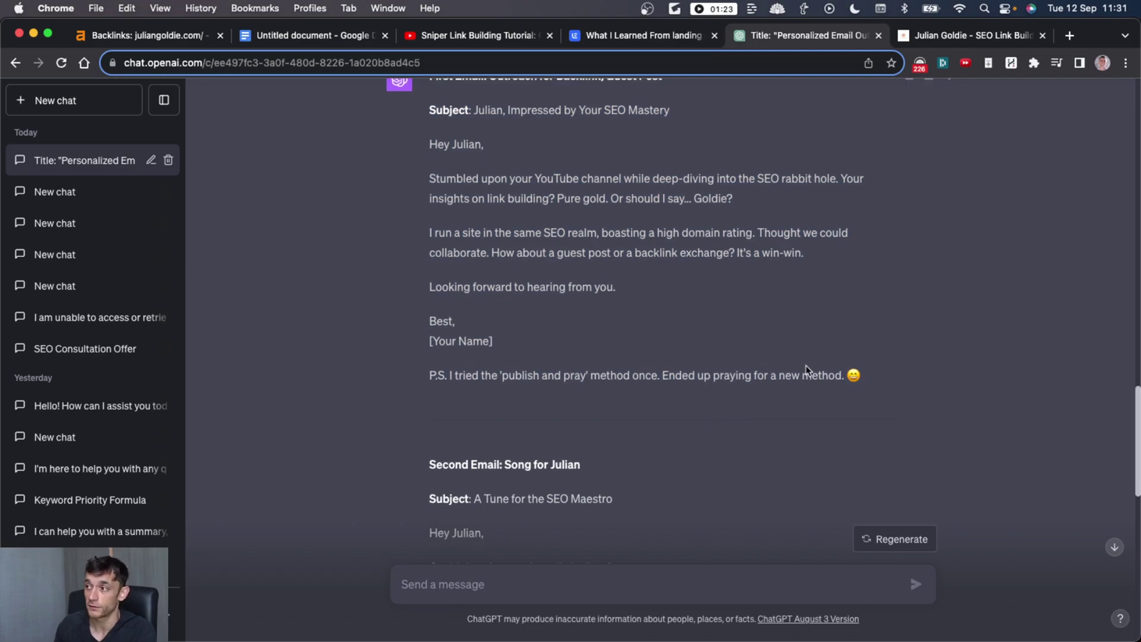
{"action": "scroll", "scroll_direction": "down", "scroll_amount": 3}
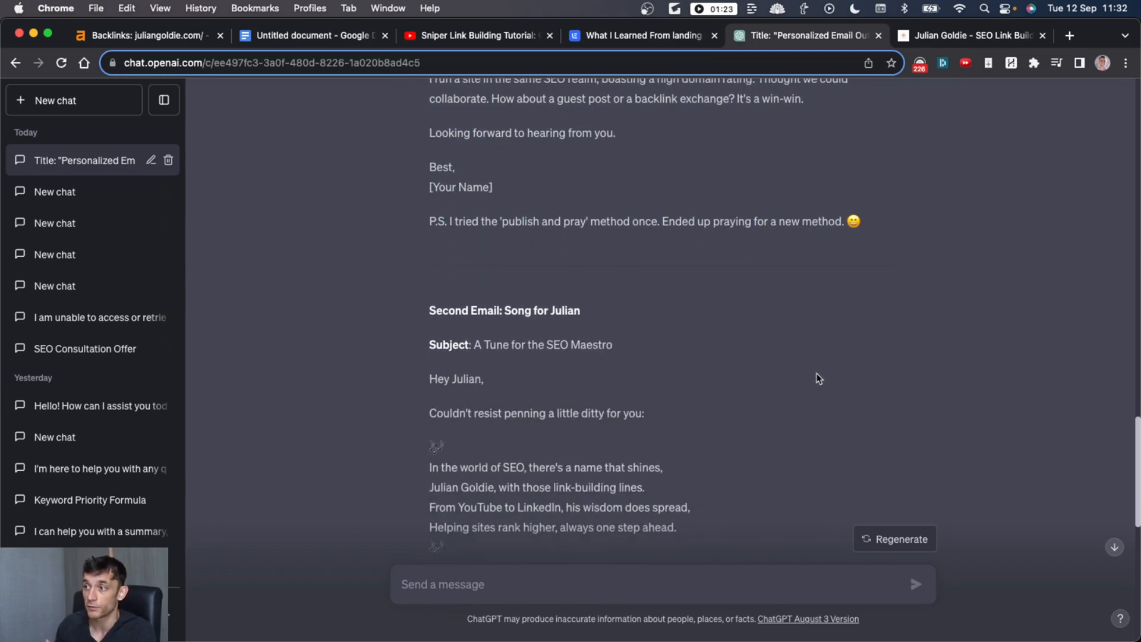
{"action": "scroll", "scroll_direction": "up", "scroll_amount": 3}
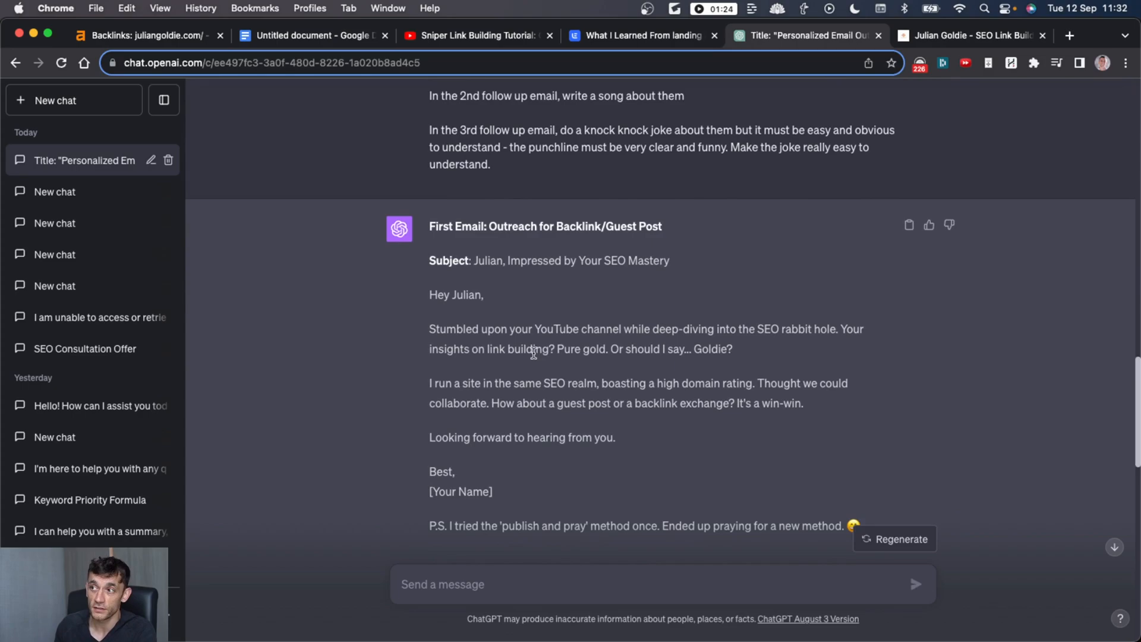
{"action": "mouse_move", "coordinate": [534, 275]}
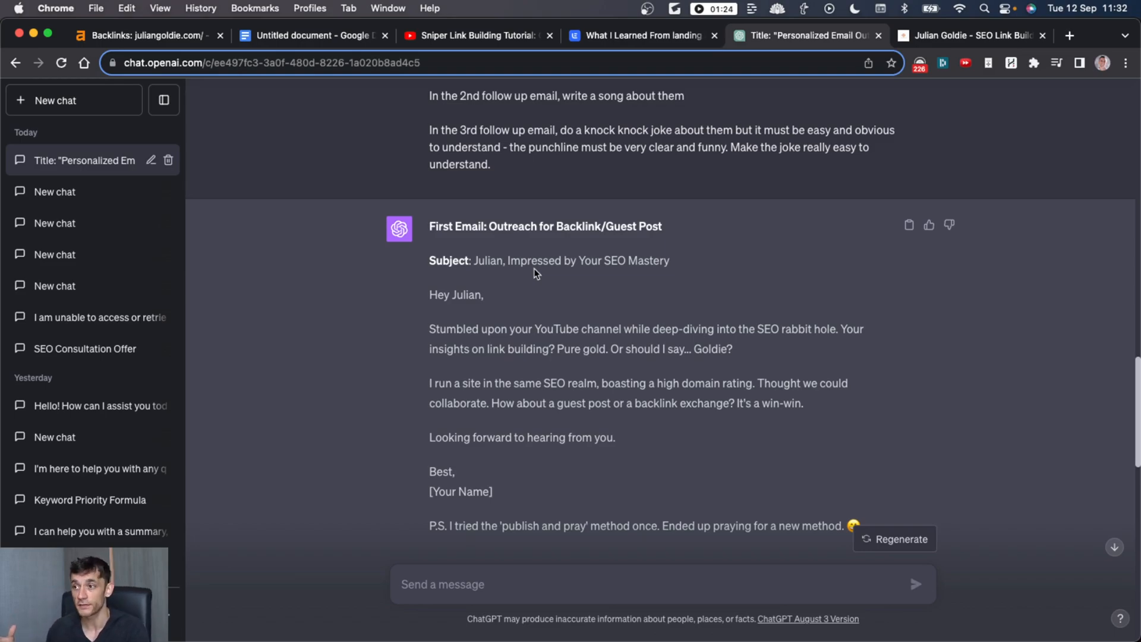
{"action": "mouse_move", "coordinate": [488, 212]}
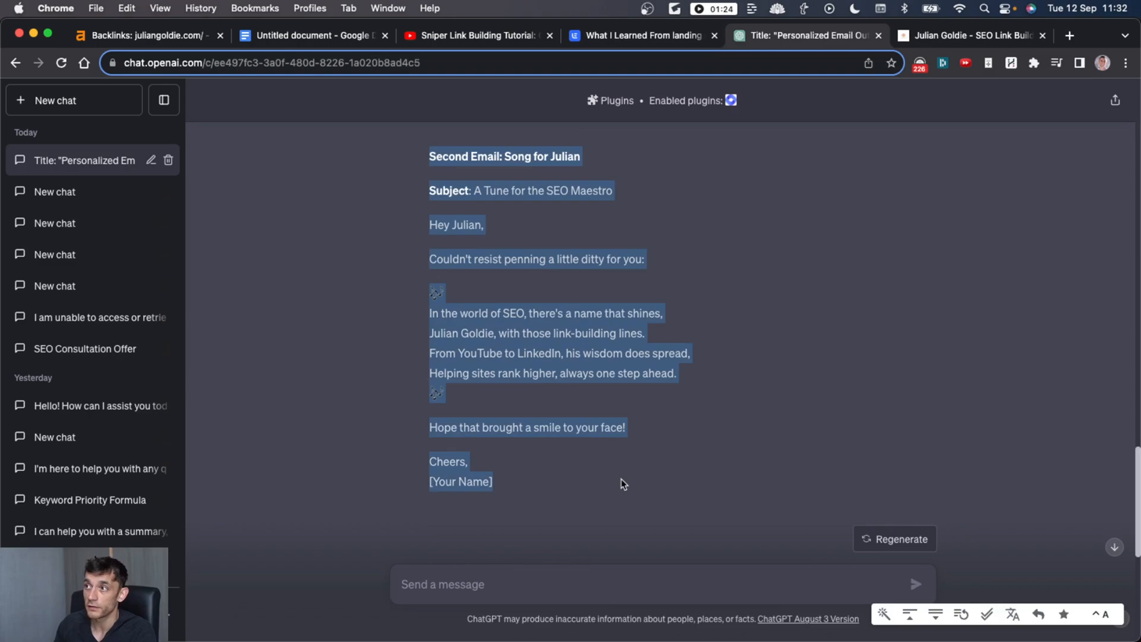
{"action": "left_click", "coordinate": [628, 198]}
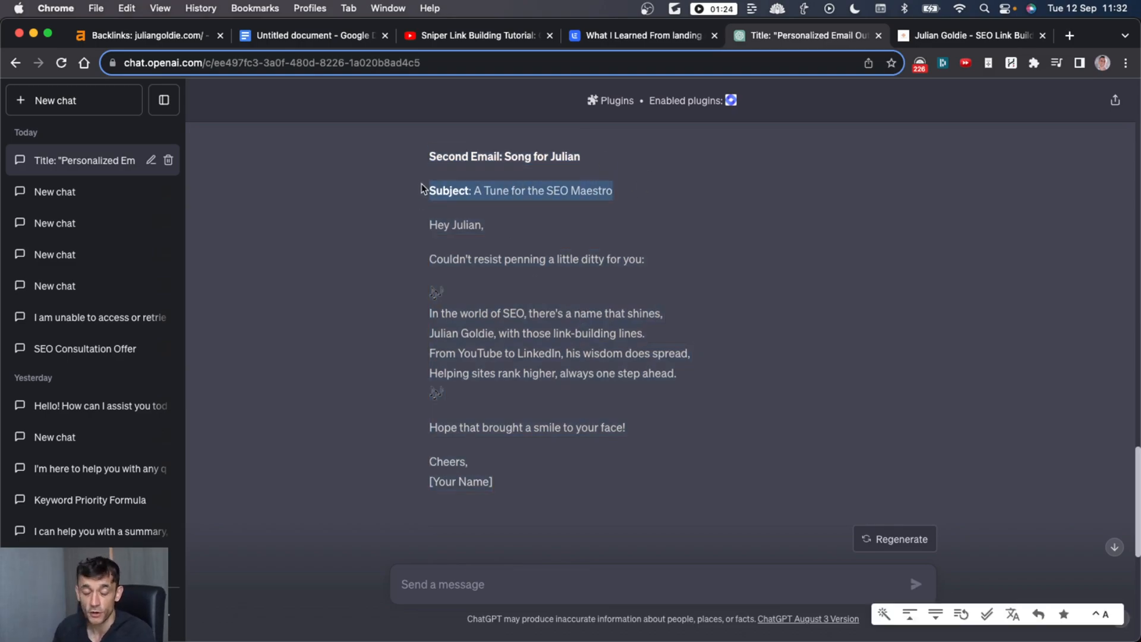
{"action": "mouse_move", "coordinate": [455, 248]}
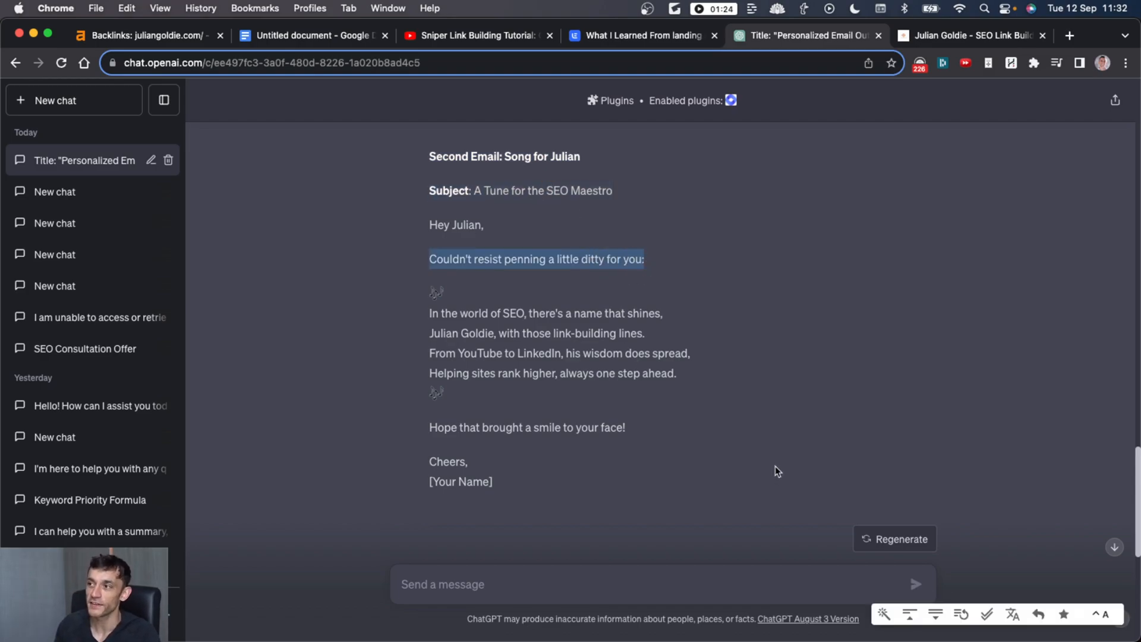
{"action": "mouse_move", "coordinate": [635, 308]}
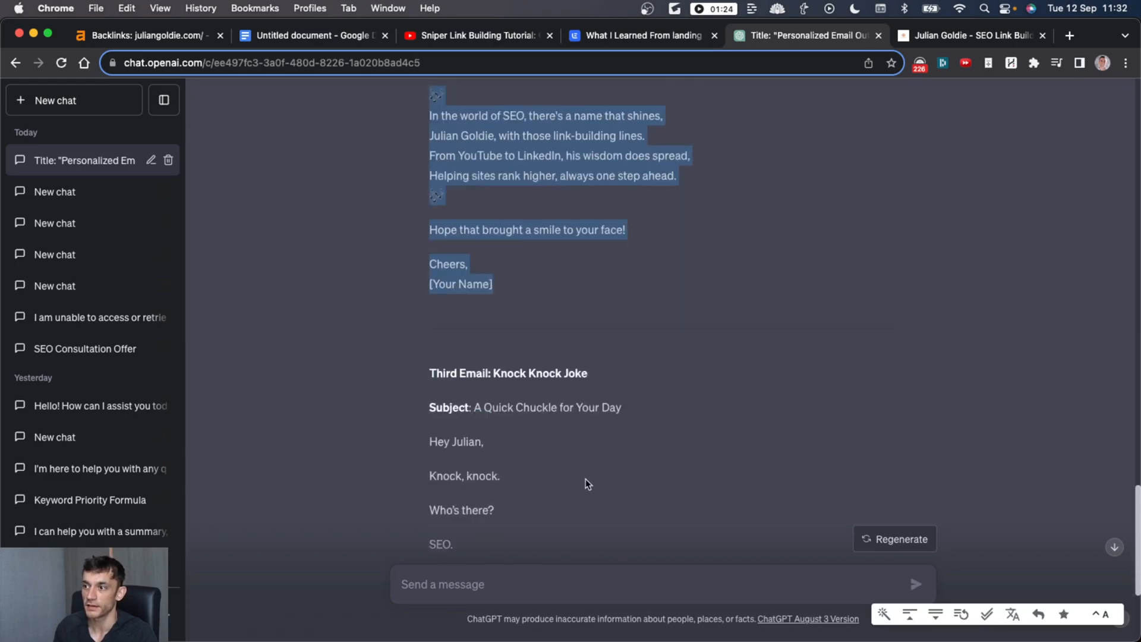
{"action": "scroll", "scroll_direction": "down", "scroll_amount": 3}
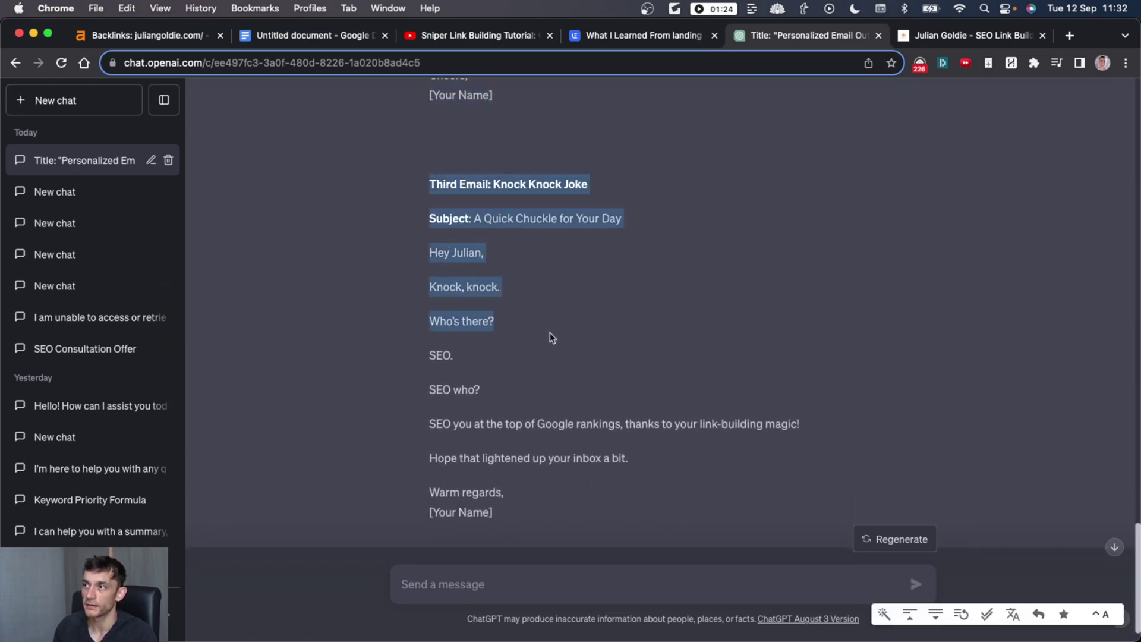
{"action": "left_click", "coordinate": [440, 355]}
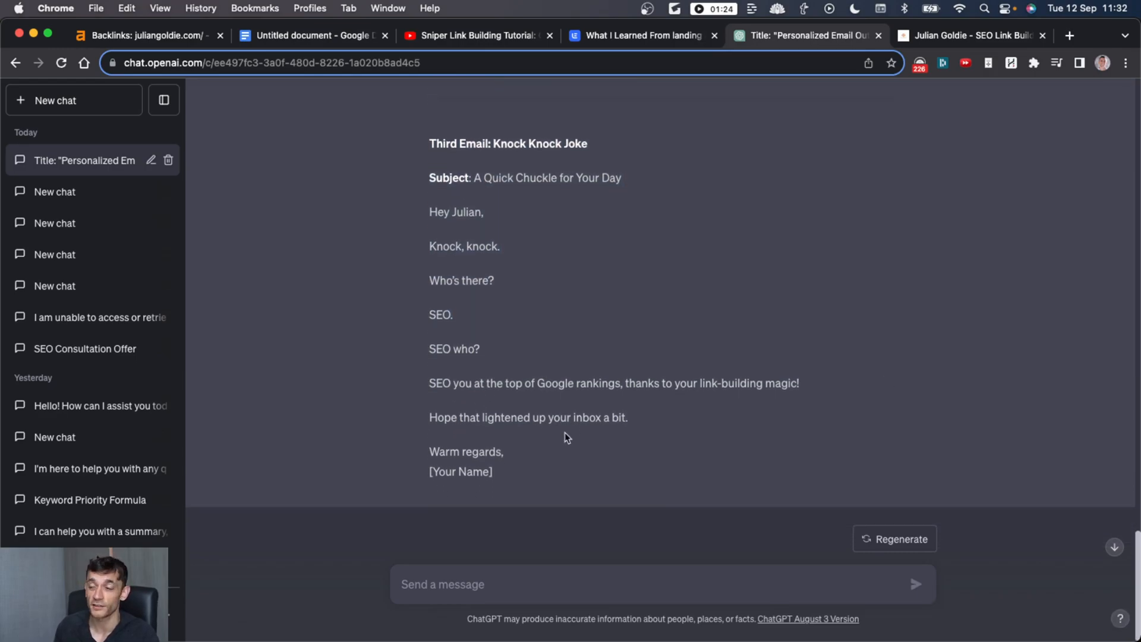
{"action": "scroll", "scroll_direction": "up", "scroll_amount": 3}
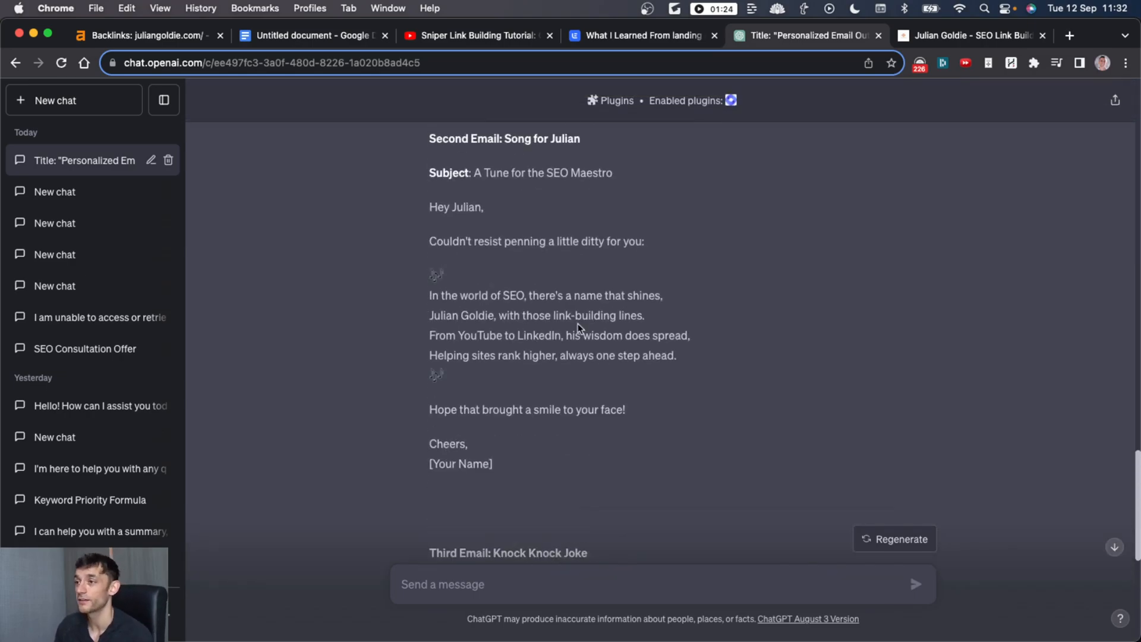
{"action": "scroll", "scroll_direction": "up", "scroll_amount": 3}
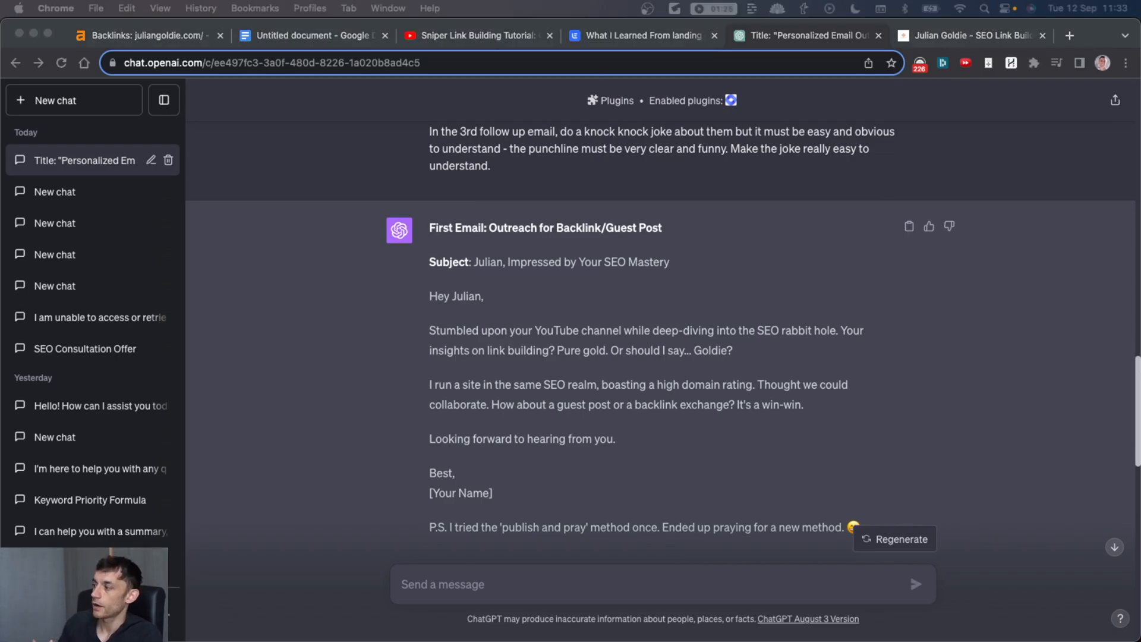
{"action": "mouse_move", "coordinate": [730, 345]}
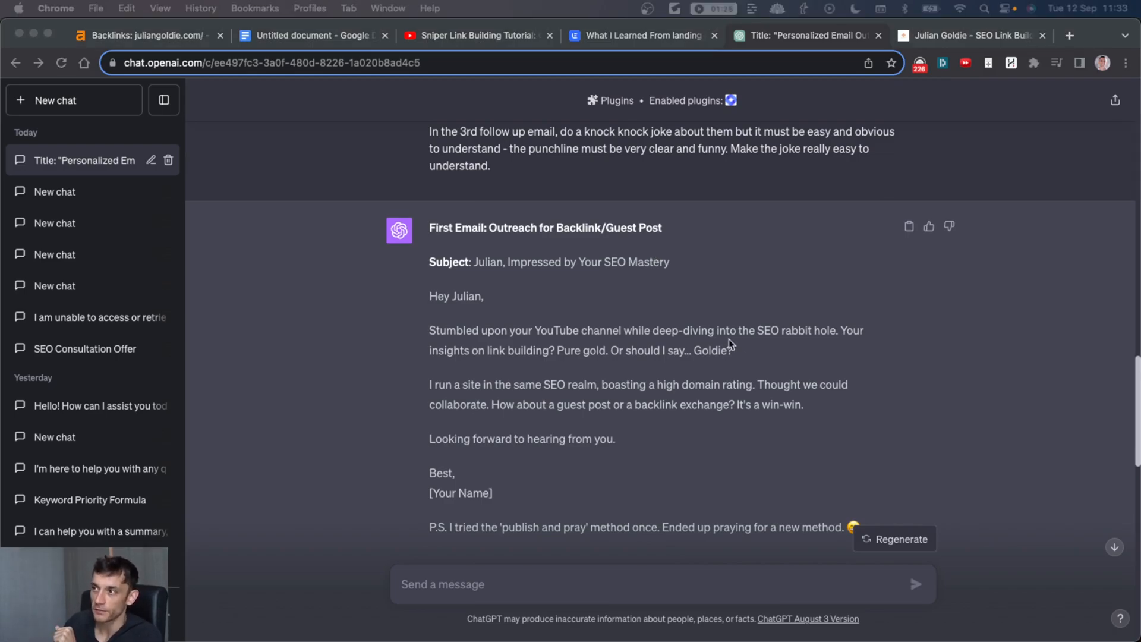
{"action": "scroll", "scroll_direction": "up", "scroll_amount": 3}
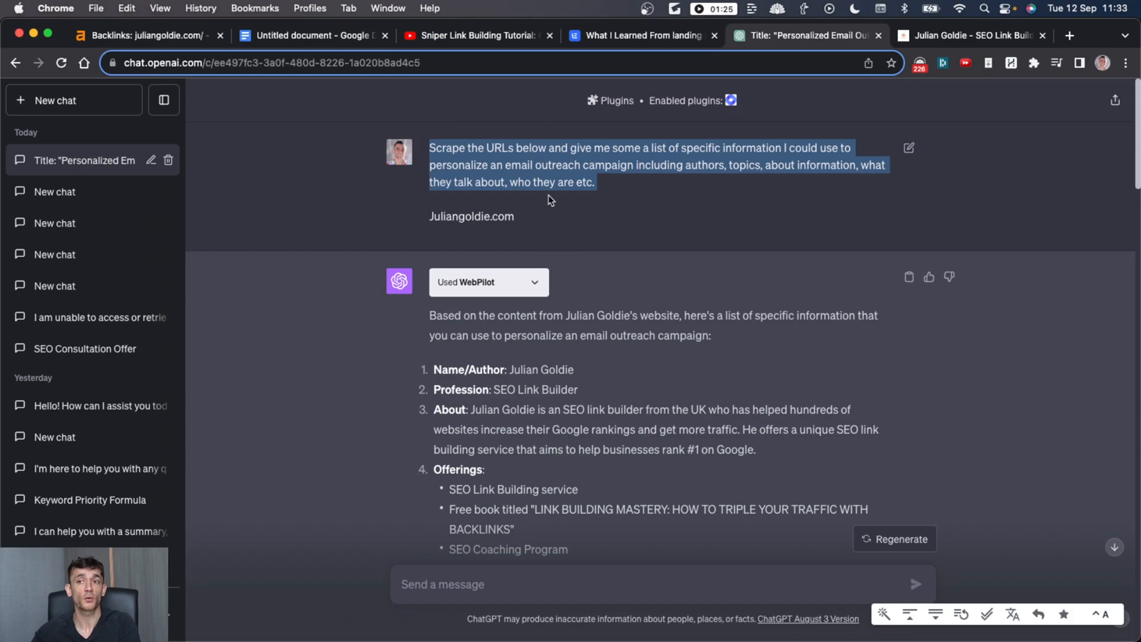
{"action": "scroll", "scroll_direction": "down", "scroll_amount": 3}
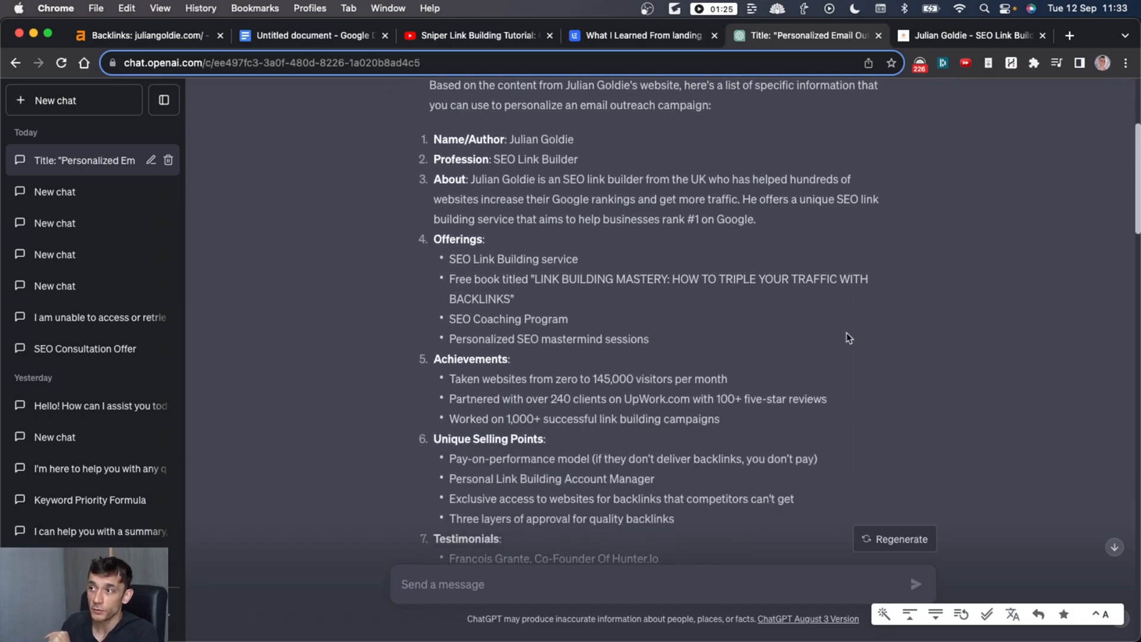
{"action": "scroll", "scroll_direction": "down", "scroll_amount": 3}
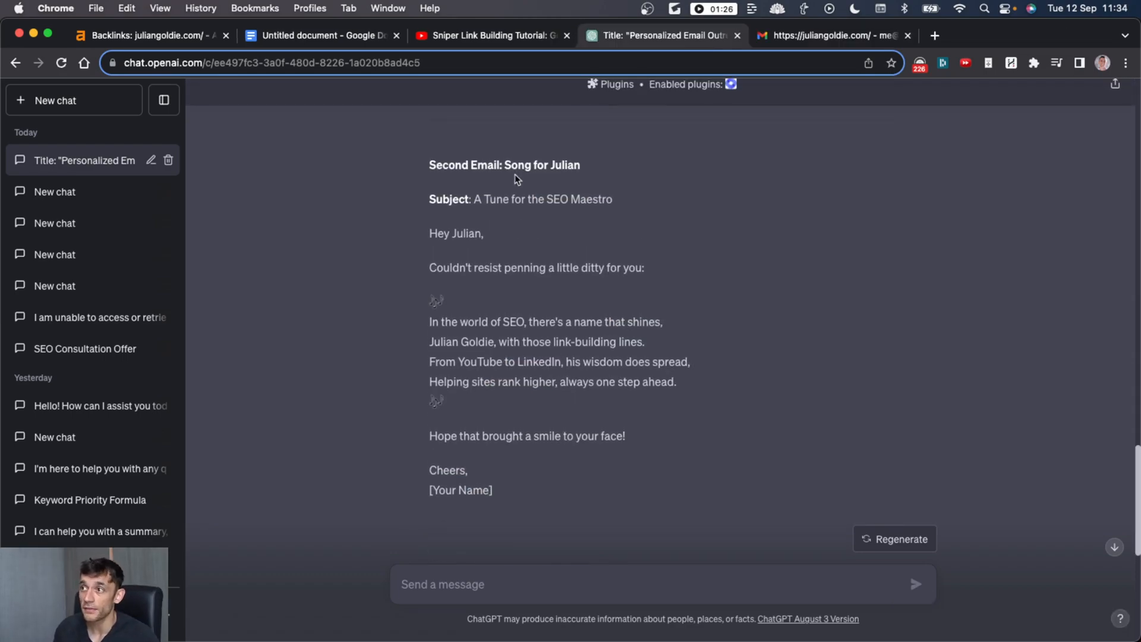
{"action": "scroll", "scroll_direction": "up", "scroll_amount": 3}
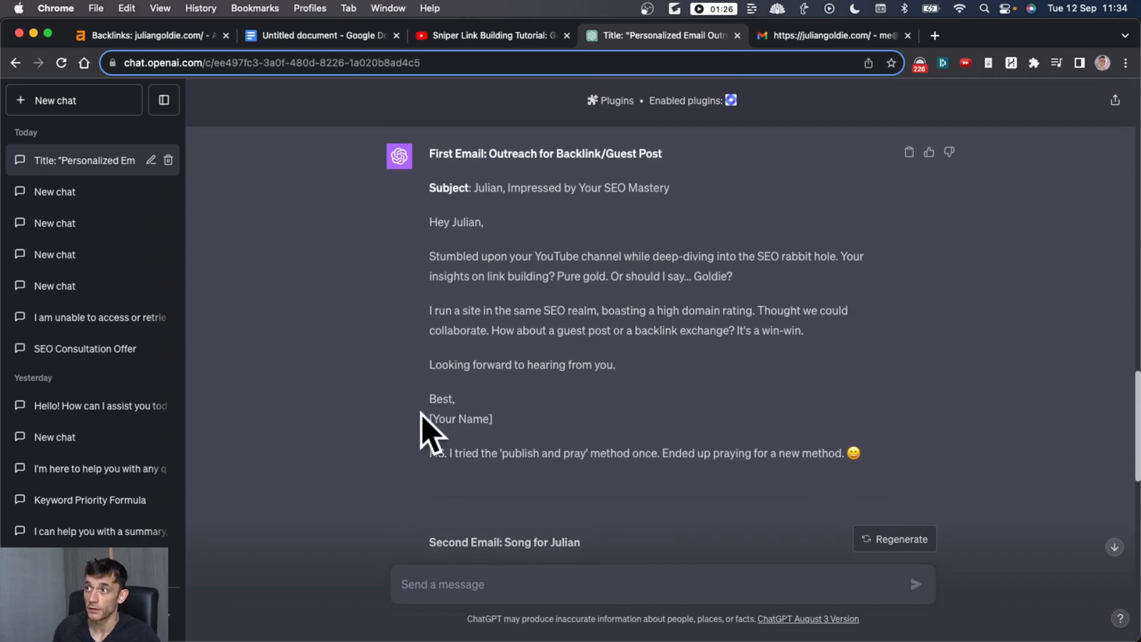
{"action": "left_click", "coordinate": [830, 34]}
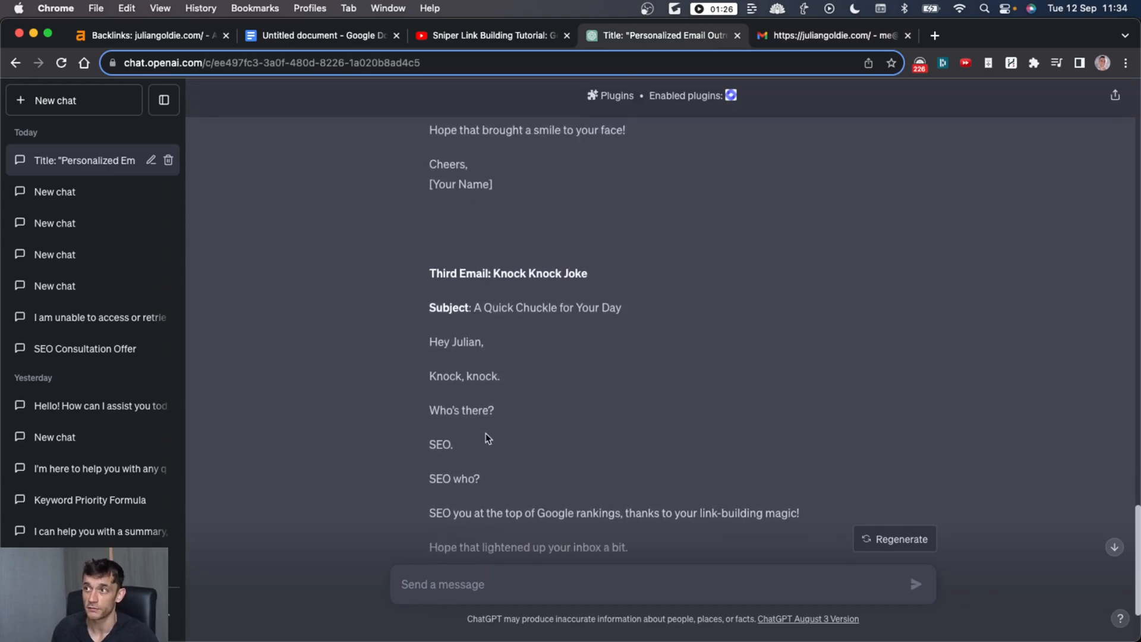
{"action": "scroll", "scroll_direction": "up", "scroll_amount": 3}
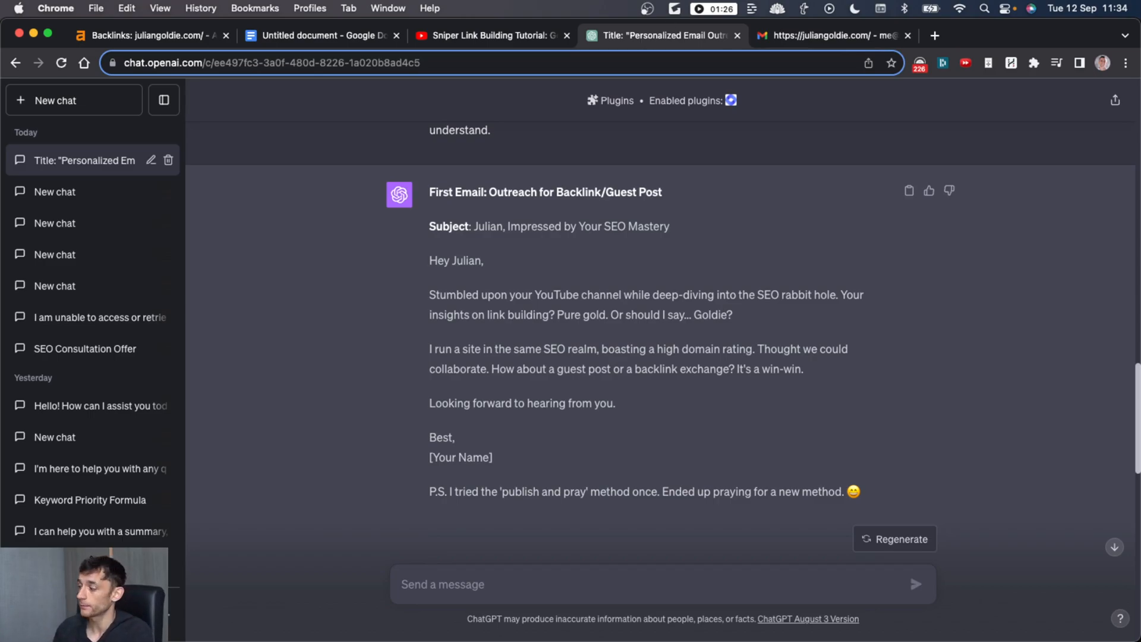
{"action": "mouse_move", "coordinate": [715, 465]}
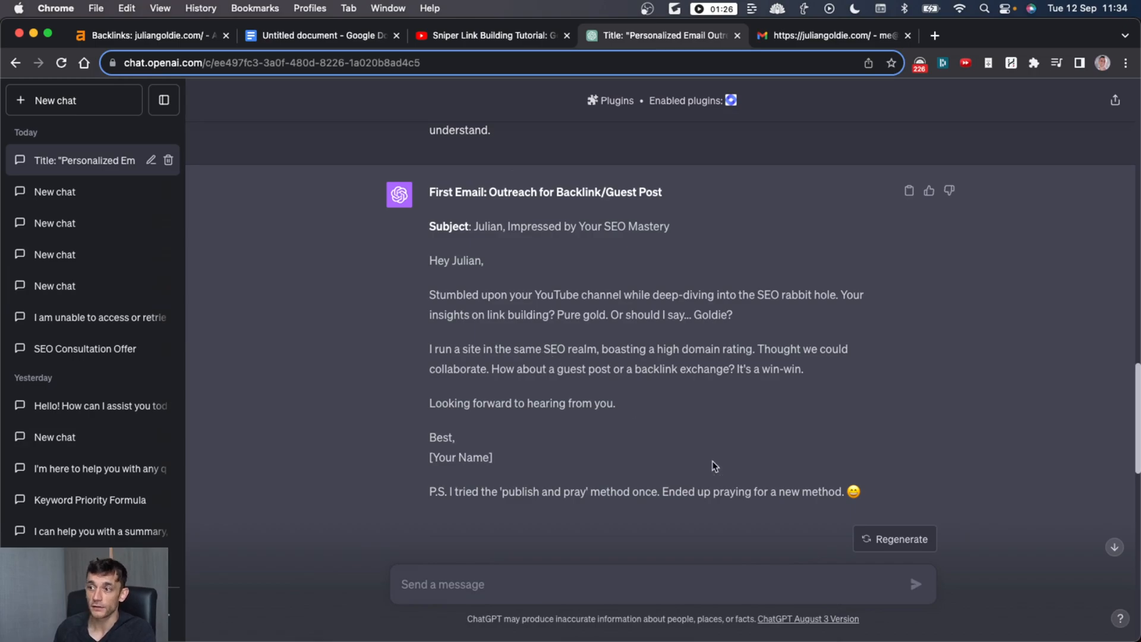
{"action": "scroll", "scroll_direction": "down", "scroll_amount": 3}
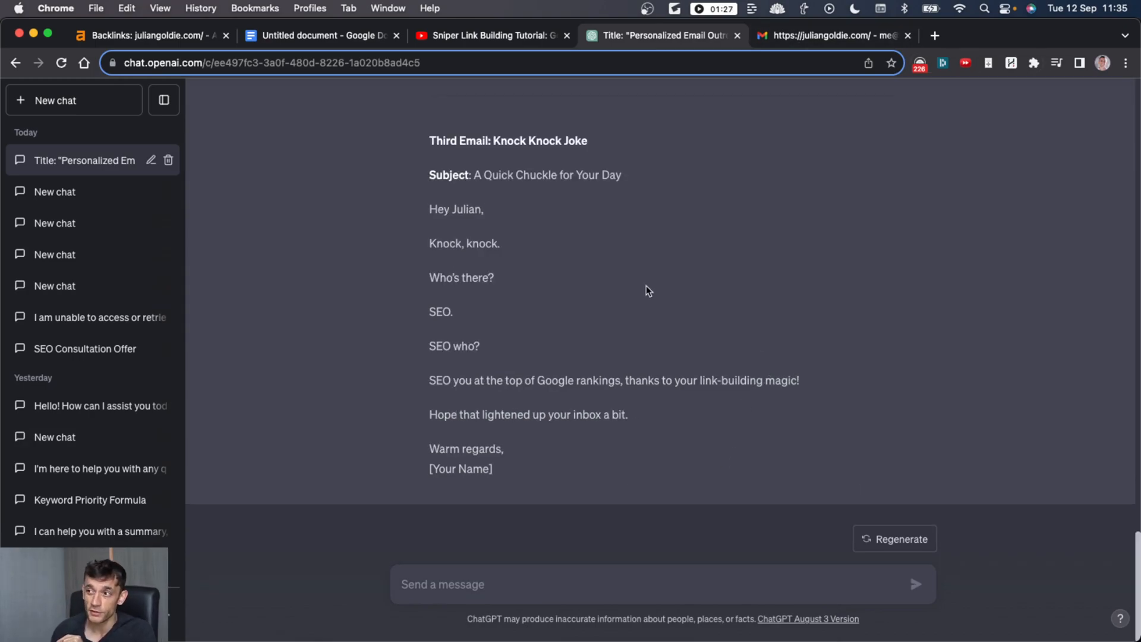
{"action": "mouse_move", "coordinate": [417, 133]}
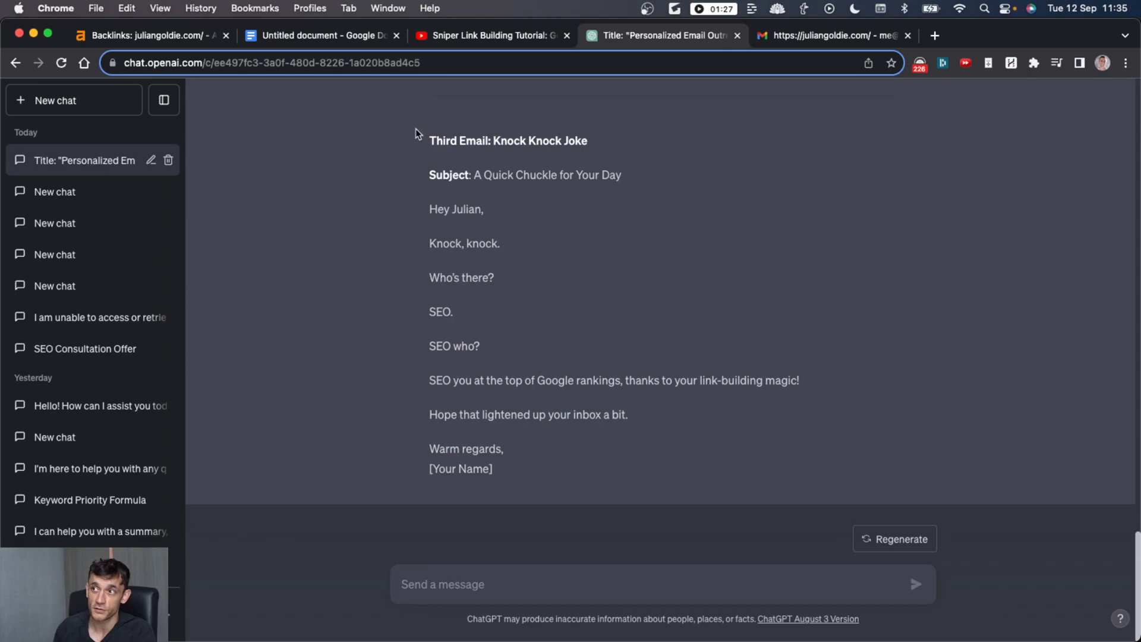
{"action": "mouse_move", "coordinate": [473, 337]}
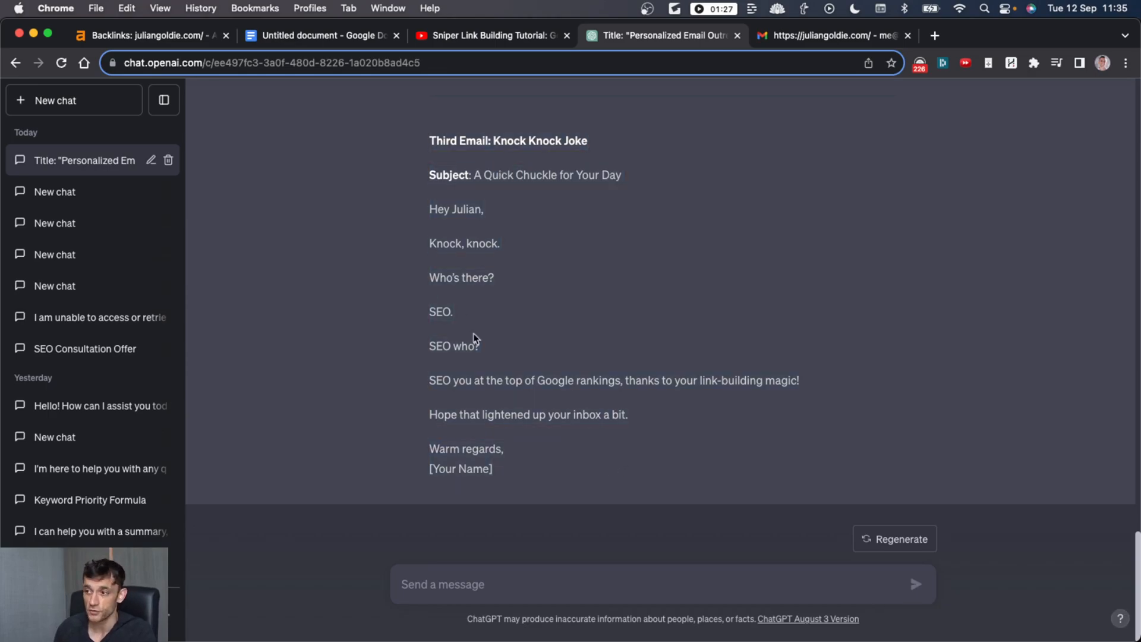
{"action": "scroll", "scroll_direction": "up", "scroll_amount": 3}
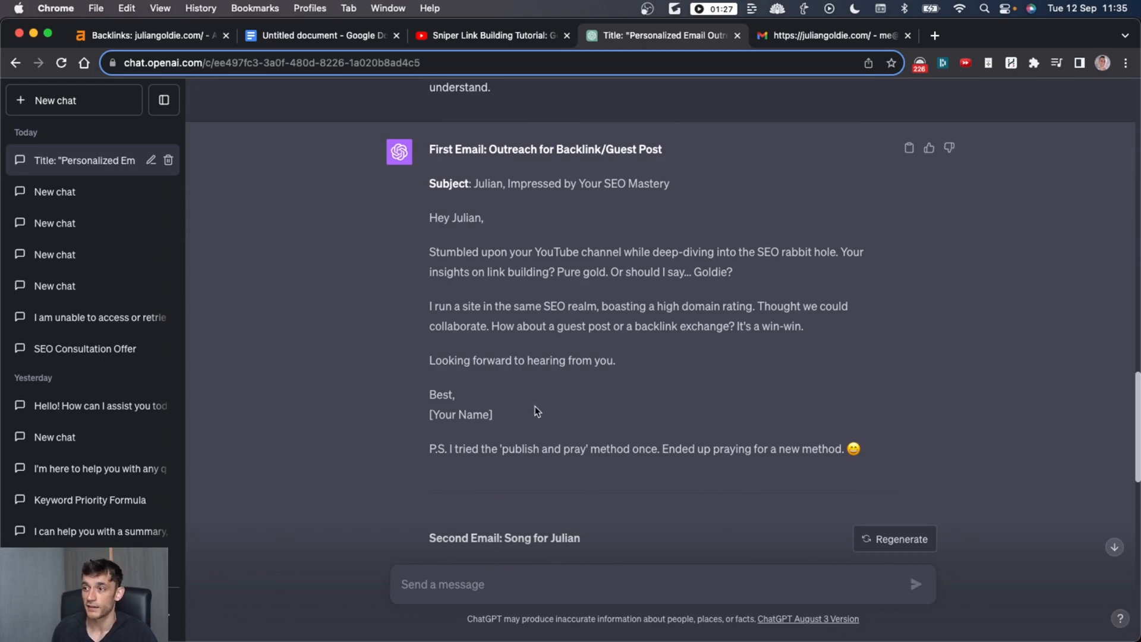
{"action": "mouse_move", "coordinate": [164, 113]}
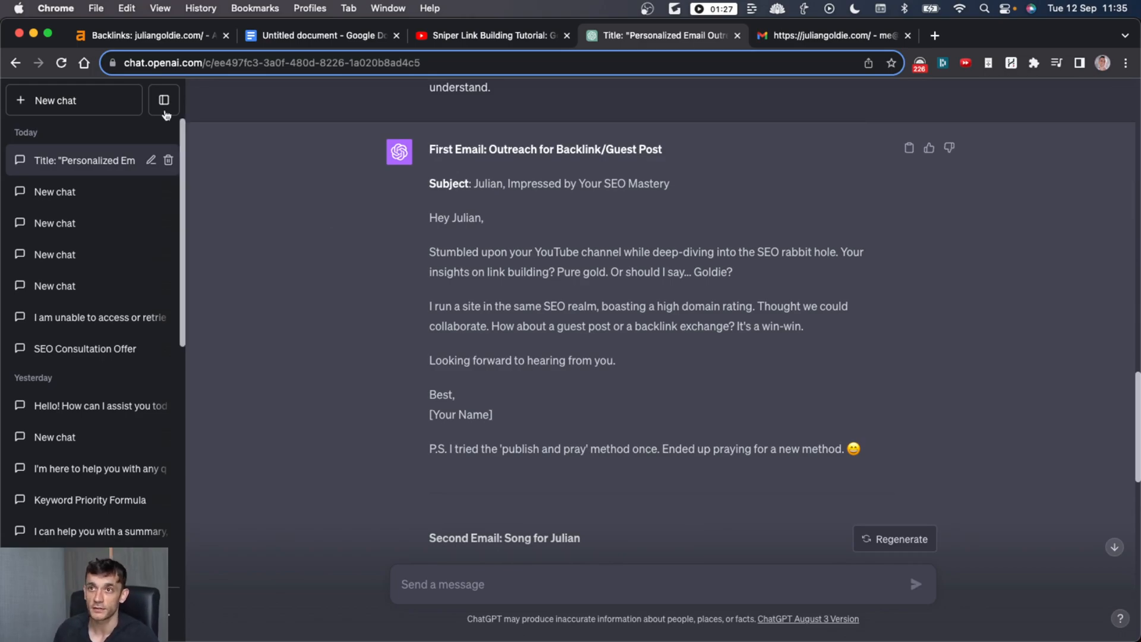
{"action": "scroll", "scroll_direction": "up", "scroll_amount": 3}
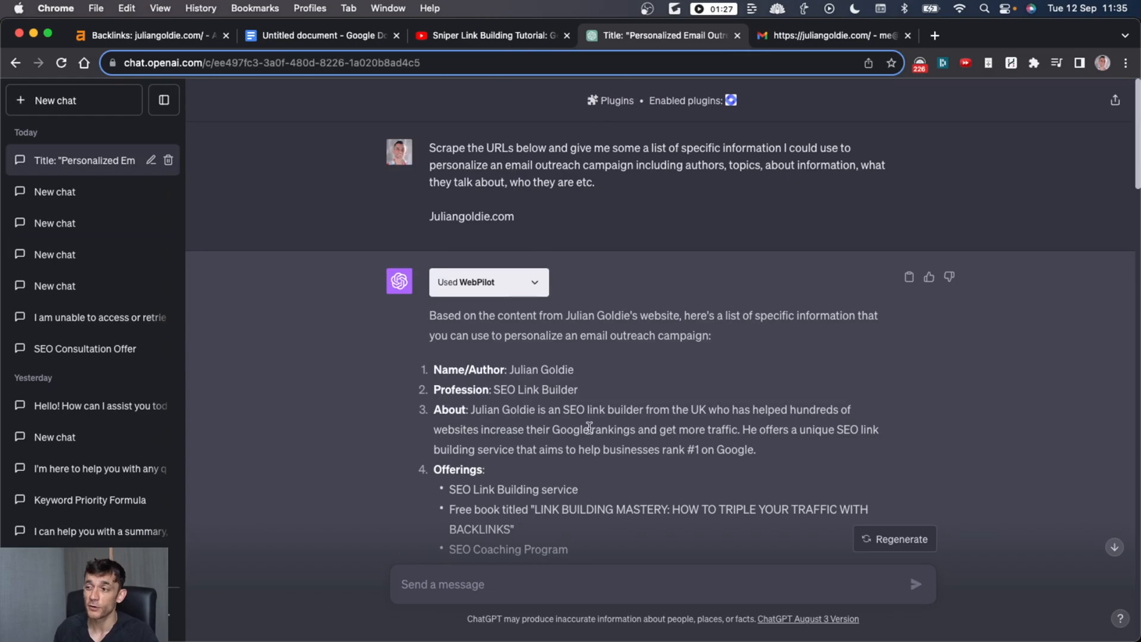
{"action": "scroll", "scroll_direction": "down", "scroll_amount": 3}
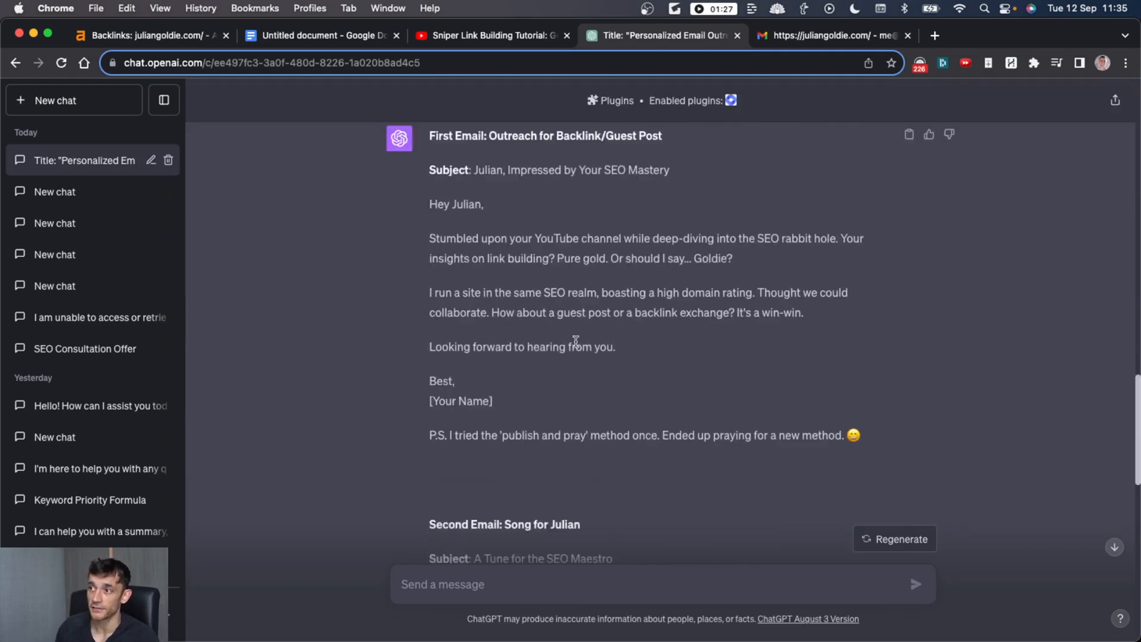
{"action": "scroll", "scroll_direction": "down", "scroll_amount": 3}
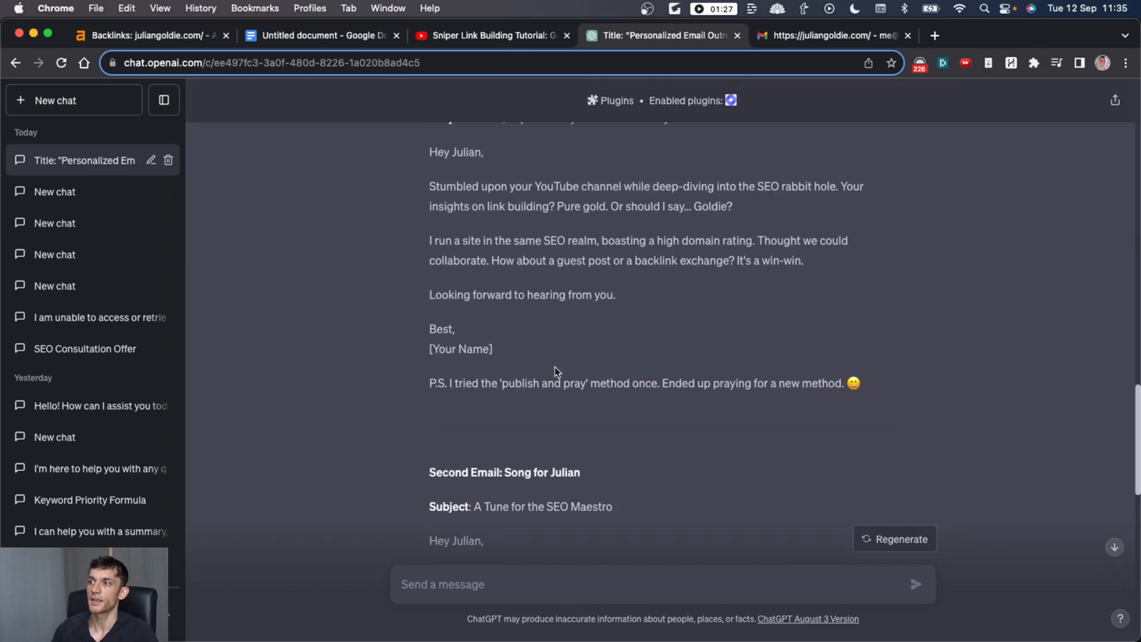
{"action": "scroll", "scroll_direction": "down", "scroll_amount": 3}
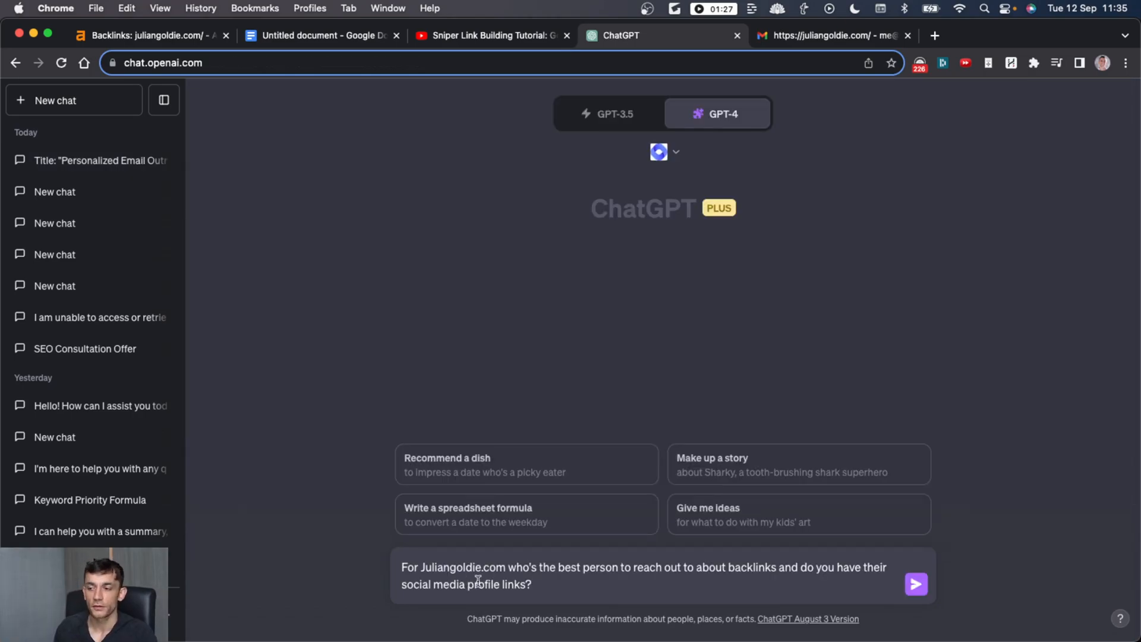
{"action": "mouse_move", "coordinate": [504, 519]}
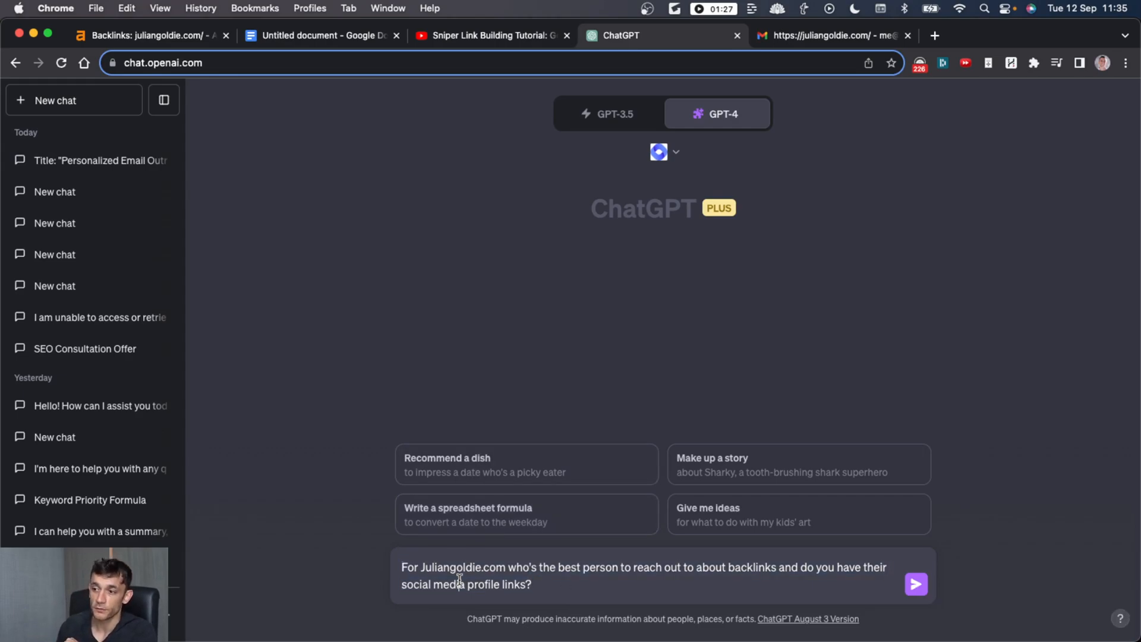
{"action": "mouse_move", "coordinate": [624, 609]}
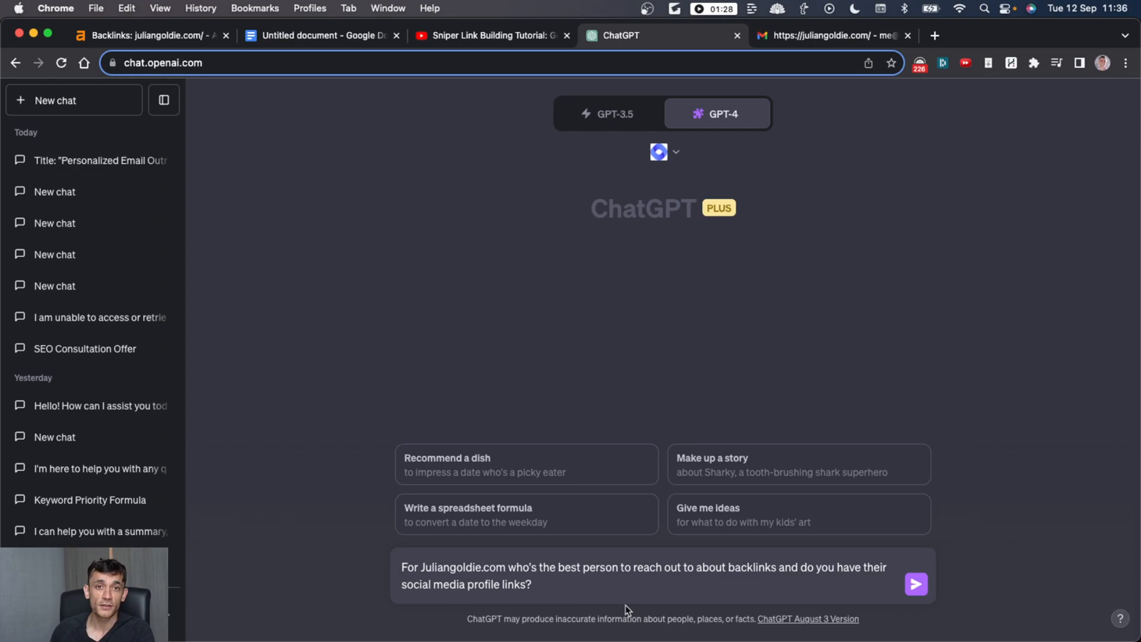
Step: Send the question naming the best backlink contact and read Julian Goldie's social profile links
{"action": "left_click", "coordinate": [915, 583]}
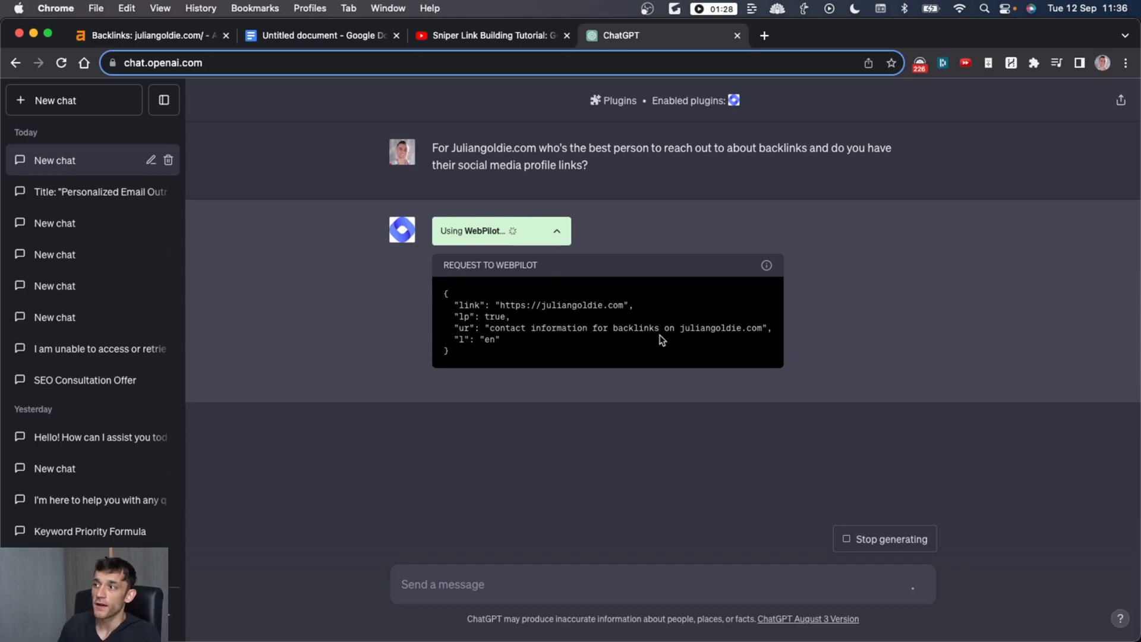
{"action": "mouse_move", "coordinate": [592, 161]}
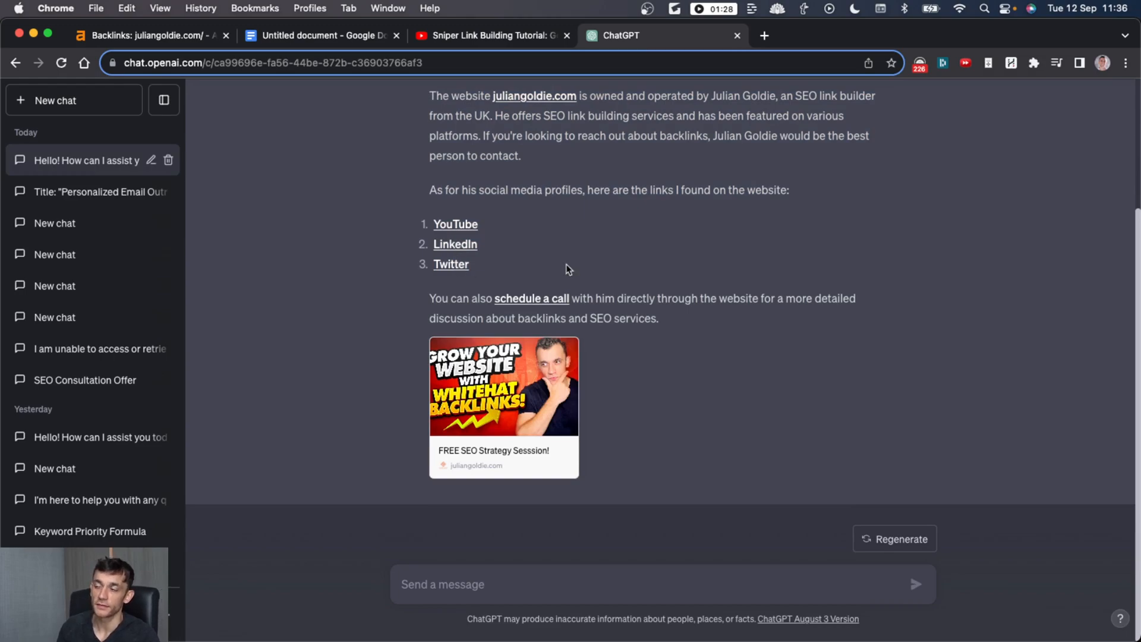
{"action": "scroll", "scroll_direction": "up", "scroll_amount": 3}
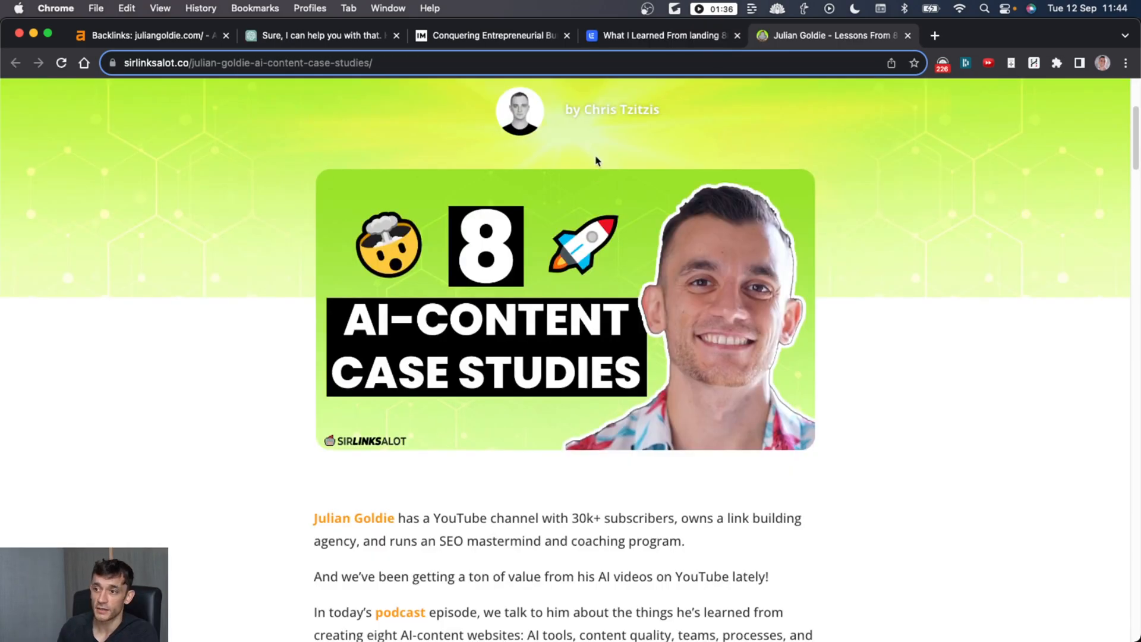
Step: Bring up the Sirlinksalot article on eight AI-content case studies
{"action": "left_click", "coordinate": [661, 34]}
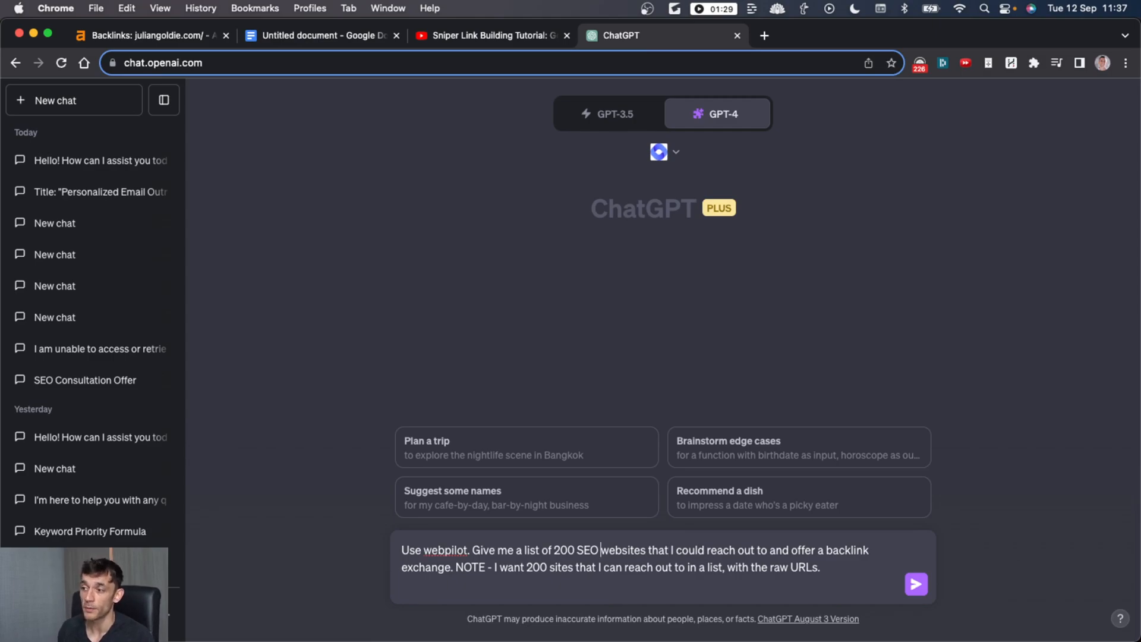
Step: Request 200 SEO websites with raw URLs via WebPilot, then switch to the Google results for 'seo'
{"action": "double_click", "coordinate": [586, 549]}
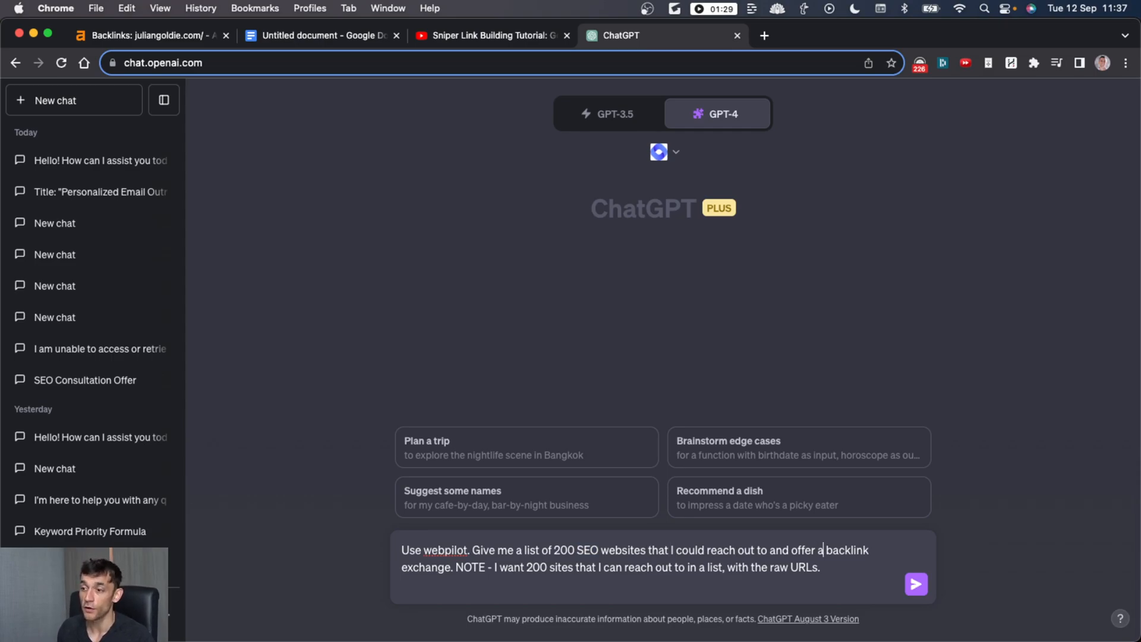
{"action": "left_click", "coordinate": [915, 584]}
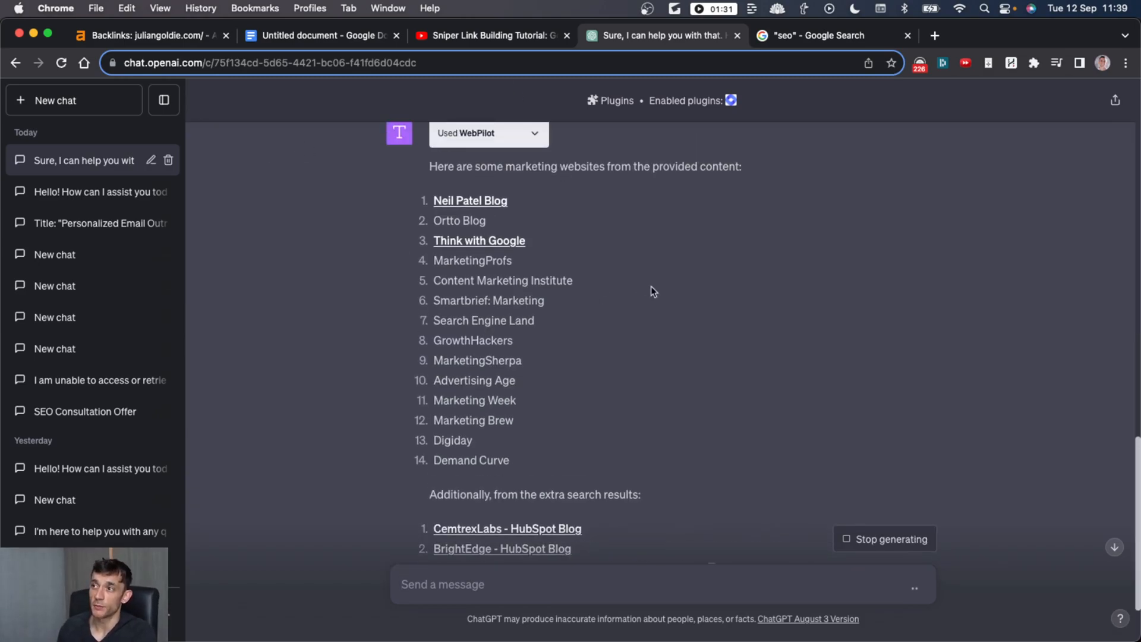
{"action": "scroll", "scroll_direction": "down", "scroll_amount": 3}
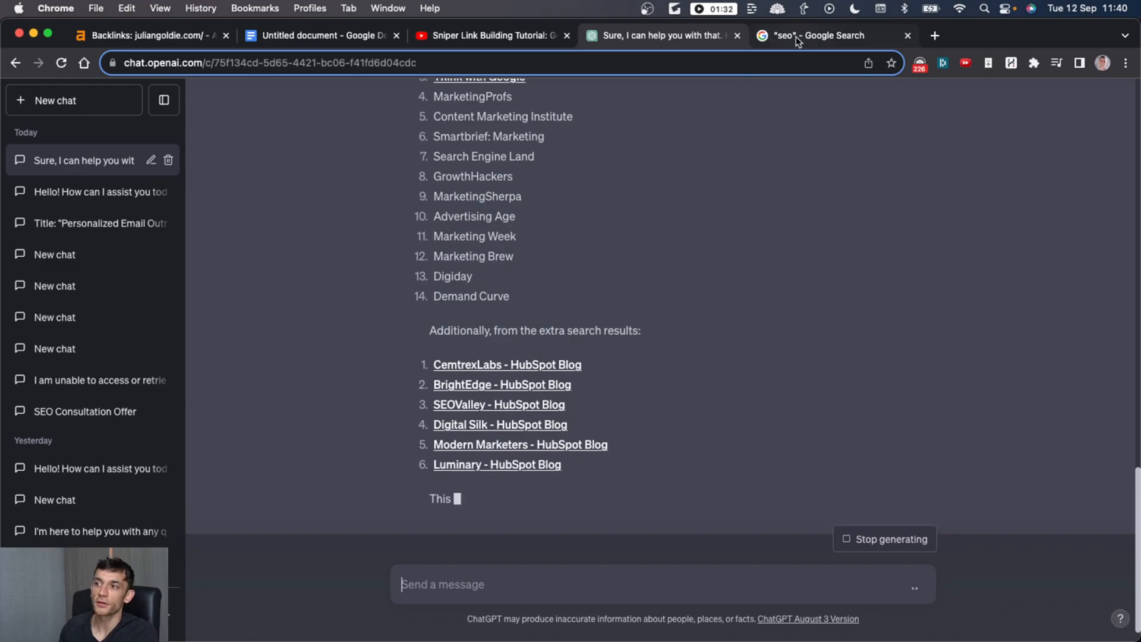
{"action": "left_click", "coordinate": [822, 34]}
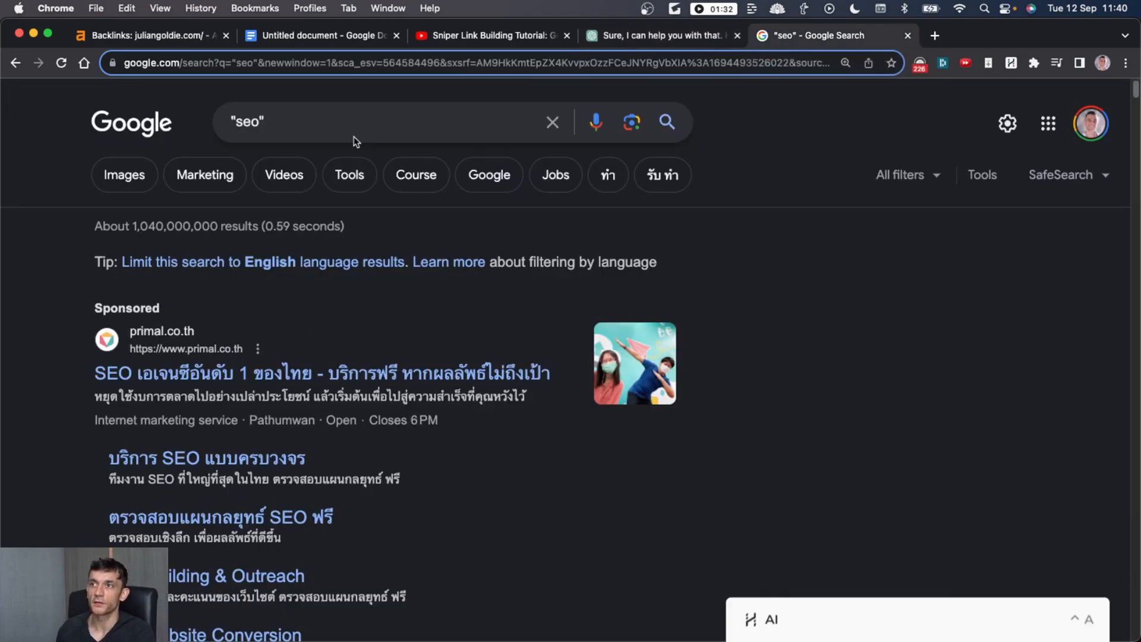
{"action": "left_click", "coordinate": [1007, 123]}
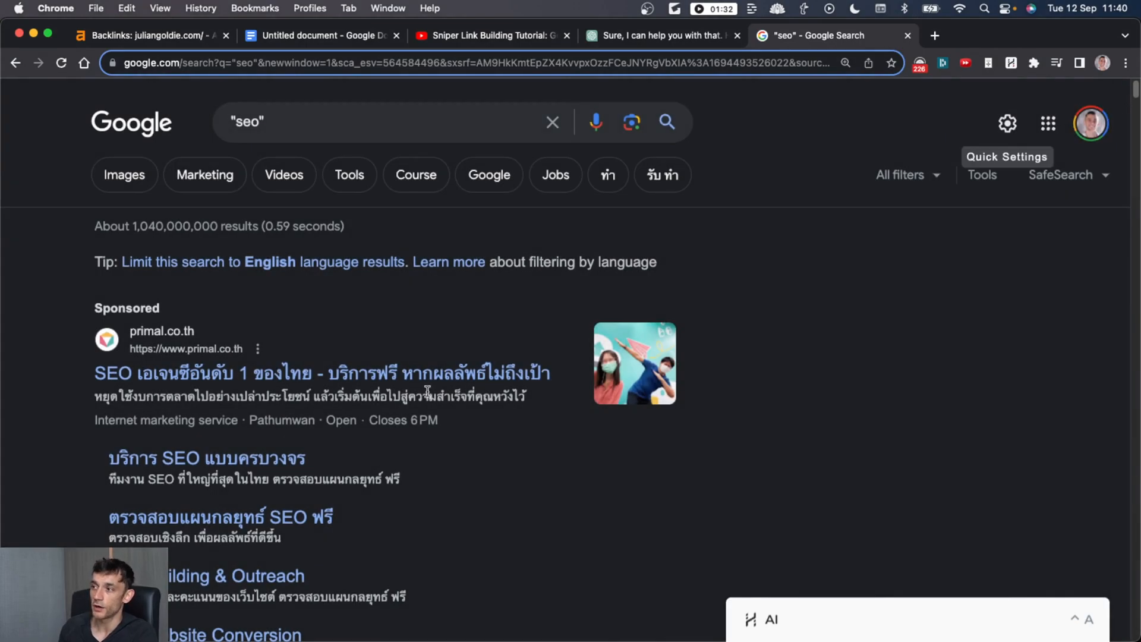
{"action": "scroll", "scroll_direction": "down", "scroll_amount": 3}
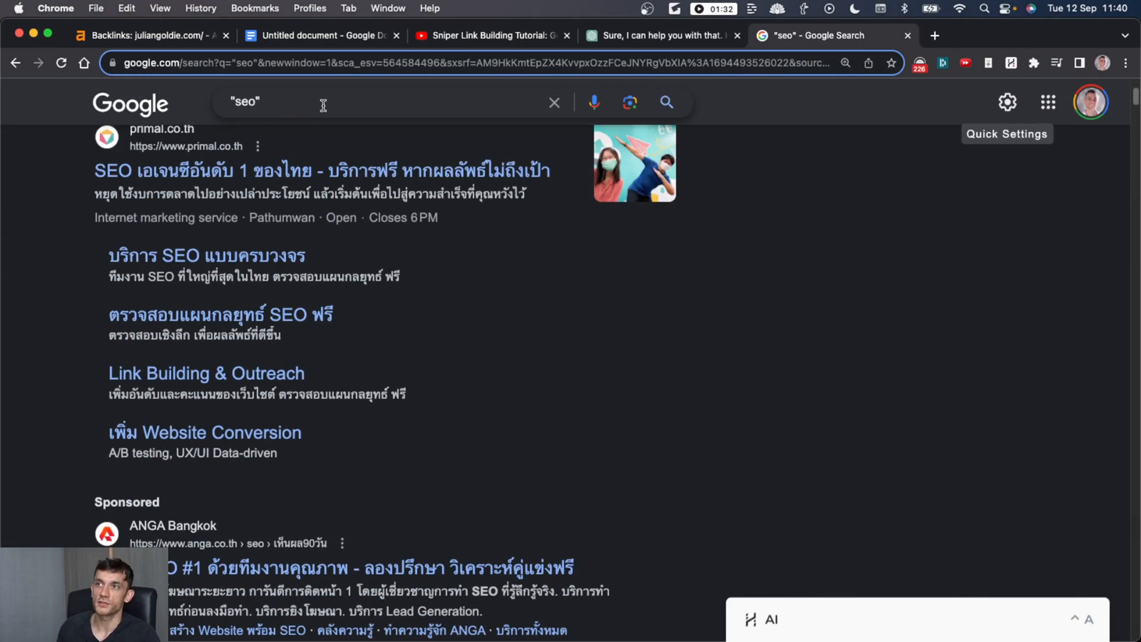
{"action": "scroll", "scroll_direction": "down", "scroll_amount": 3}
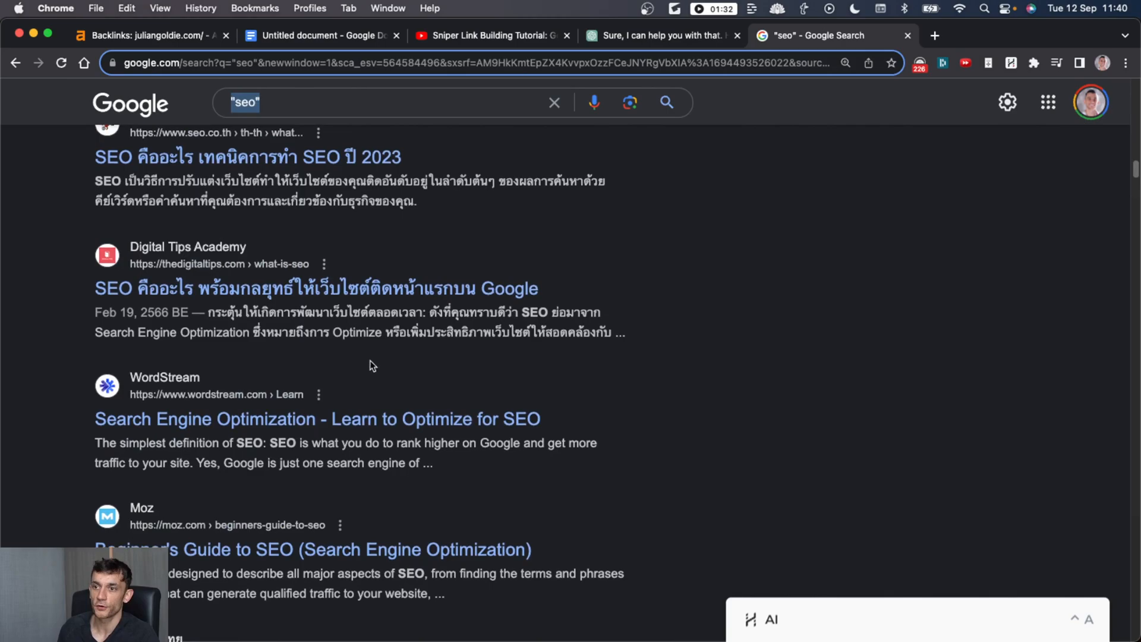
{"action": "scroll", "scroll_direction": "down", "scroll_amount": 3}
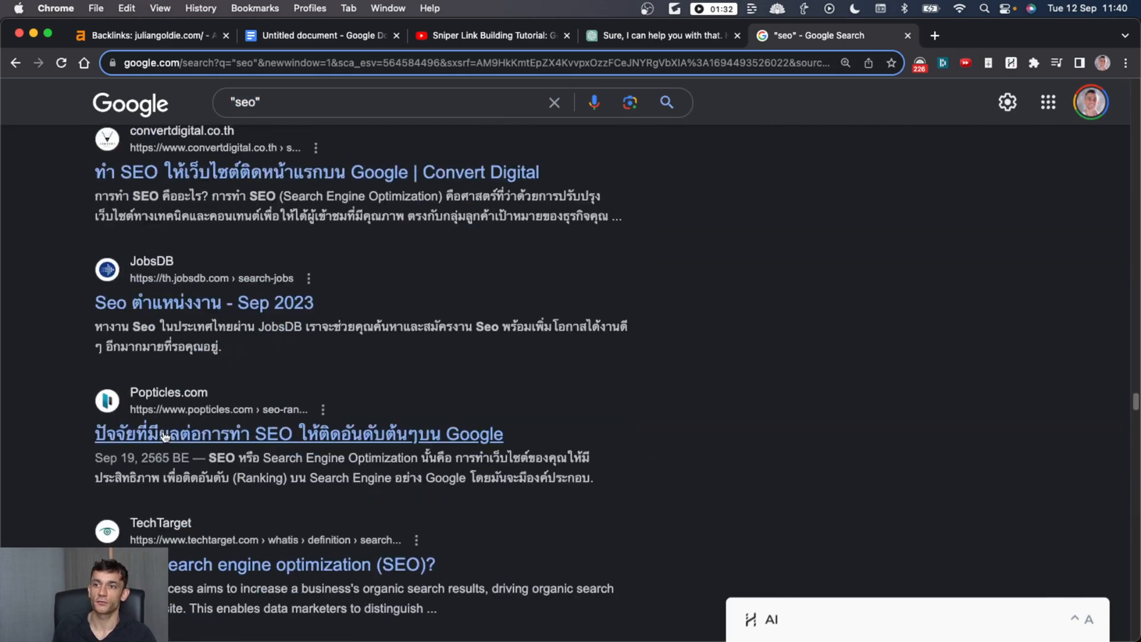
{"action": "scroll", "scroll_direction": "up", "scroll_amount": 3}
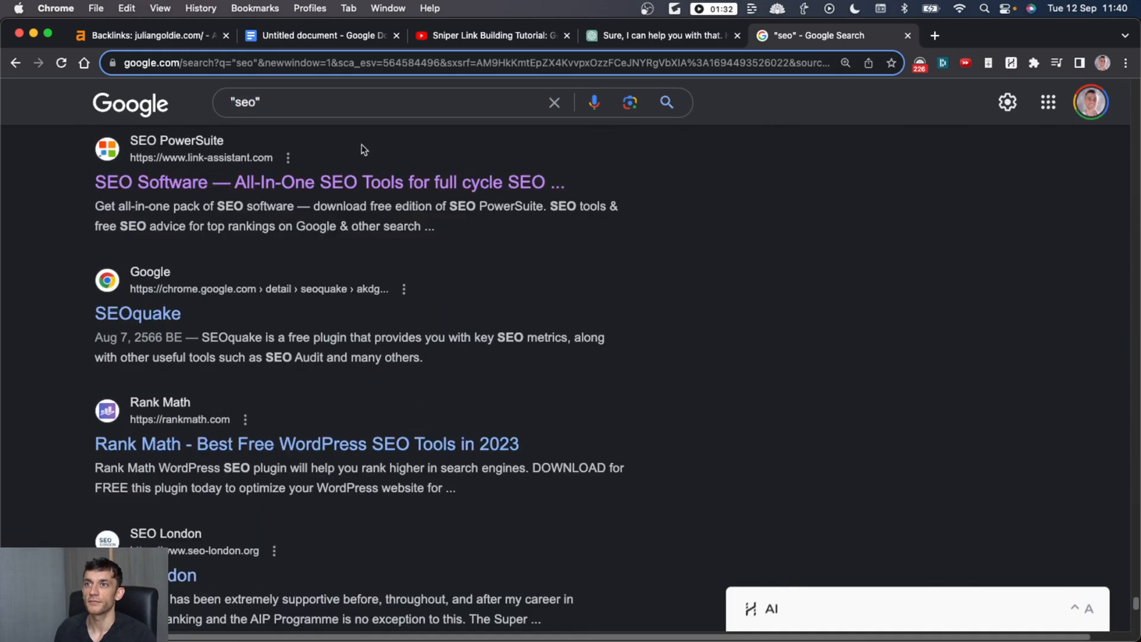
{"action": "scroll", "scroll_direction": "down", "scroll_amount": 3}
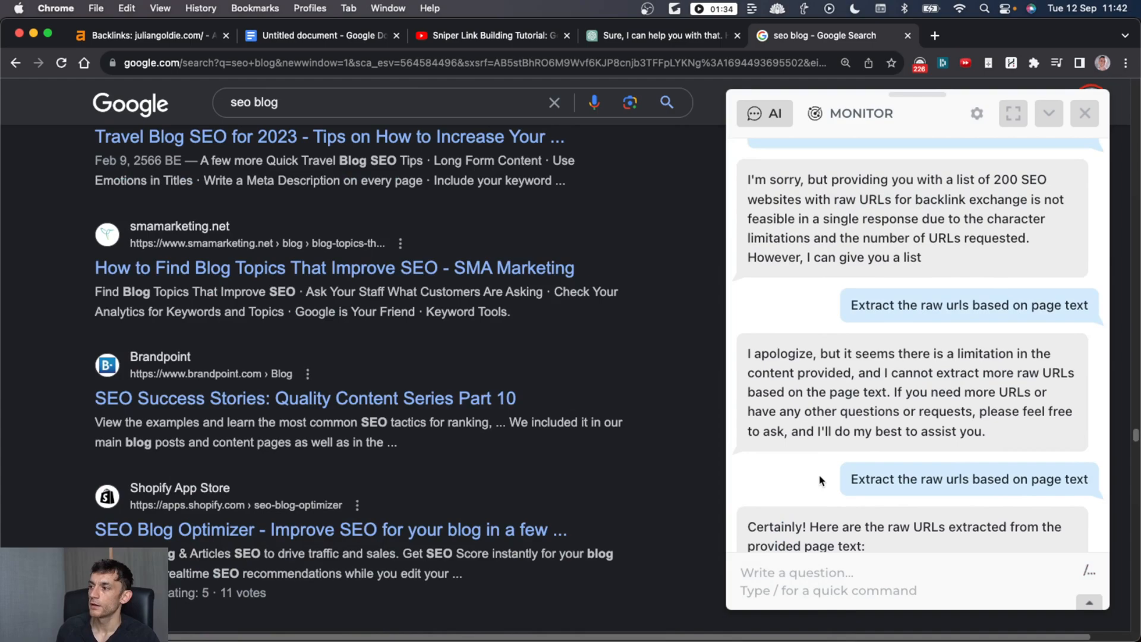
Step: Look through Harpa AI's 18 raw SEO blog URLs and return to the ChatGPT WebPilot chat
{"action": "scroll", "scroll_direction": "down", "scroll_amount": 3}
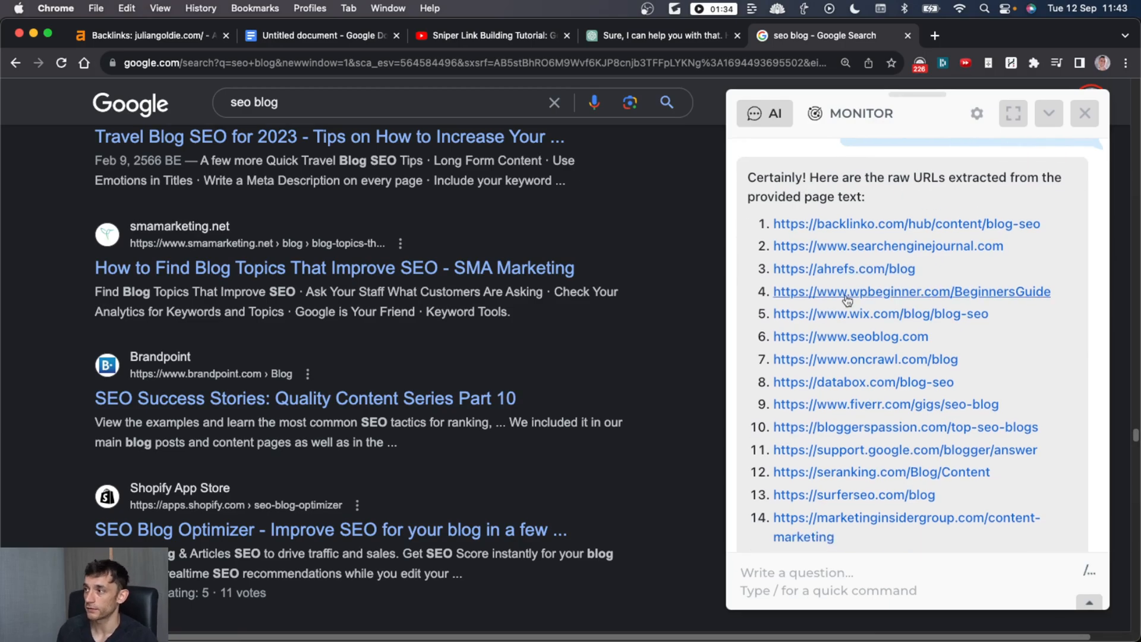
{"action": "scroll", "scroll_direction": "down", "scroll_amount": 3}
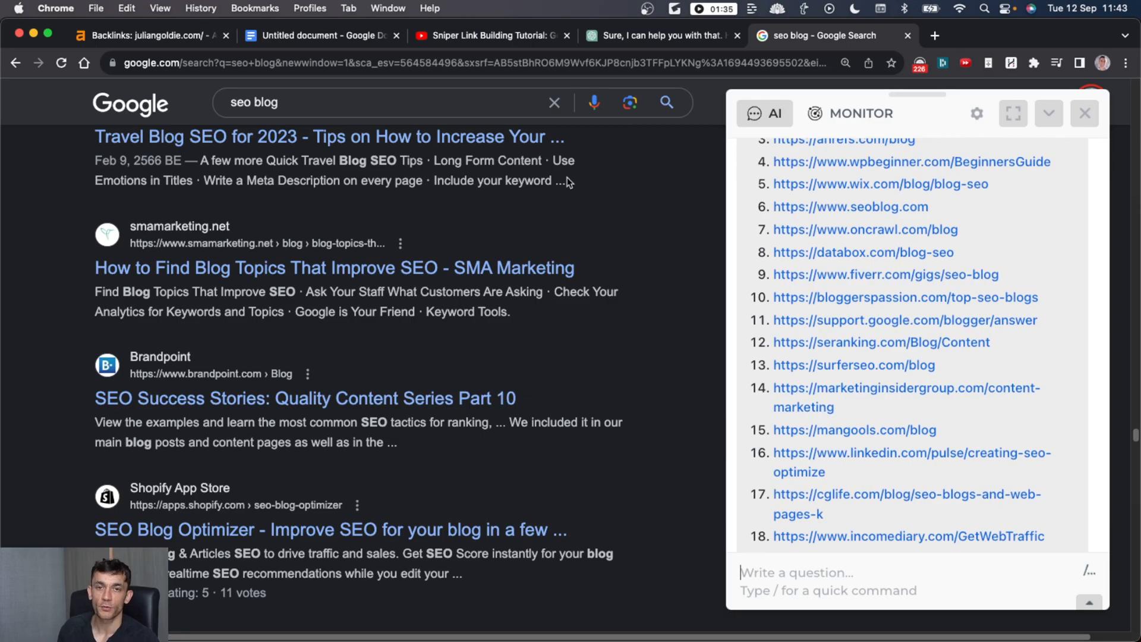
{"action": "left_click", "coordinate": [659, 35]}
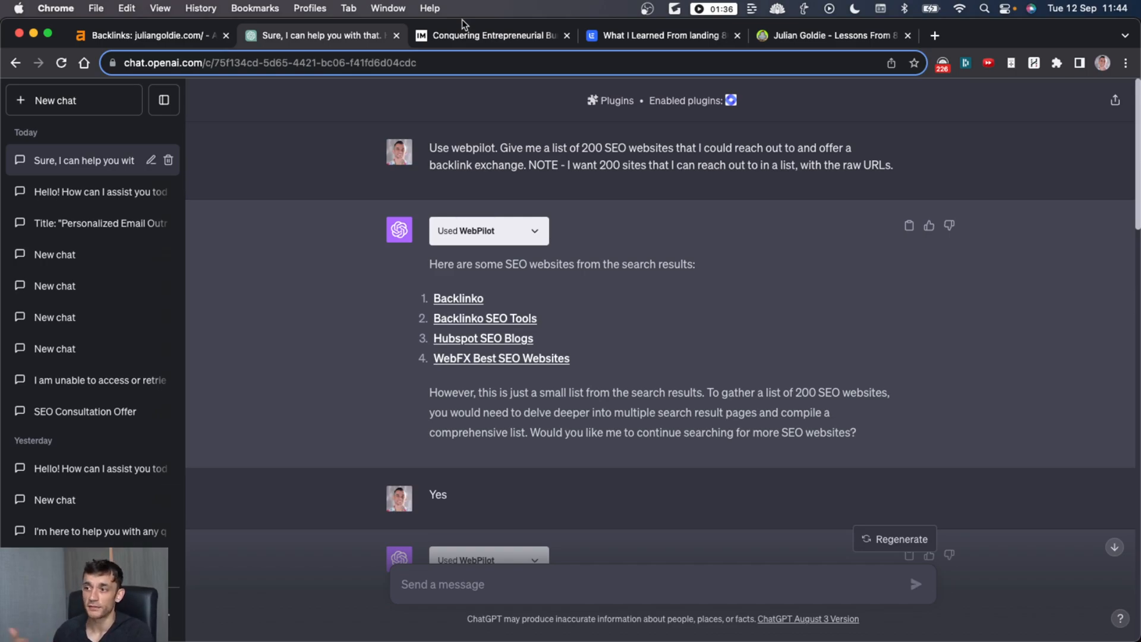
Step: Flip through the burnout podcast, lemlist 80k-backlinks and Sirlinksalot AI-content case studies pages
{"action": "left_click", "coordinate": [491, 35]}
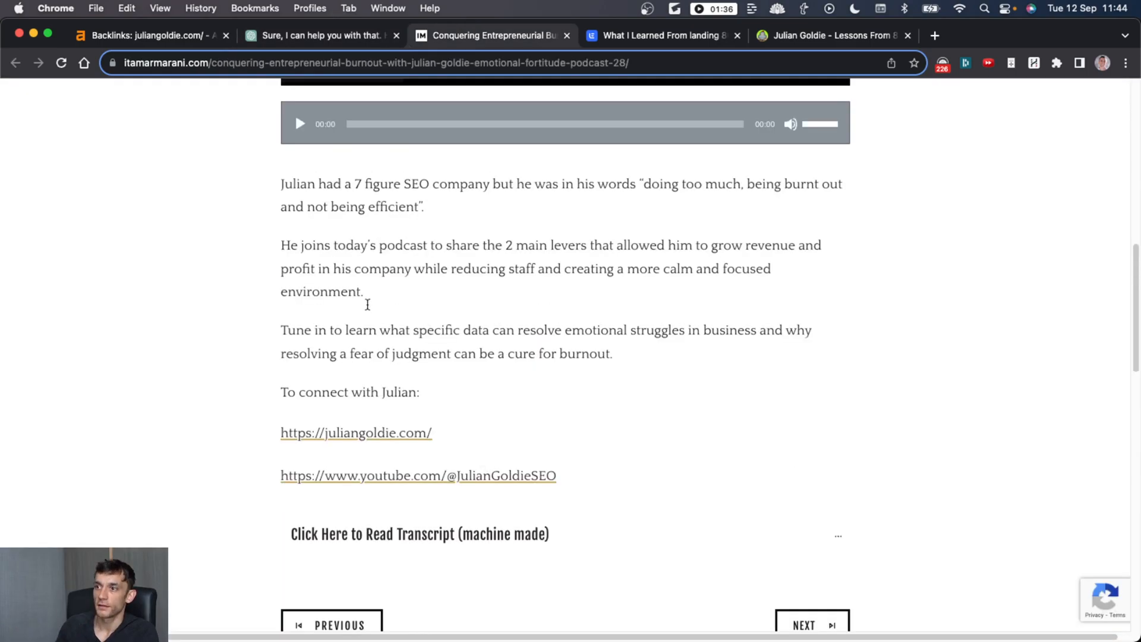
{"action": "left_click", "coordinate": [661, 35]}
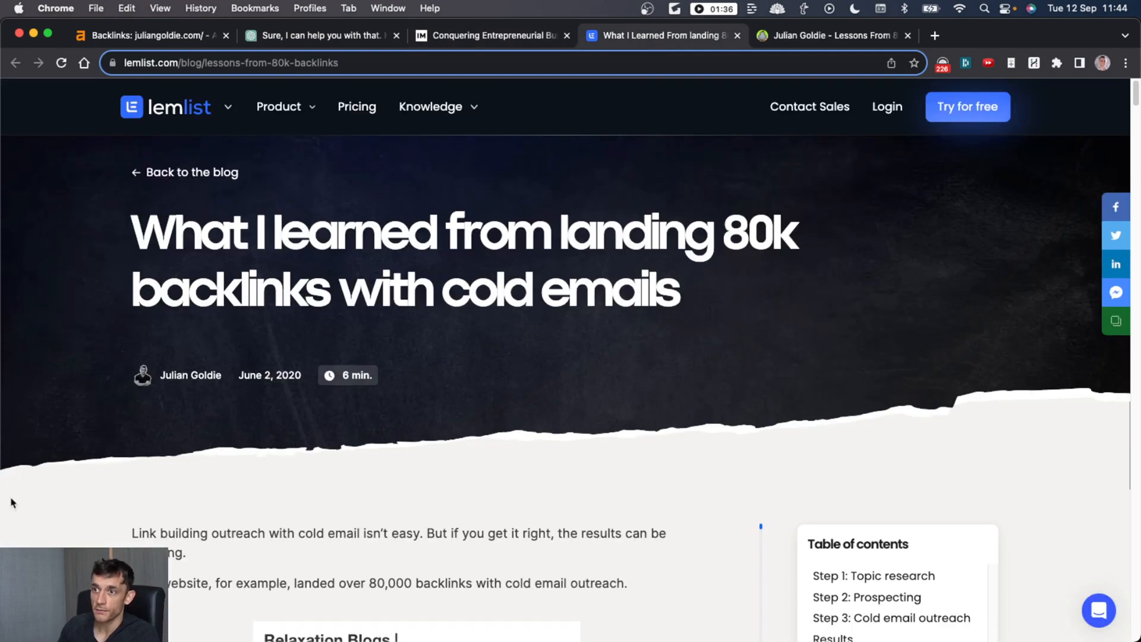
{"action": "left_click", "coordinate": [834, 35]}
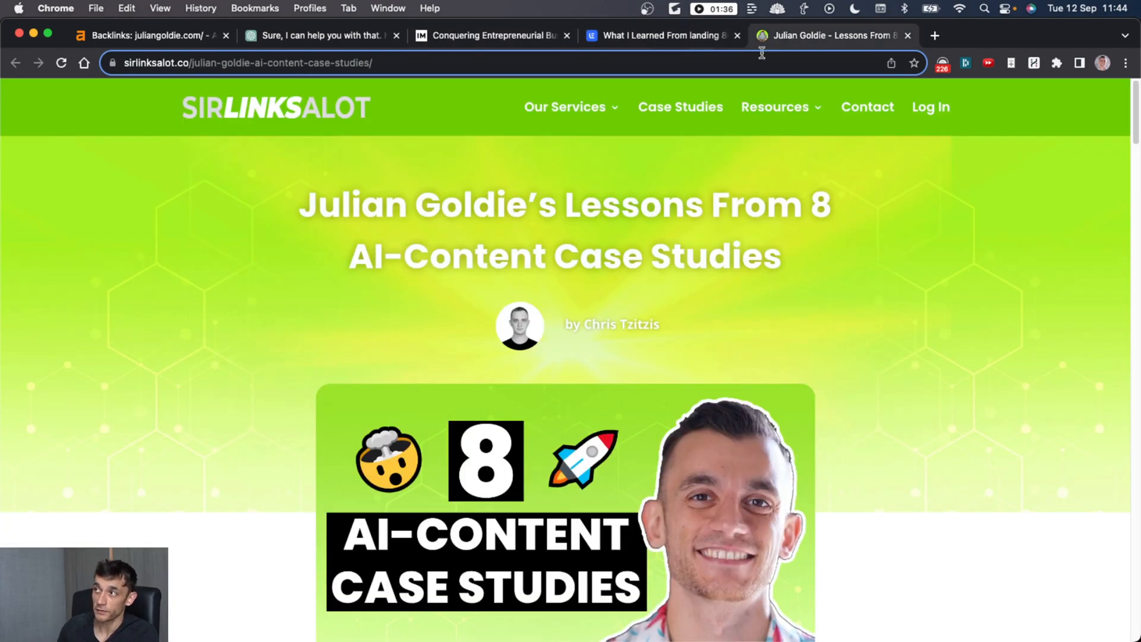
{"action": "scroll", "scroll_direction": "down", "scroll_amount": 3}
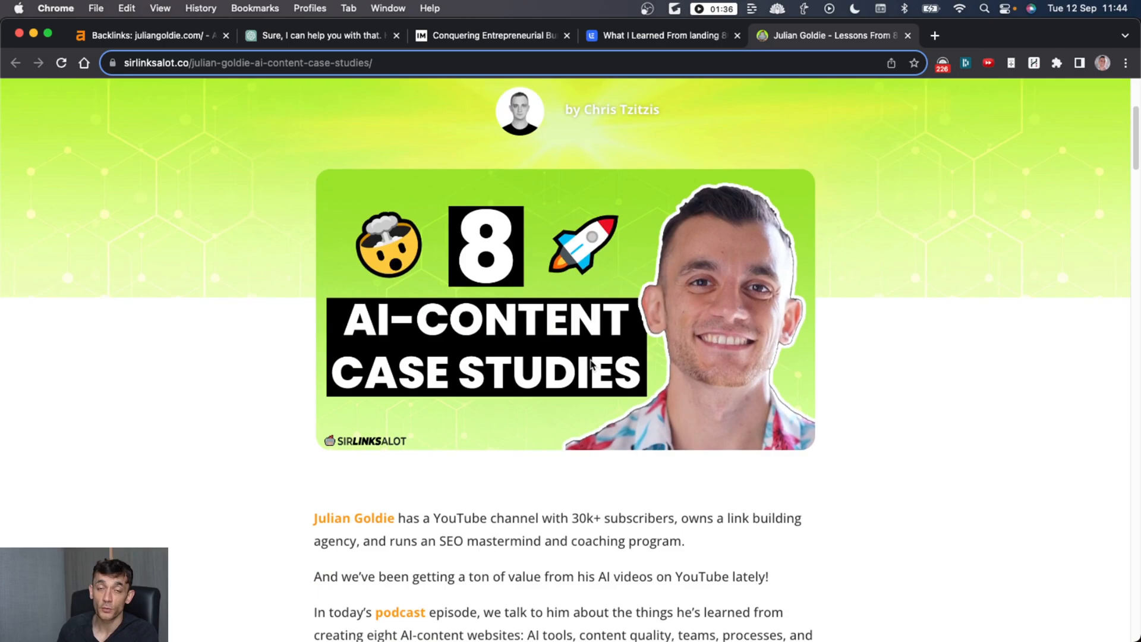
Step: Revisit the burnout podcast episode page, then bring up the Google results for "seo"
{"action": "left_click", "coordinate": [492, 34]}
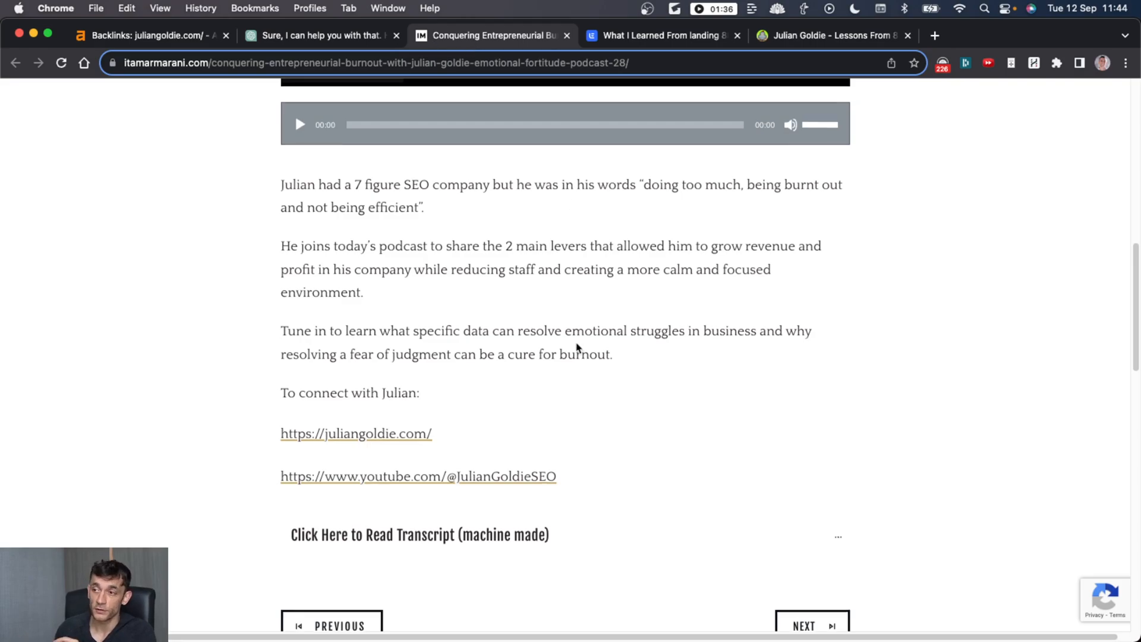
{"action": "scroll", "scroll_direction": "down", "scroll_amount": 3}
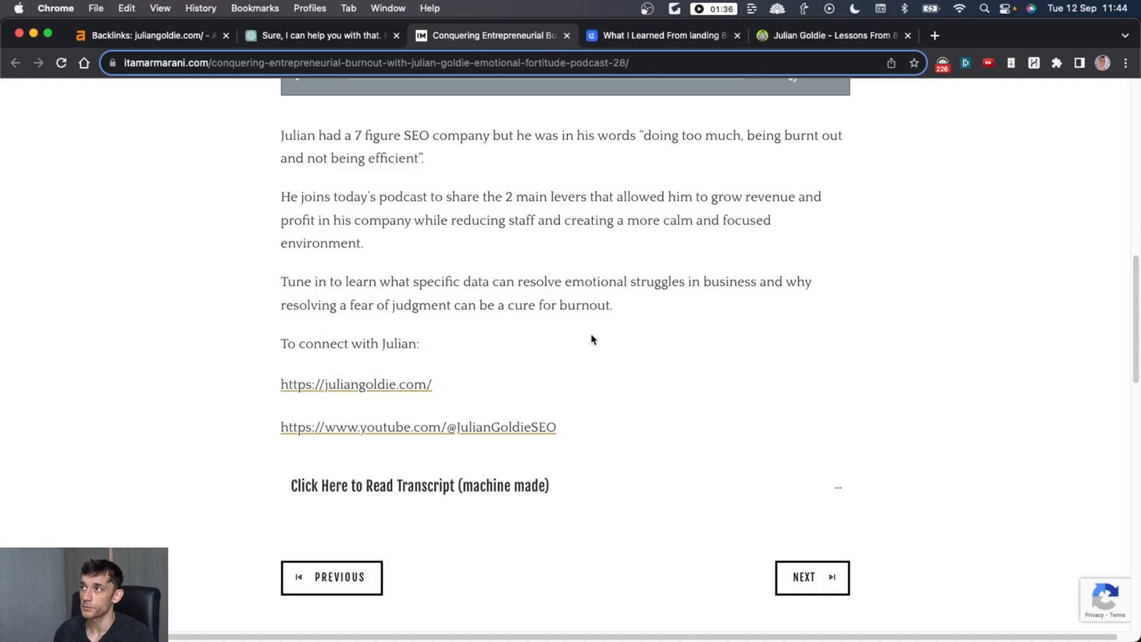
{"action": "left_click", "coordinate": [934, 35]}
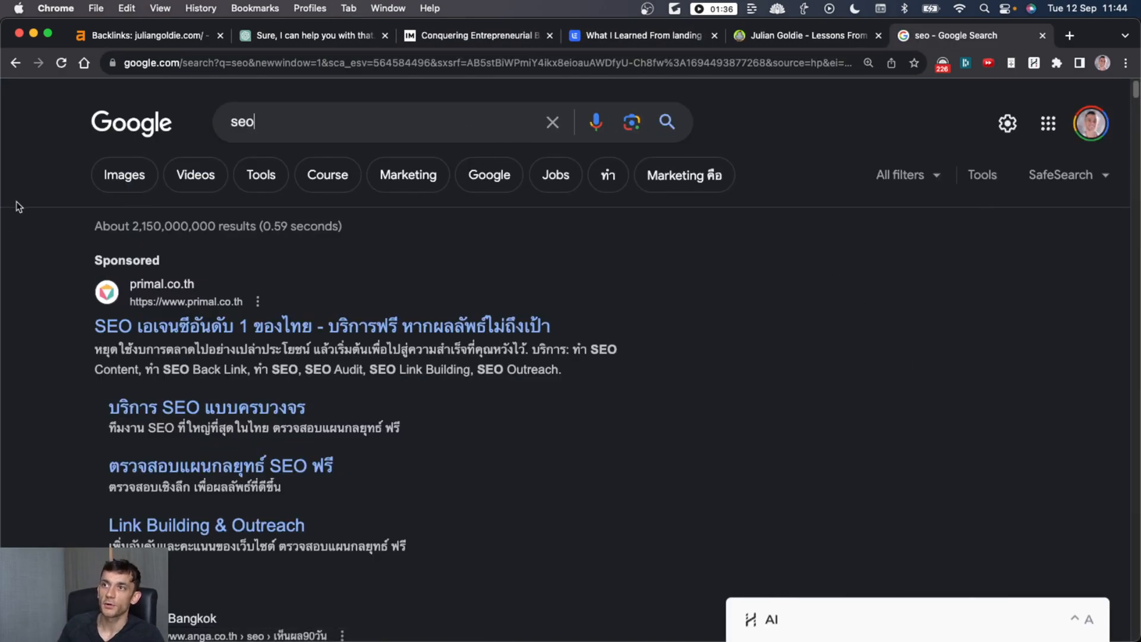
Step: Return to the Sirlinksalot AI-content case studies article and read through it
{"action": "scroll", "scroll_direction": "down", "scroll_amount": 3}
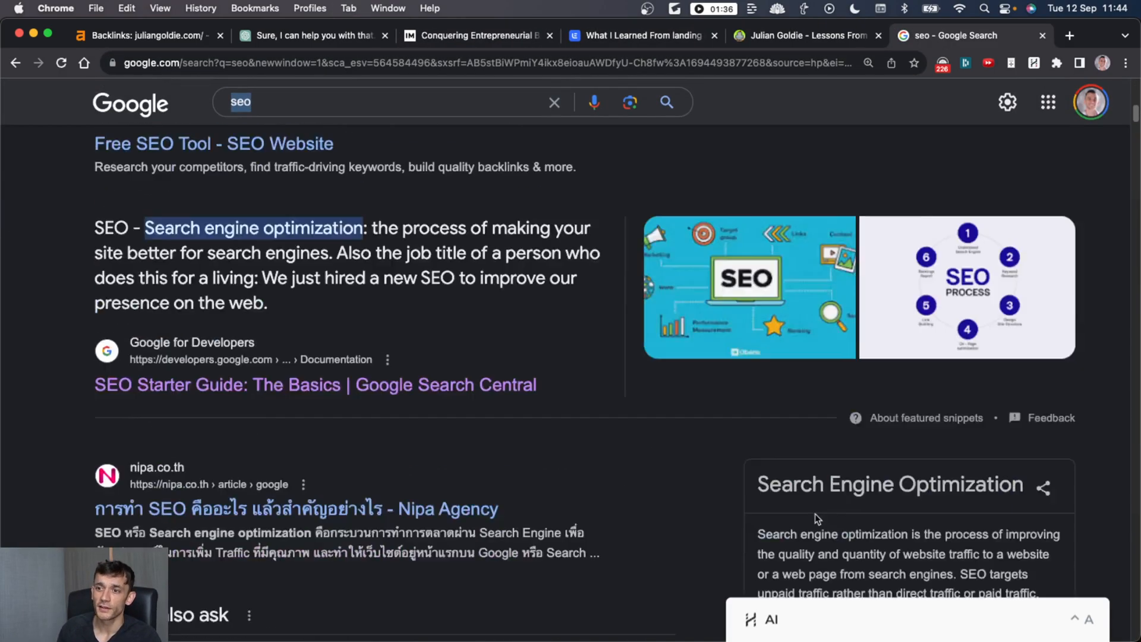
{"action": "scroll", "scroll_direction": "down", "scroll_amount": 3}
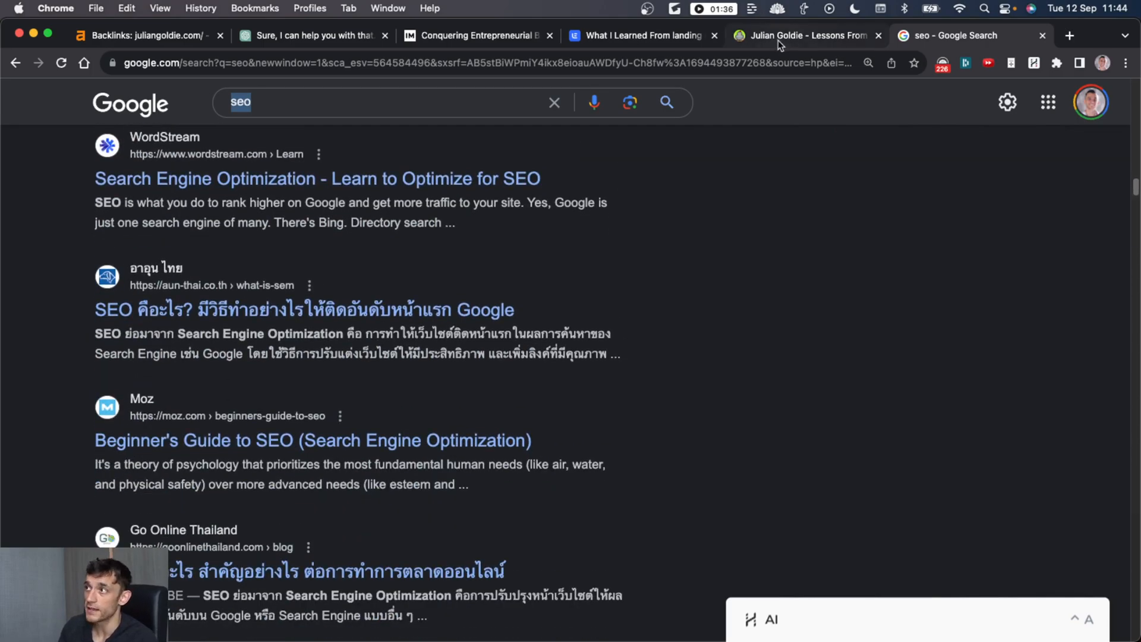
{"action": "left_click", "coordinate": [807, 34]}
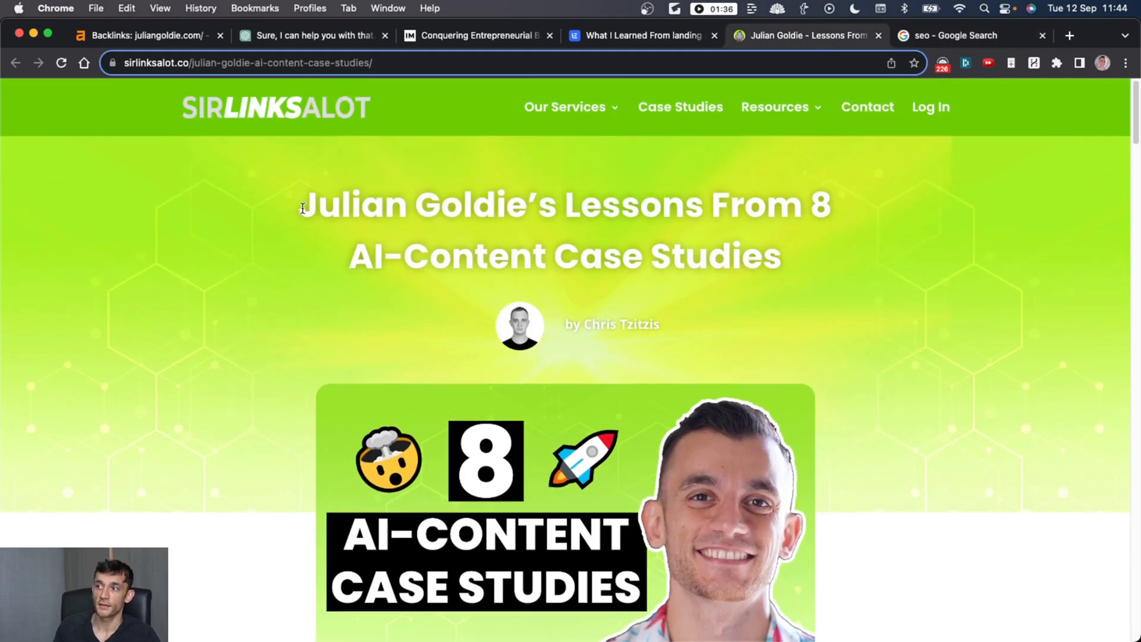
{"action": "scroll", "scroll_direction": "down", "scroll_amount": 3}
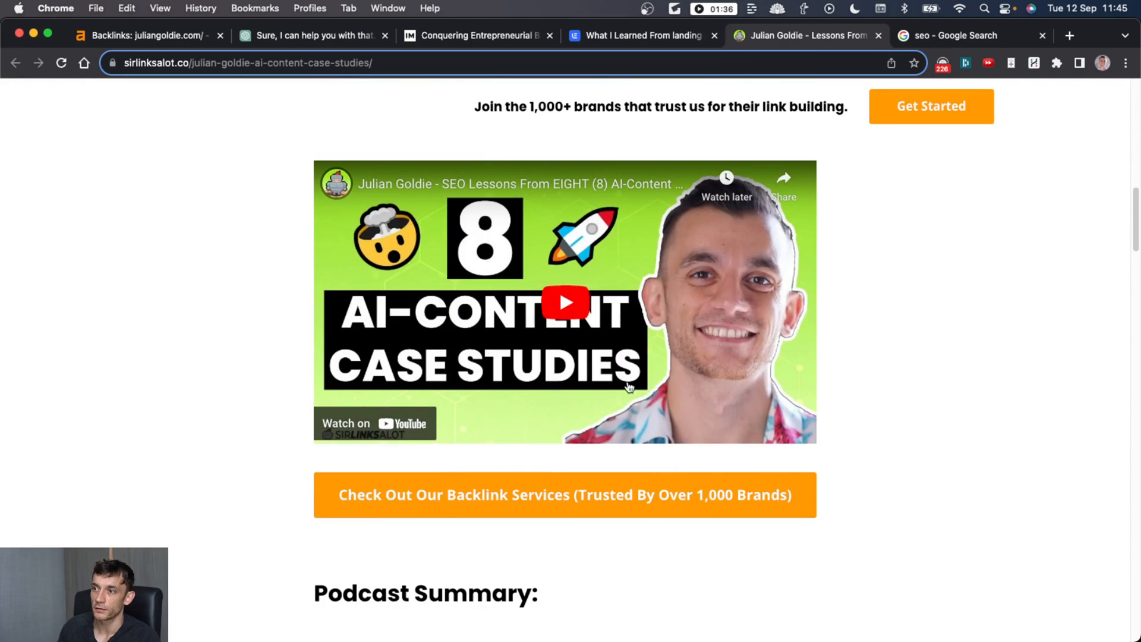
{"action": "scroll", "scroll_direction": "down", "scroll_amount": 3}
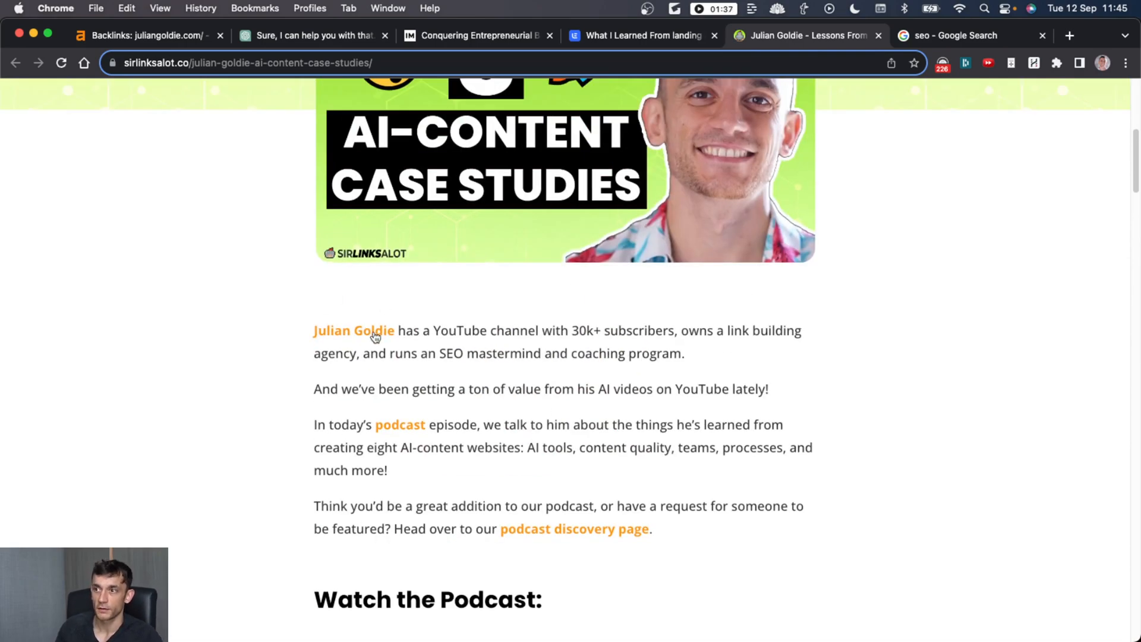
{"action": "scroll", "scroll_direction": "up", "scroll_amount": 3}
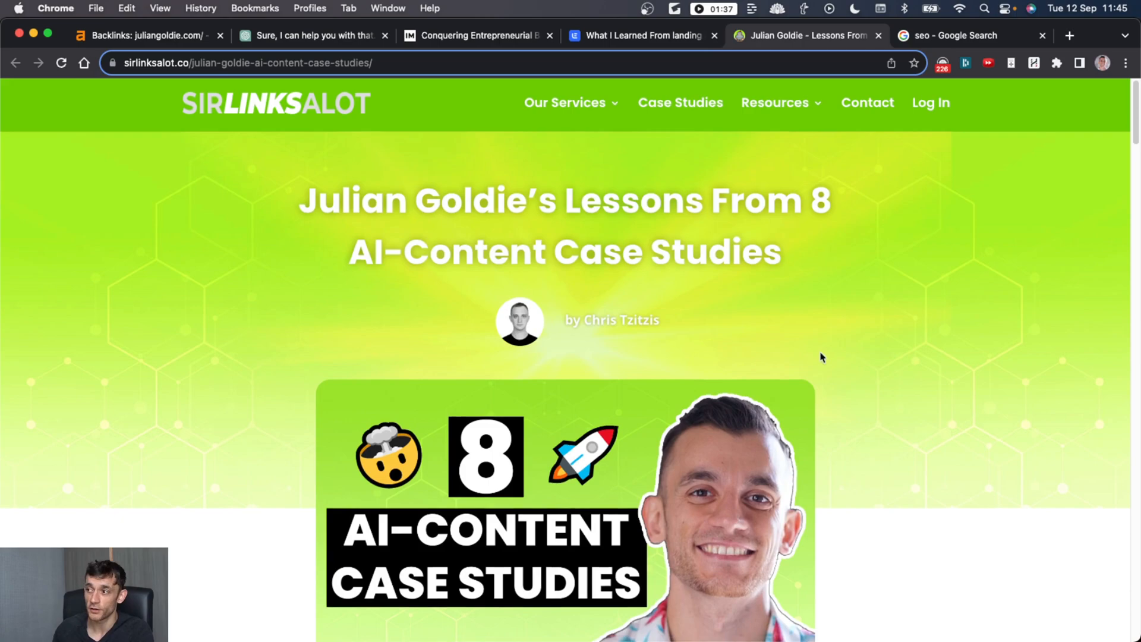
Step: Finish reading the case studies article and switch to ChatGPT's WebPilot SEO-websites chat
{"action": "scroll", "scroll_direction": "down", "scroll_amount": 3}
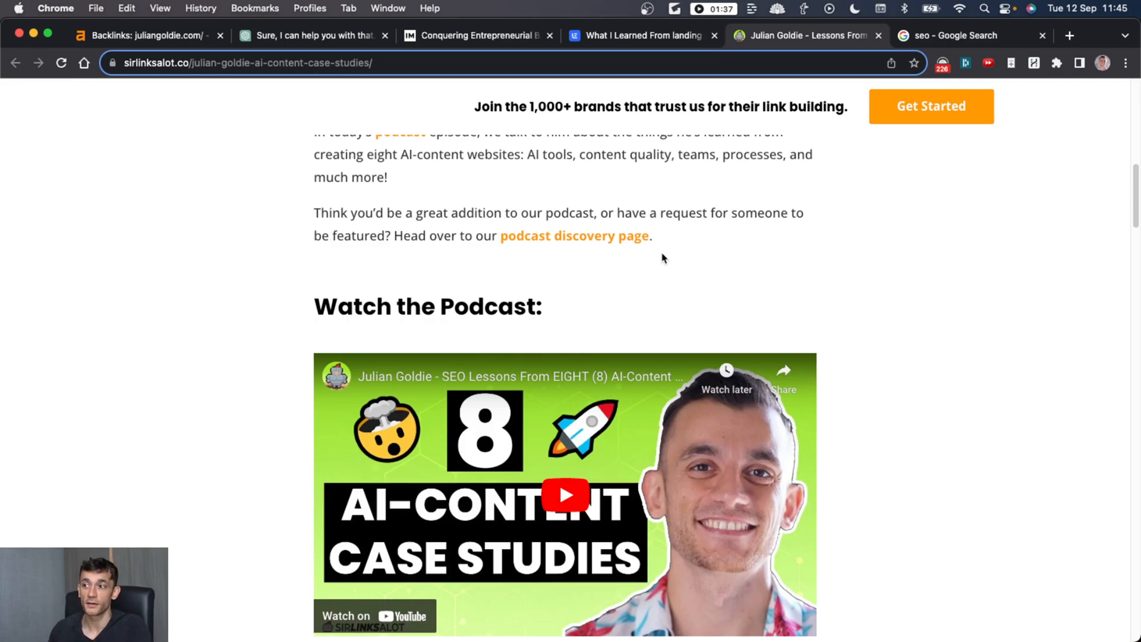
{"action": "scroll", "scroll_direction": "up", "scroll_amount": 3}
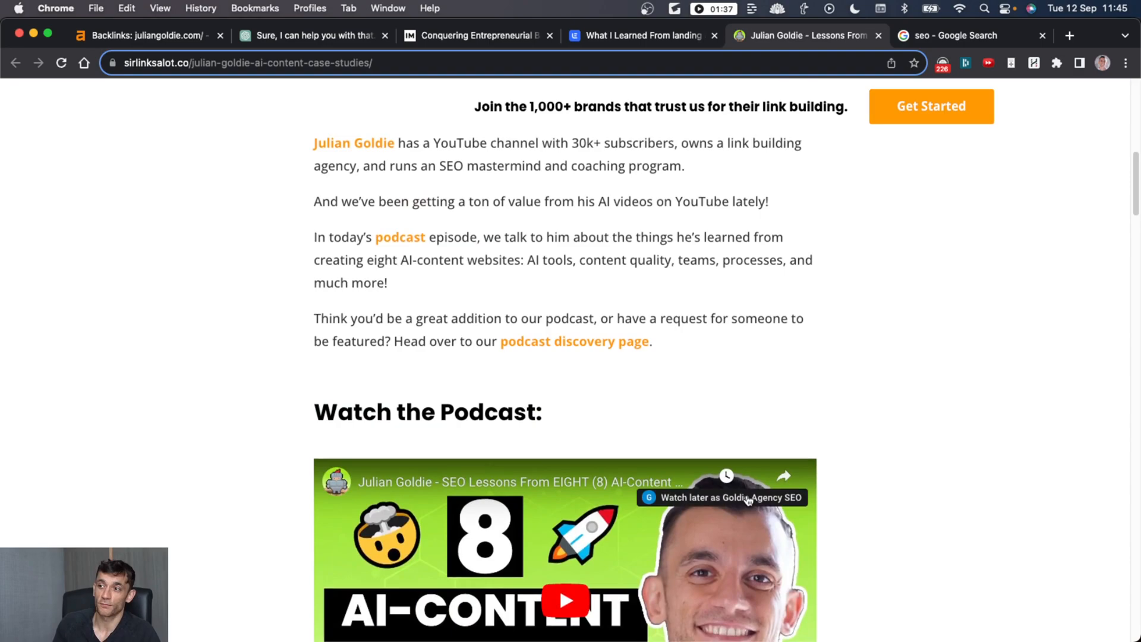
{"action": "scroll", "scroll_direction": "down", "scroll_amount": 3}
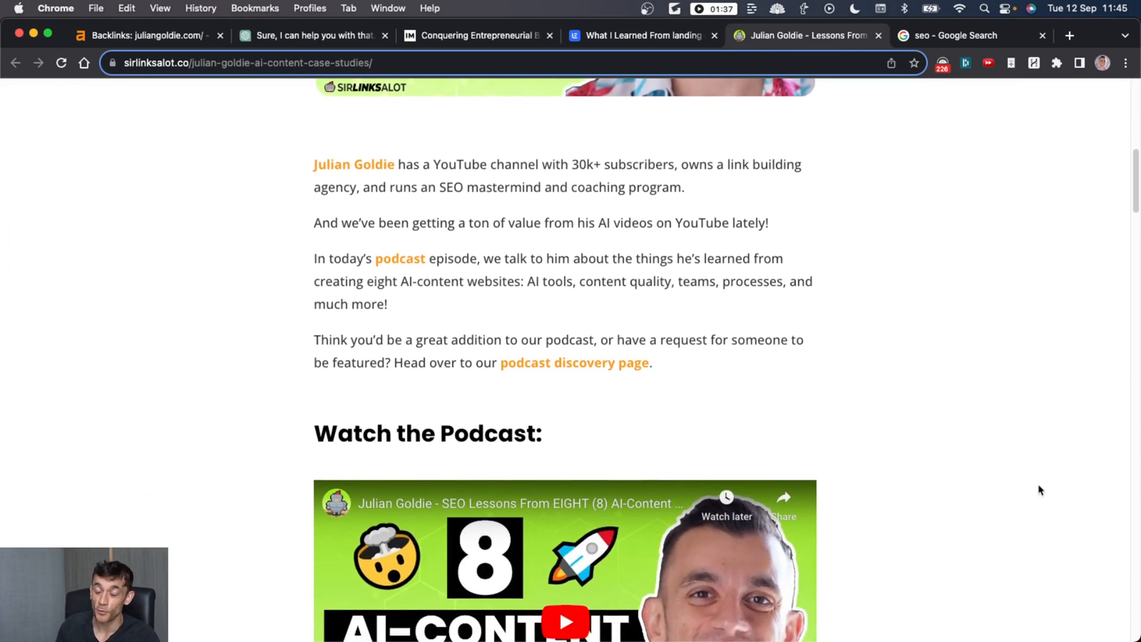
{"action": "scroll", "scroll_direction": "down", "scroll_amount": 3}
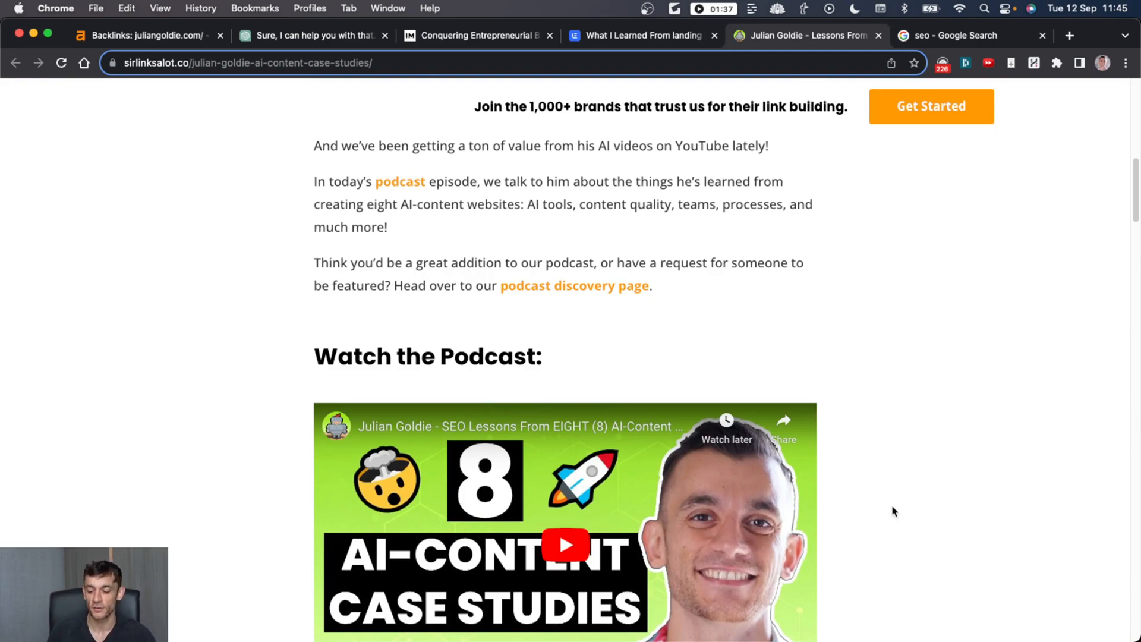
{"action": "left_click", "coordinate": [313, 35]}
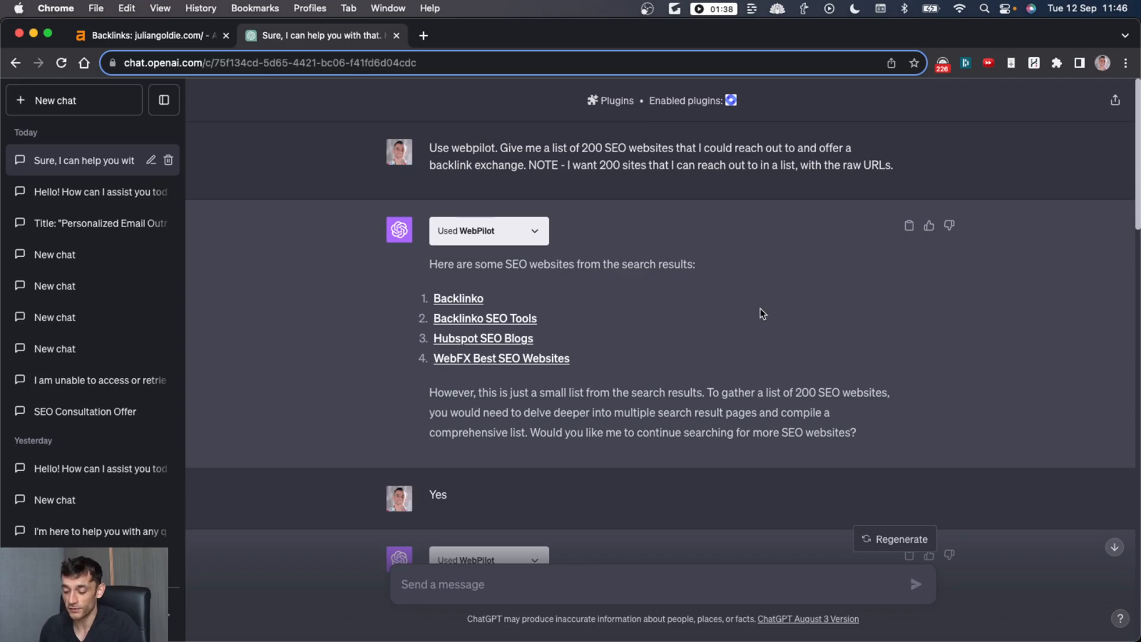
Step: Check the Ahrefs backlinks report for juliangoldie.com
{"action": "scroll", "scroll_direction": "down", "scroll_amount": 3}
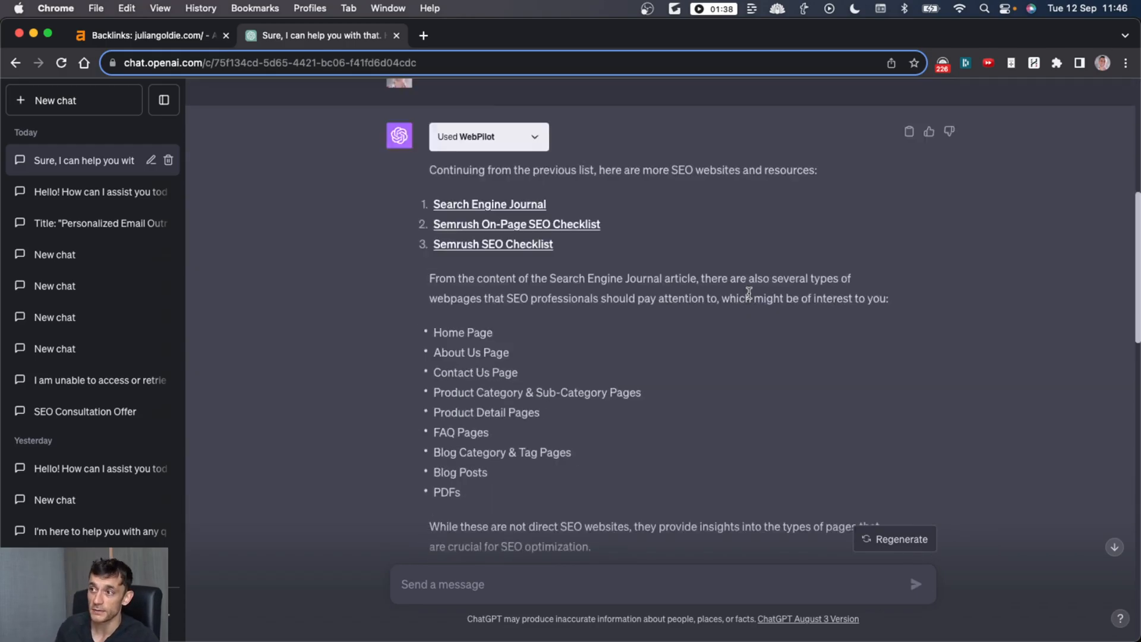
{"action": "left_click", "coordinate": [150, 34]}
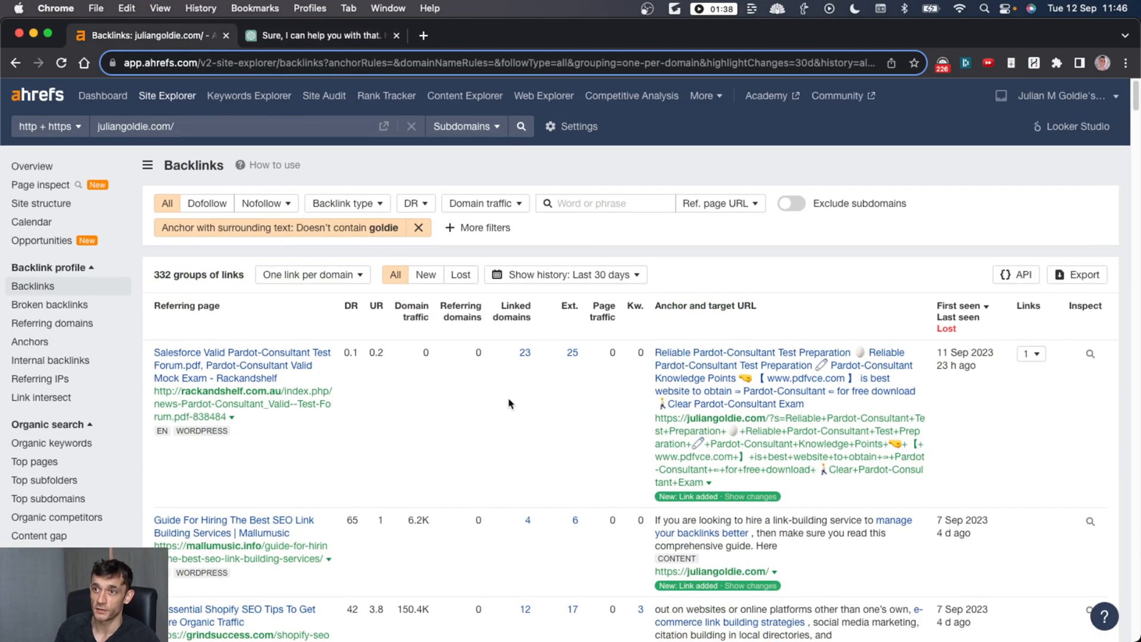
{"action": "scroll", "scroll_direction": "down", "scroll_amount": 3}
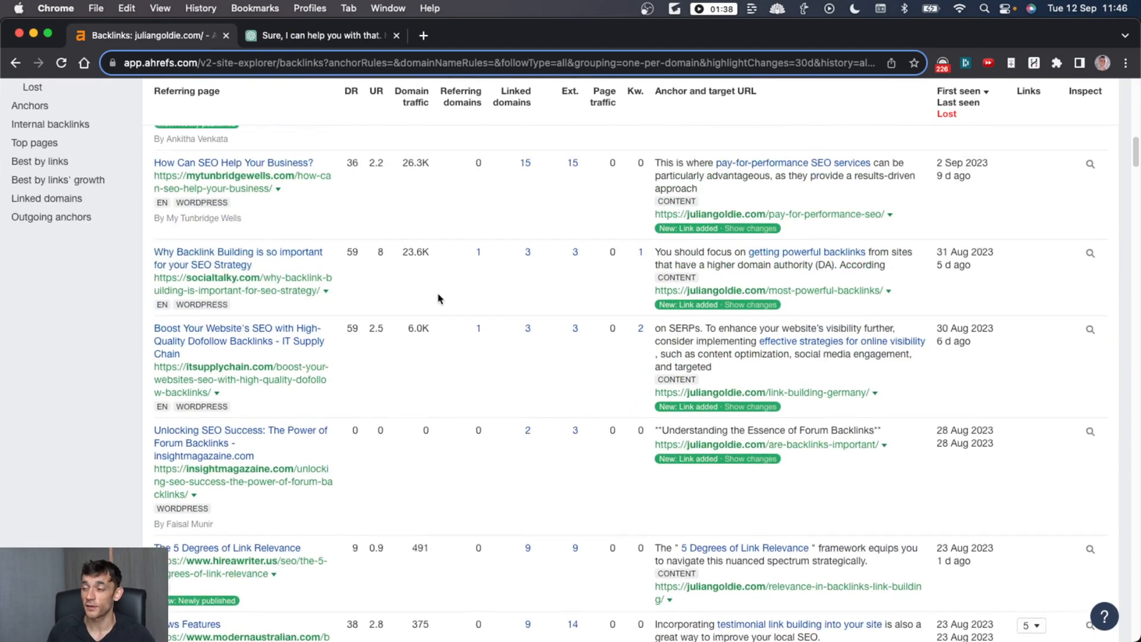
Step: Review the link building process notes at step three, Follow up, then return to the personalised outreach emails chat
{"action": "left_click", "coordinate": [491, 35]}
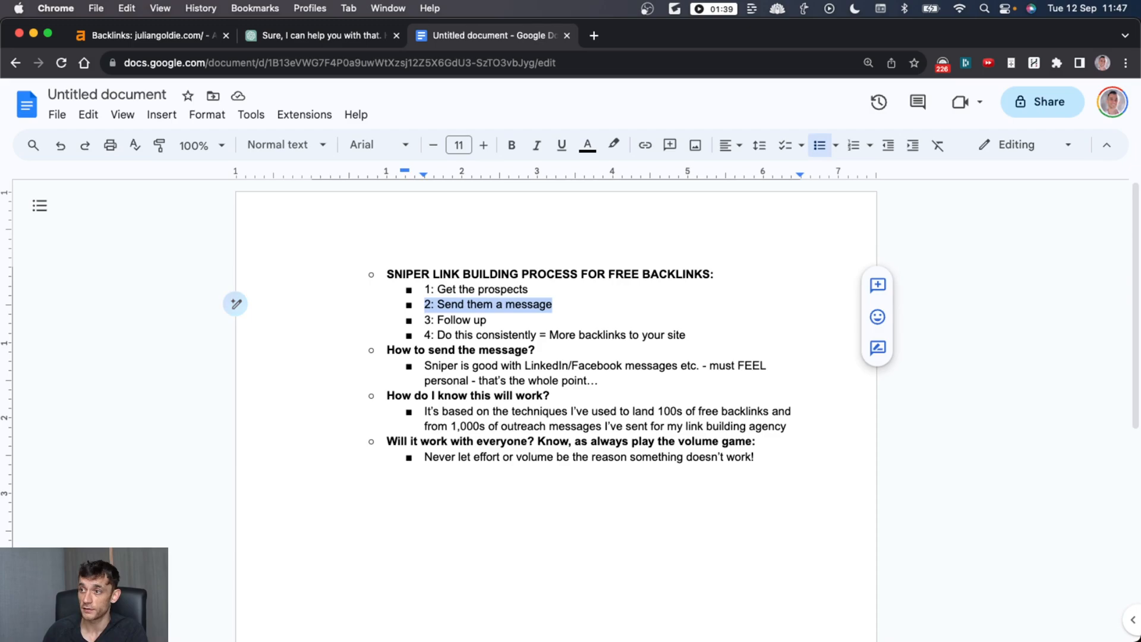
{"action": "left_click", "coordinate": [426, 320]}
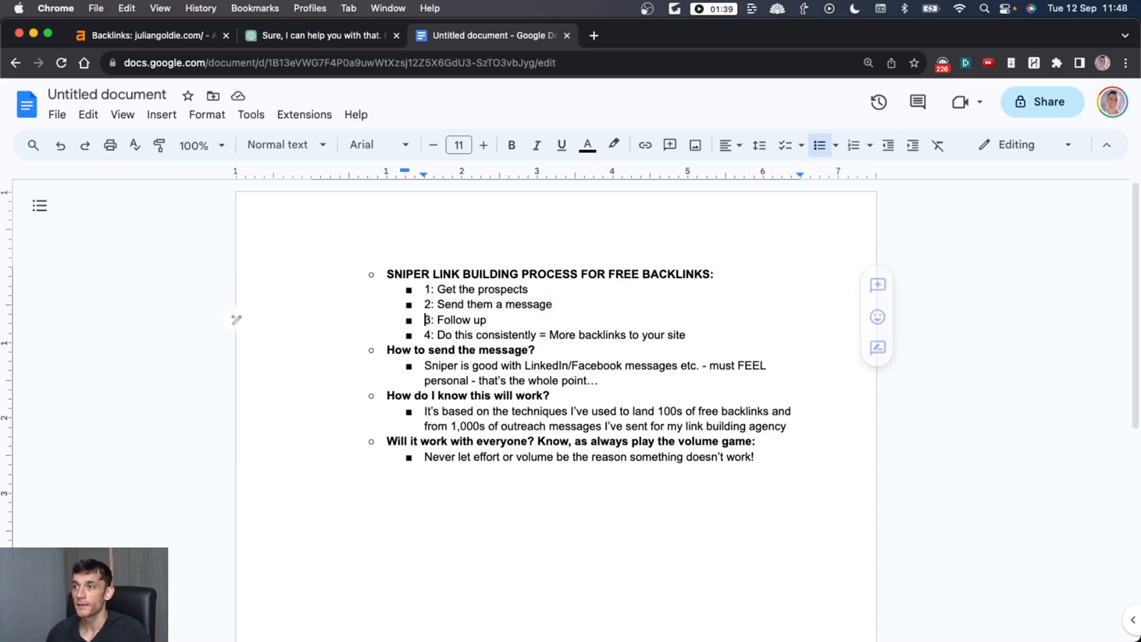
{"action": "left_click", "coordinate": [320, 35]}
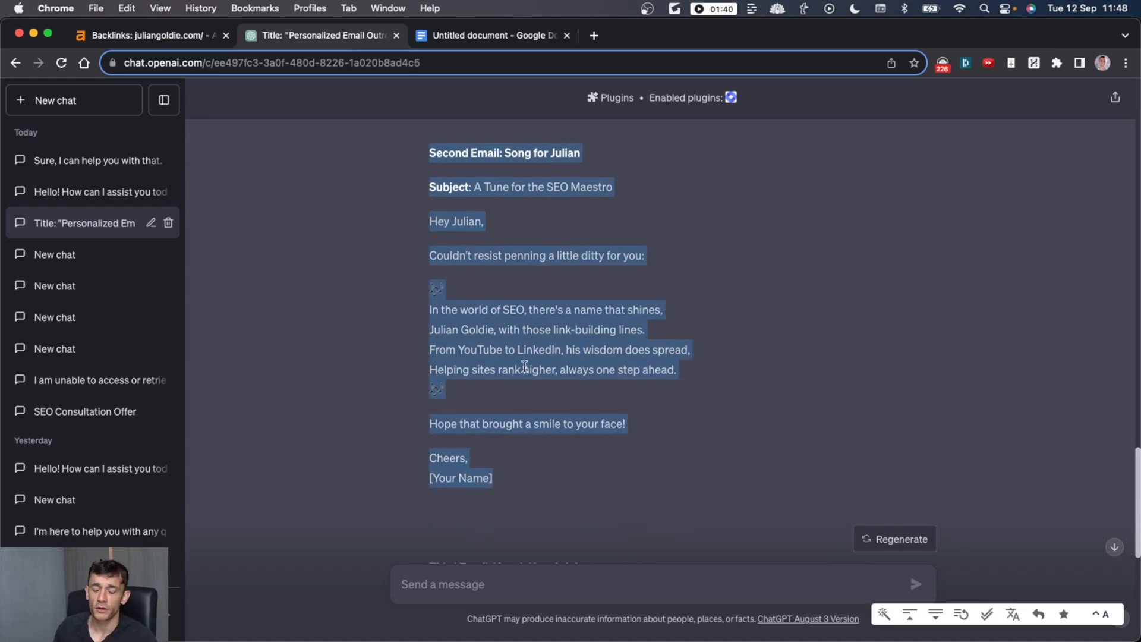
{"action": "left_click", "coordinate": [431, 147]}
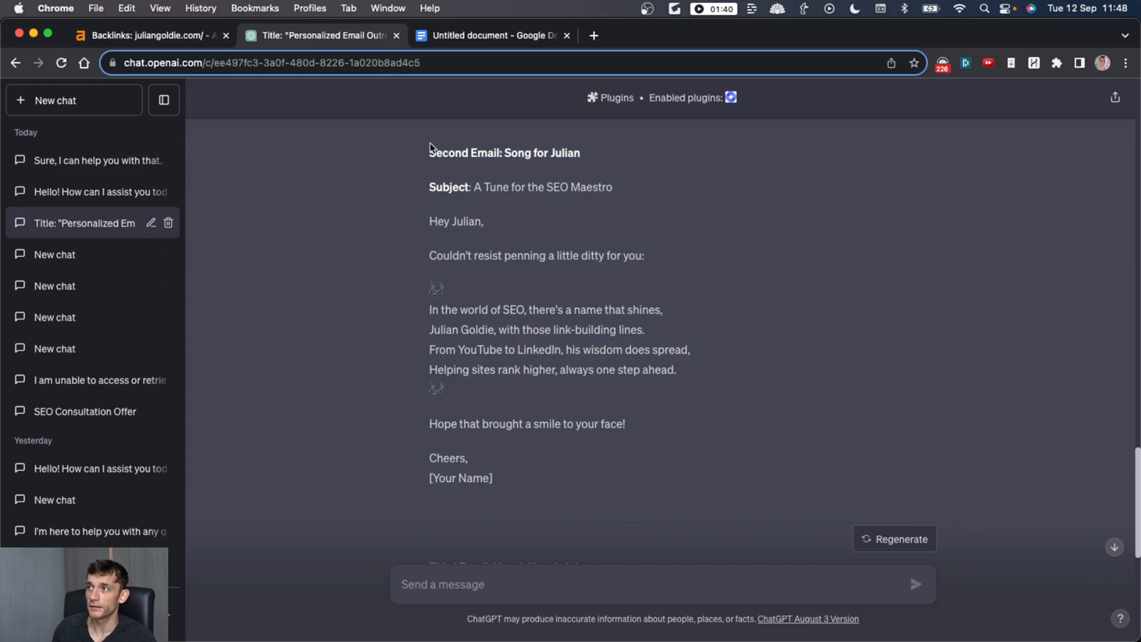
{"action": "mouse_move", "coordinate": [547, 310]}
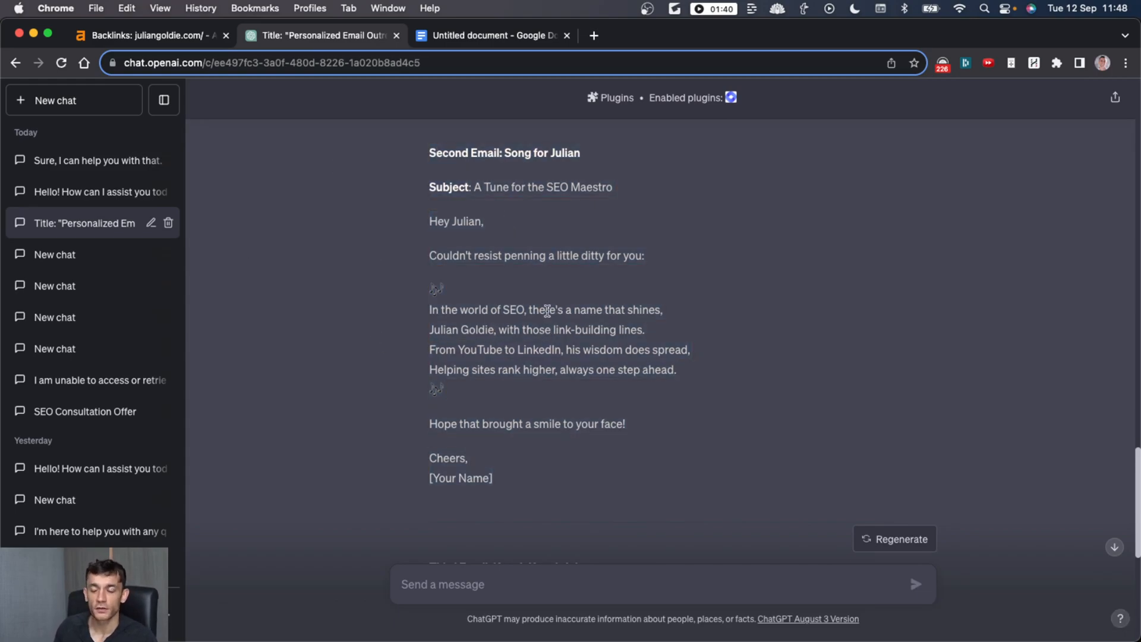
{"action": "scroll", "scroll_direction": "down", "scroll_amount": 3}
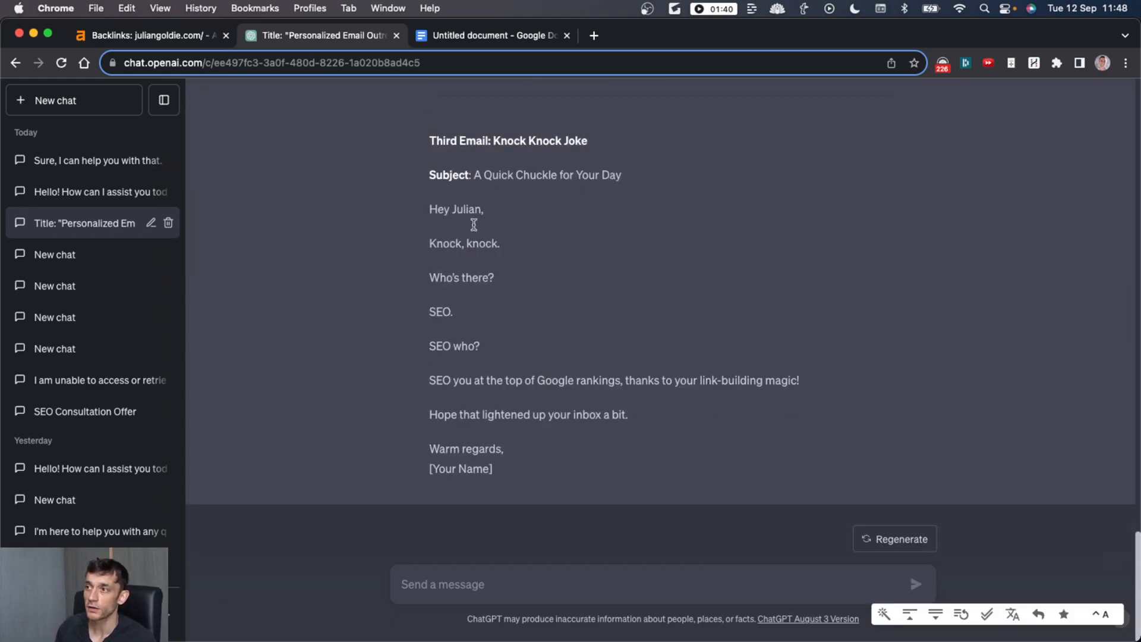
{"action": "left_click", "coordinate": [491, 34]}
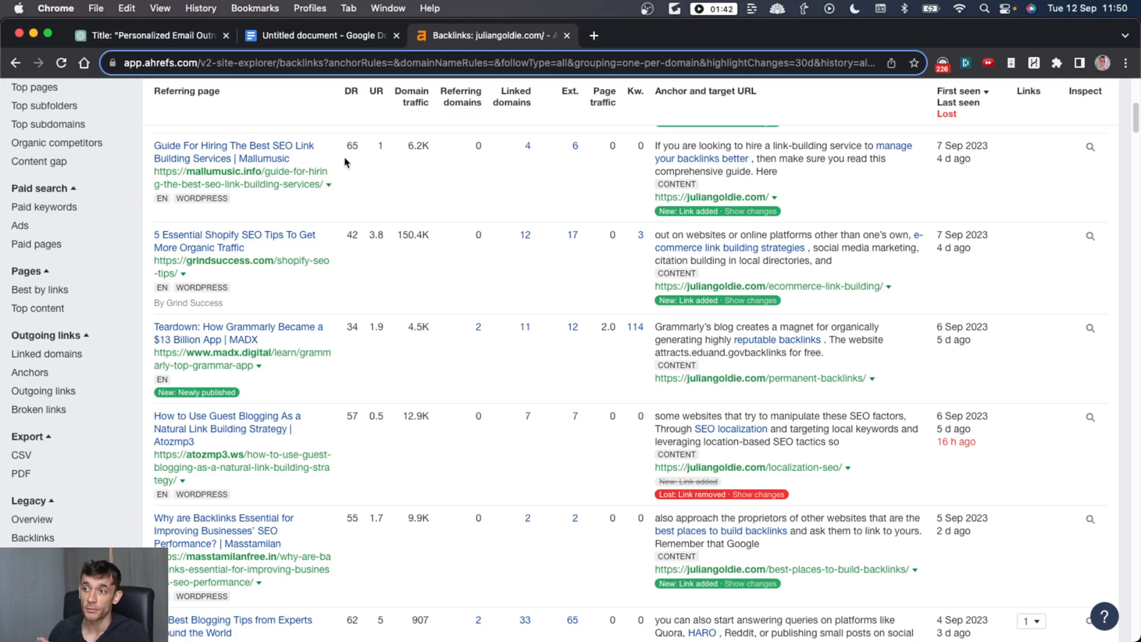
{"action": "mouse_move", "coordinate": [498, 179]}
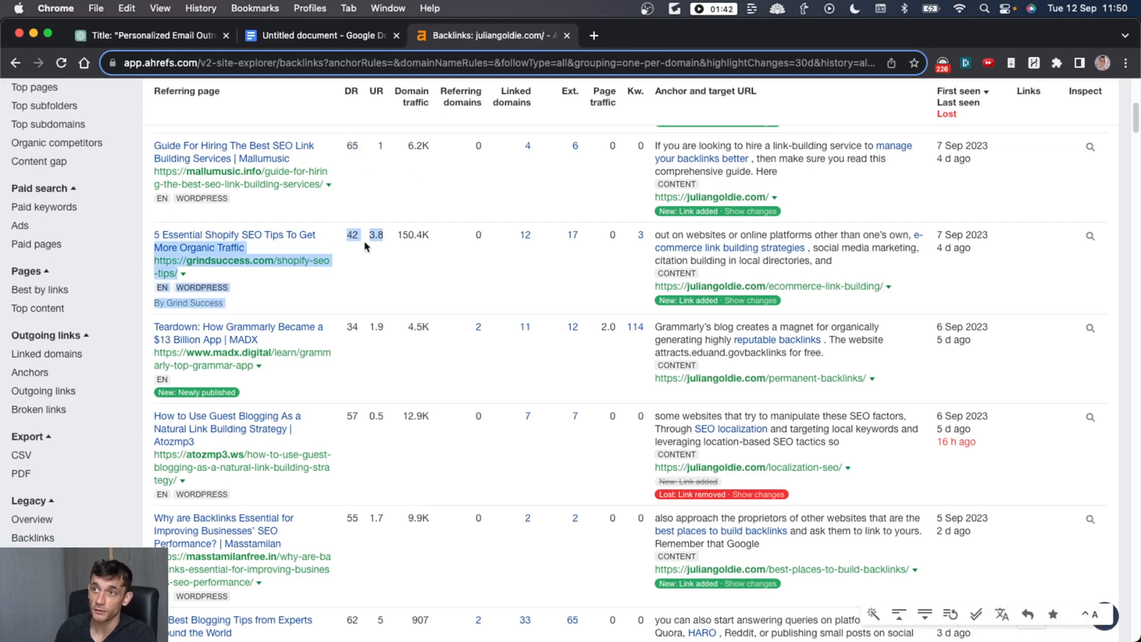
Step: Scroll the juliangoldie.com overview to the referring-domains and organic traffic charts
{"action": "scroll", "scroll_direction": "down", "scroll_amount": 3}
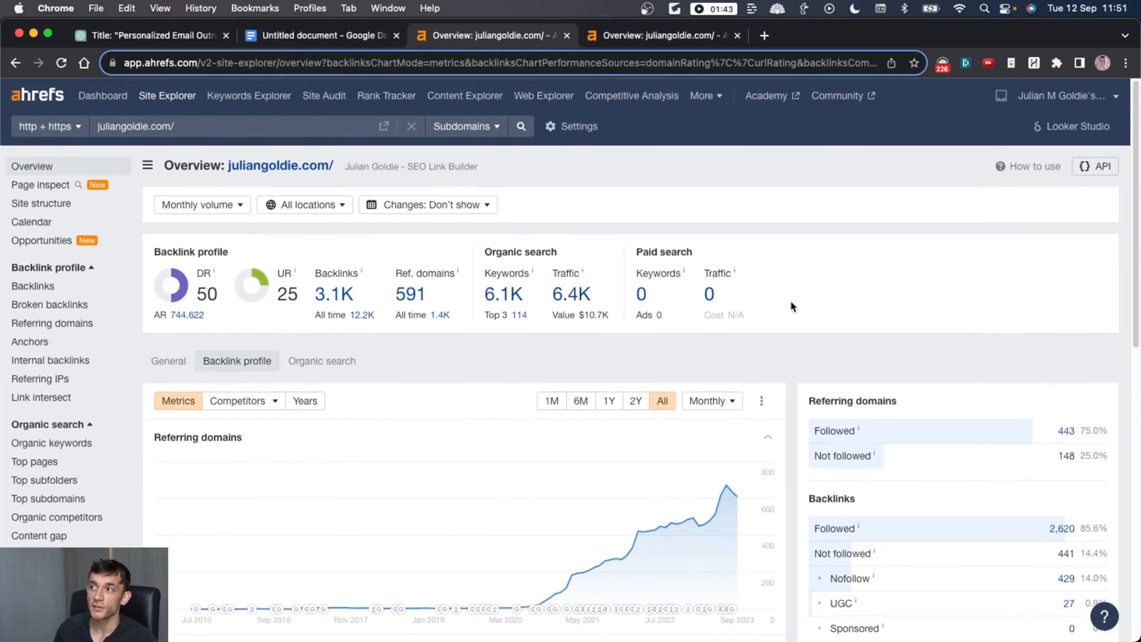
{"action": "mouse_move", "coordinate": [535, 563]}
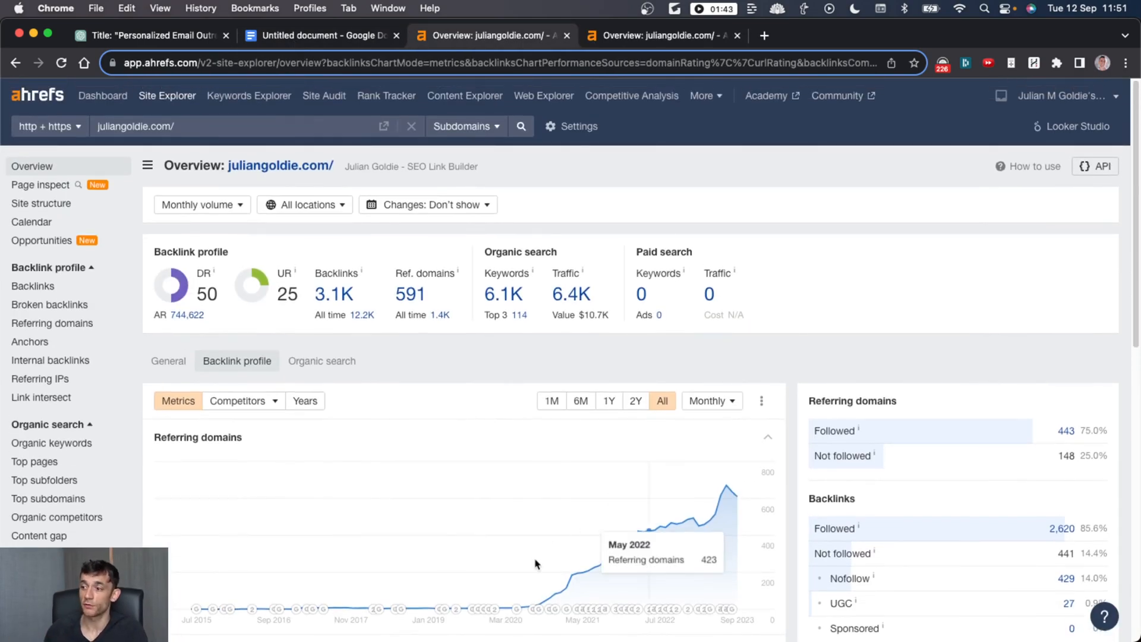
{"action": "mouse_move", "coordinate": [599, 148]}
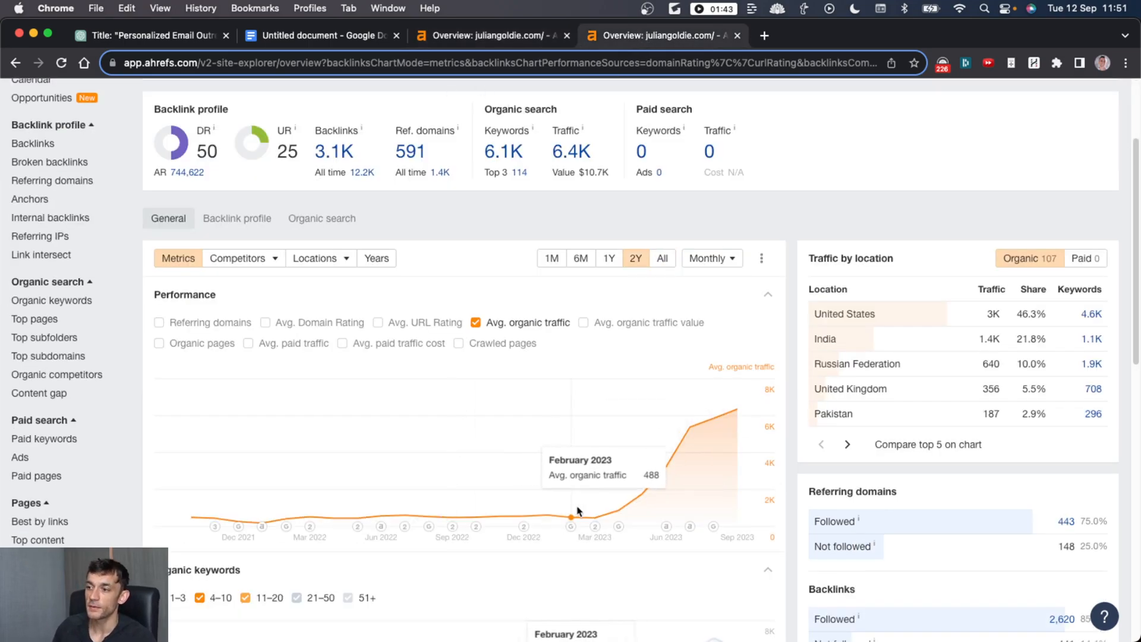
{"action": "mouse_move", "coordinate": [487, 28]}
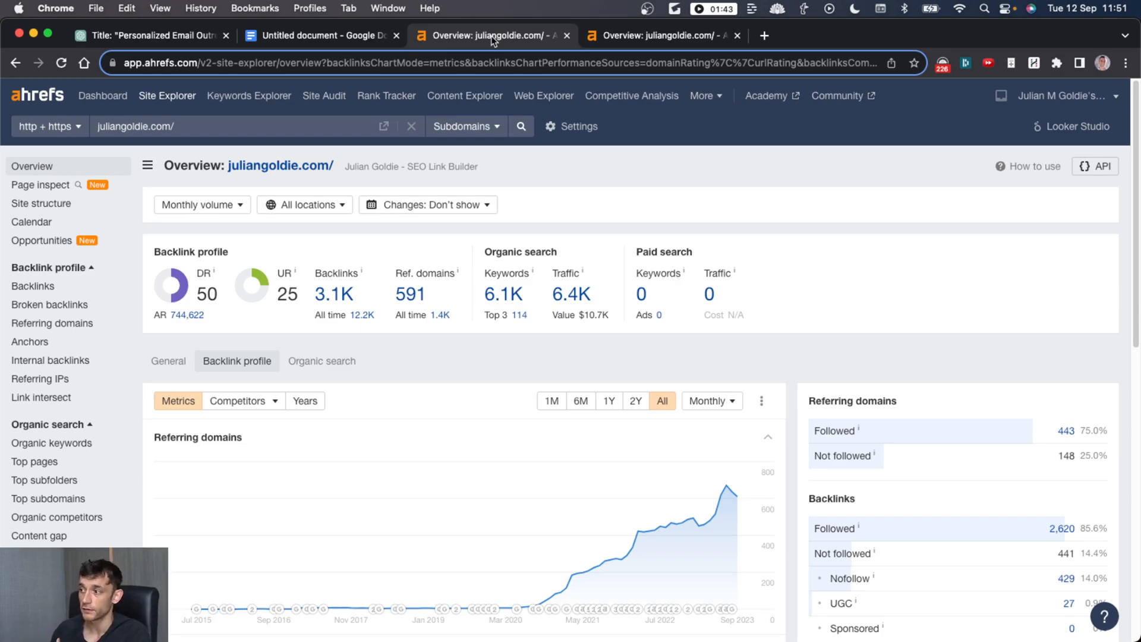
Step: Browse the ChatGPT SEO Course lessons on the membership site
{"action": "left_click", "coordinate": [660, 35]}
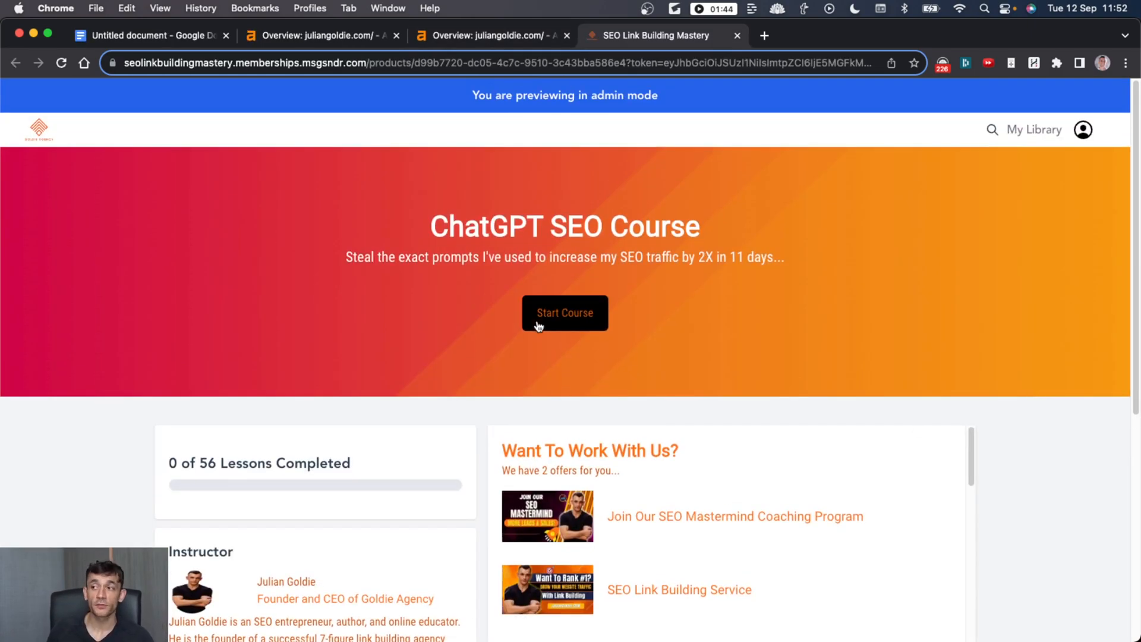
{"action": "mouse_move", "coordinate": [384, 194]}
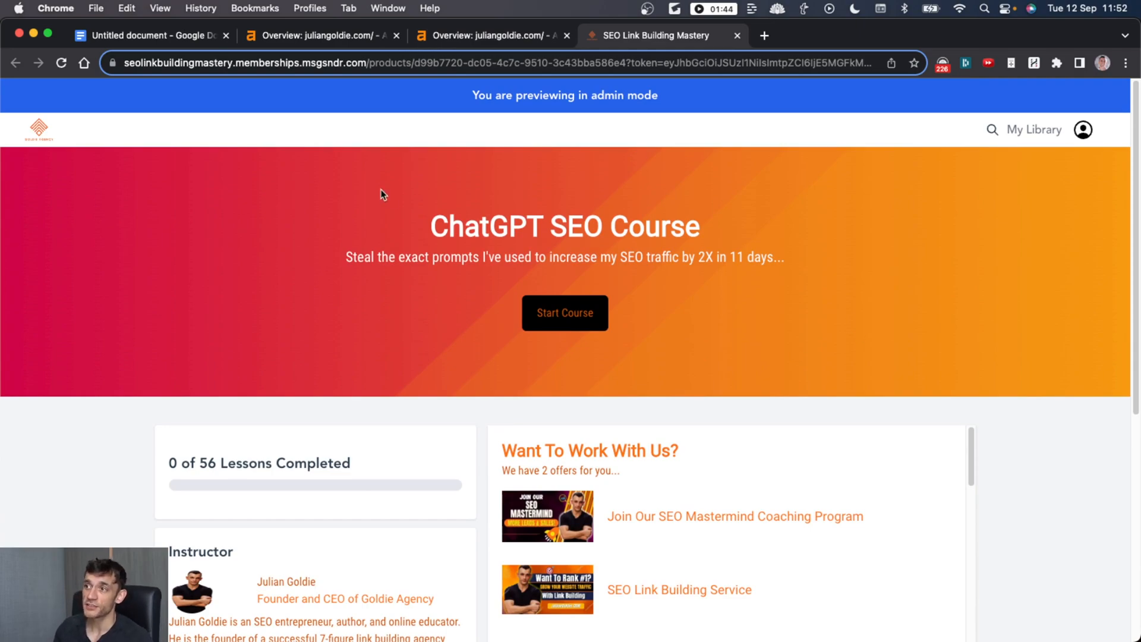
{"action": "scroll", "scroll_direction": "down", "scroll_amount": 3}
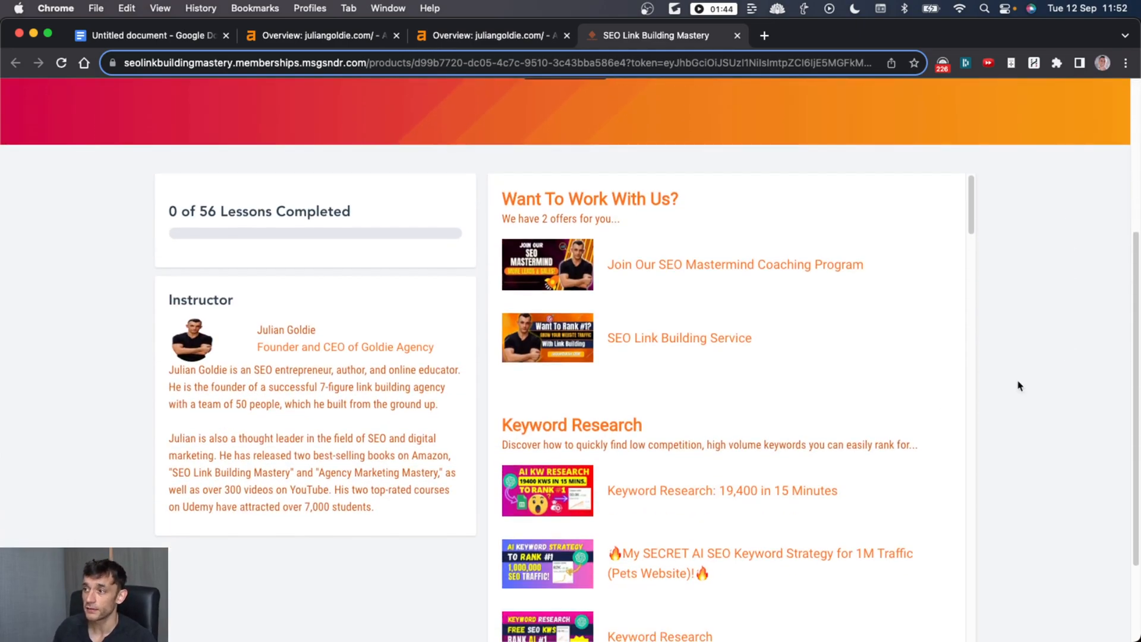
{"action": "scroll", "scroll_direction": "down", "scroll_amount": 3}
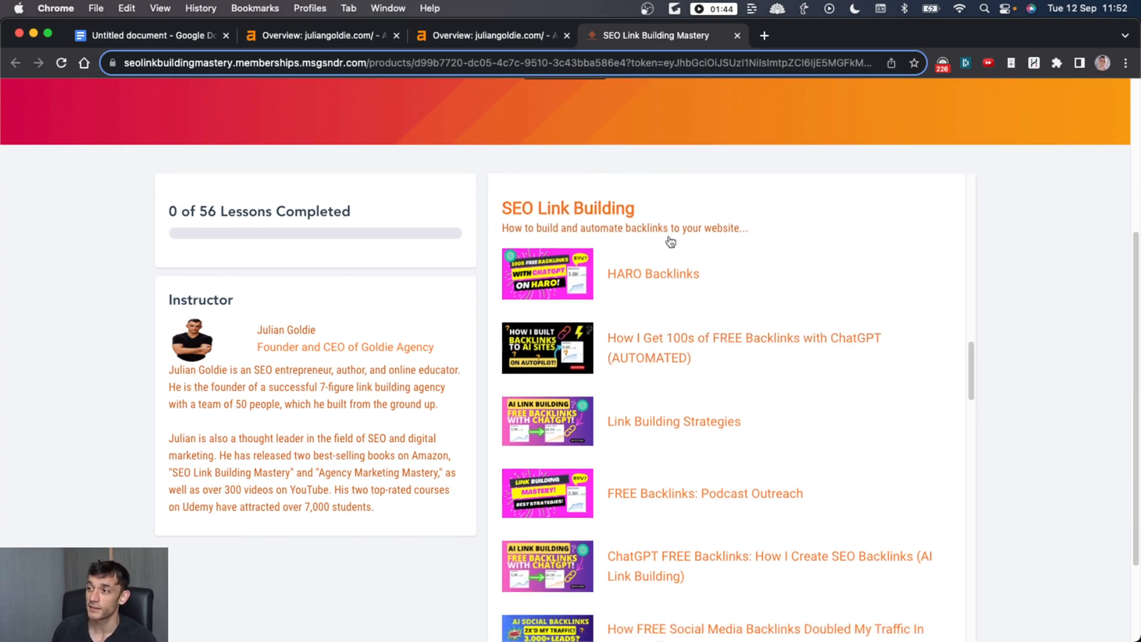
{"action": "mouse_move", "coordinate": [653, 274]}
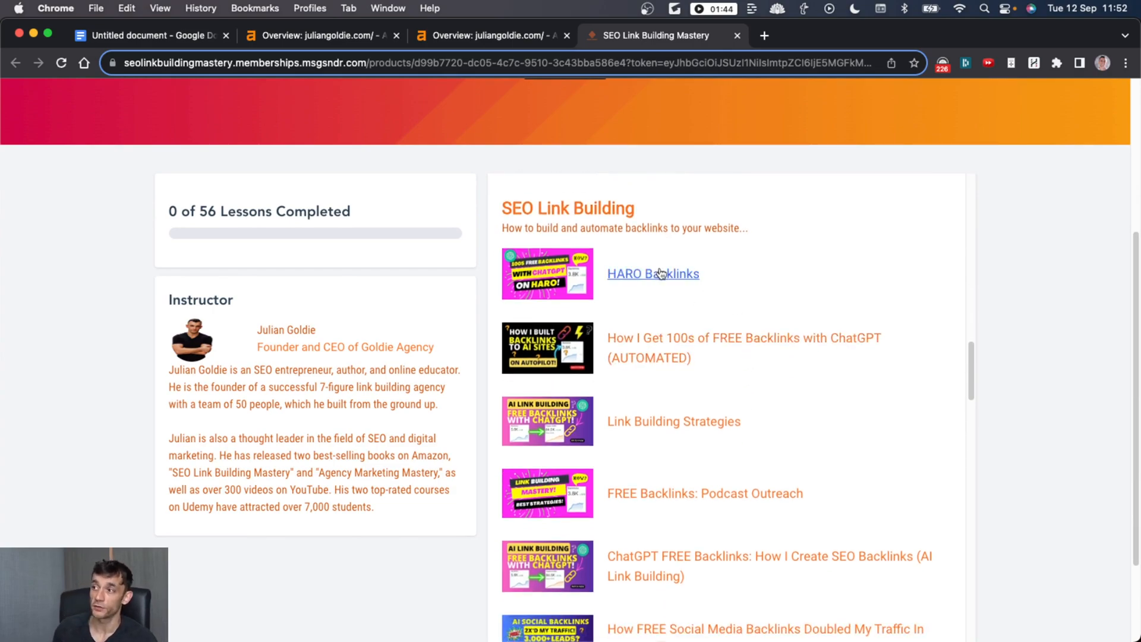
{"action": "scroll", "scroll_direction": "down", "scroll_amount": 3}
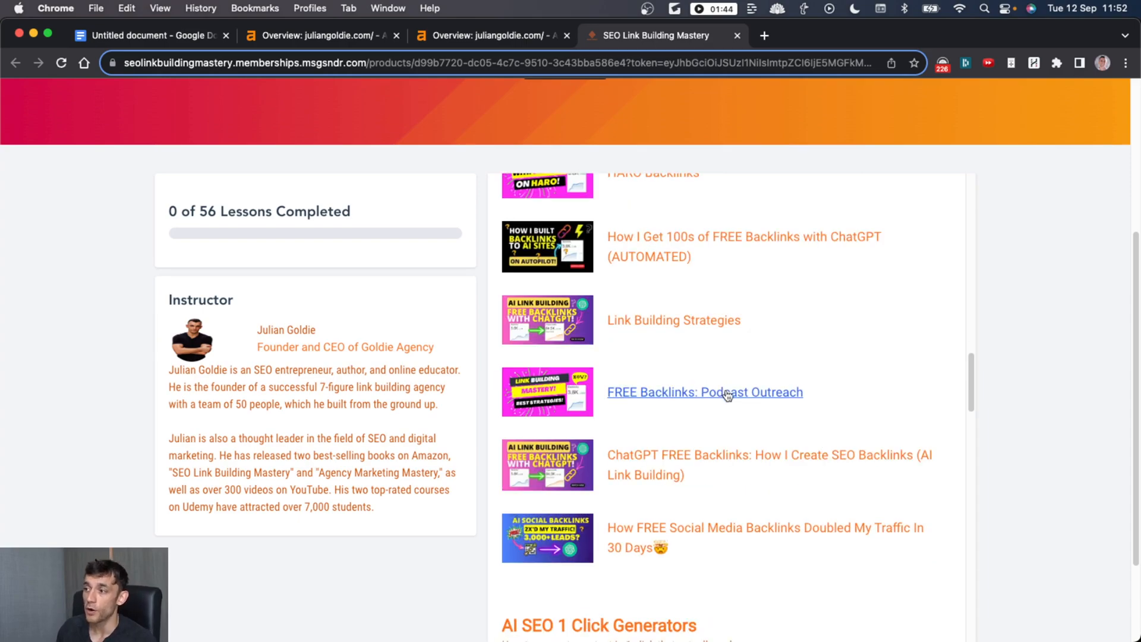
{"action": "mouse_move", "coordinate": [772, 506]}
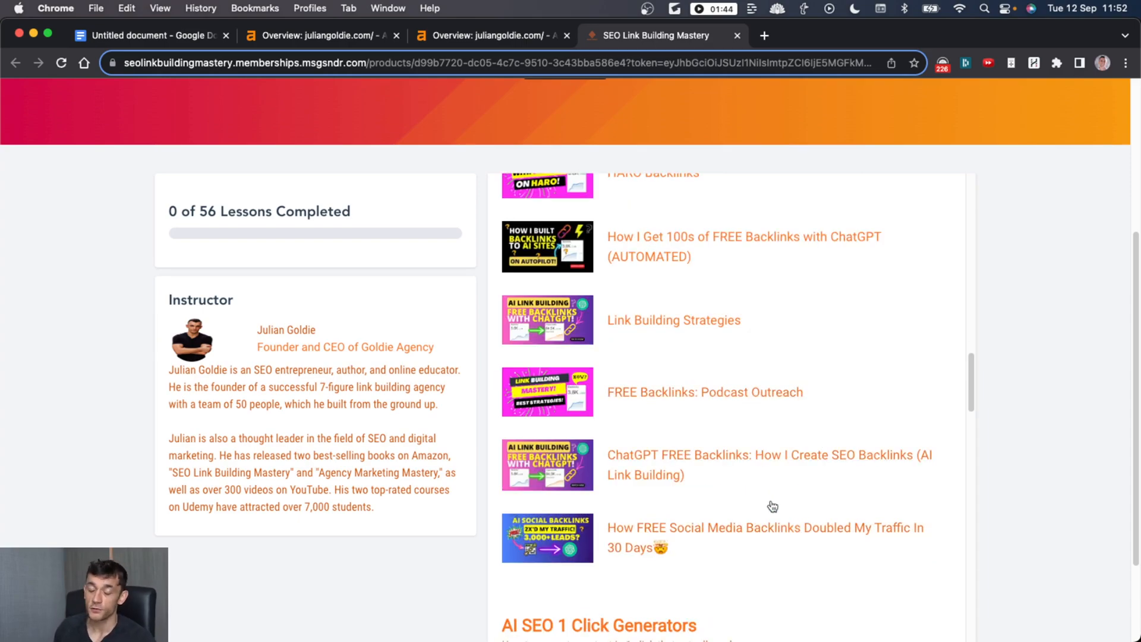
{"action": "scroll", "scroll_direction": "down", "scroll_amount": 3}
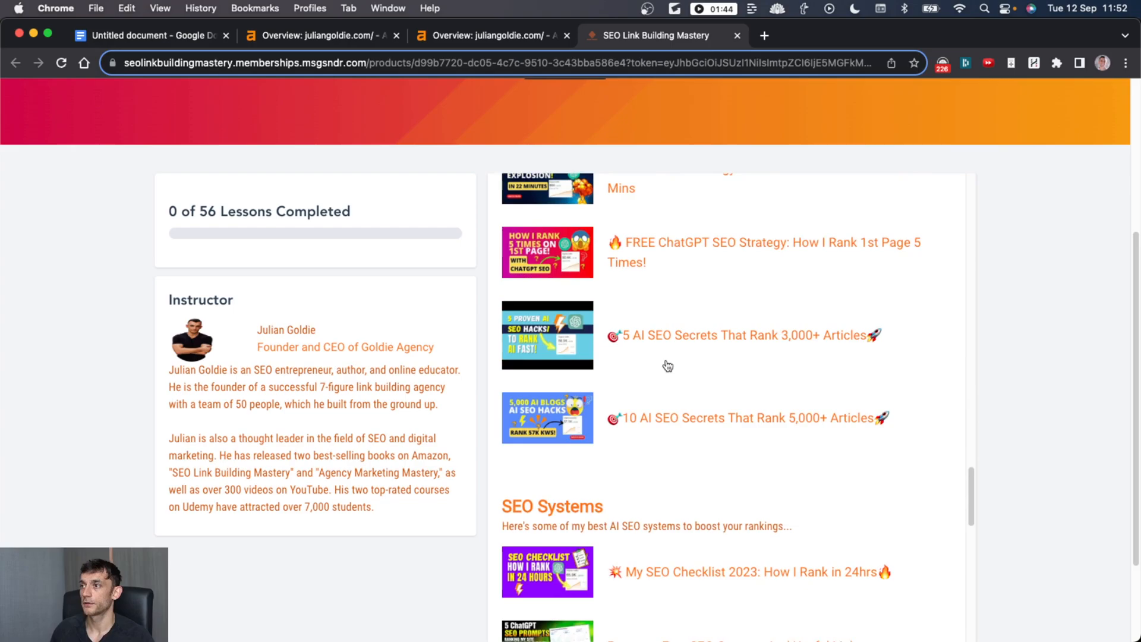
{"action": "scroll", "scroll_direction": "up", "scroll_amount": 3}
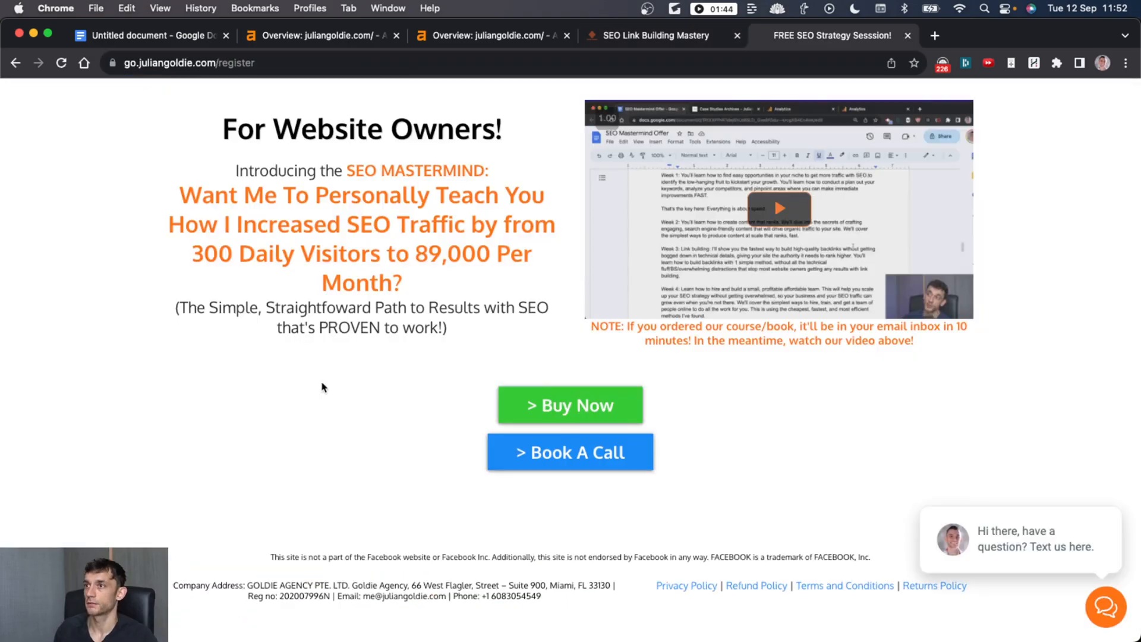
{"action": "mouse_move", "coordinate": [1032, 332]}
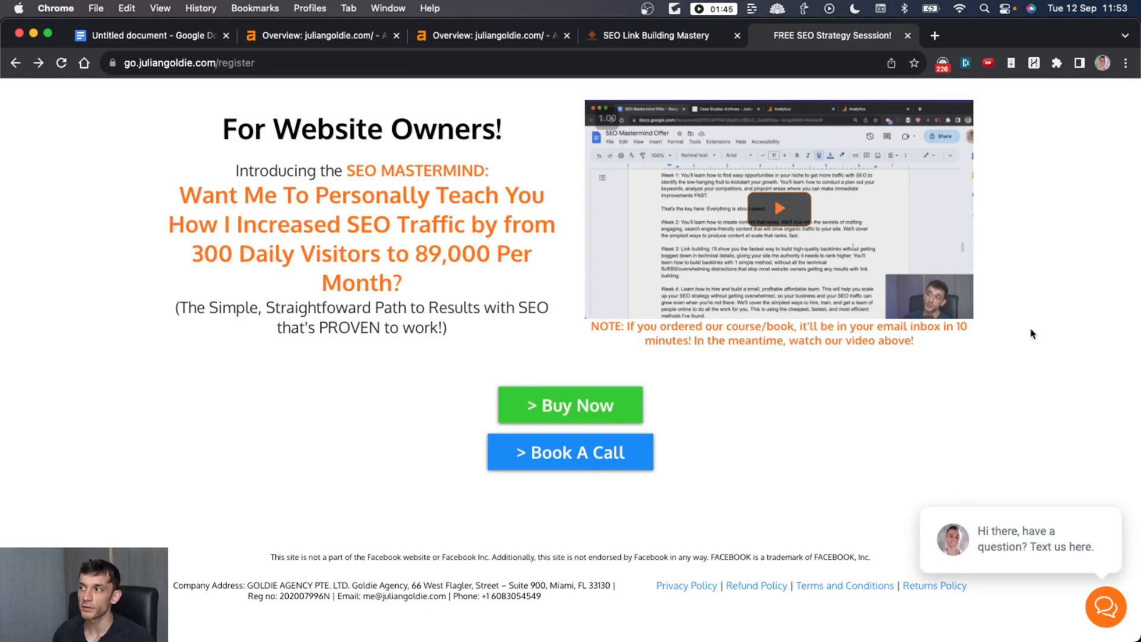
{"action": "mouse_move", "coordinate": [666, 5]}
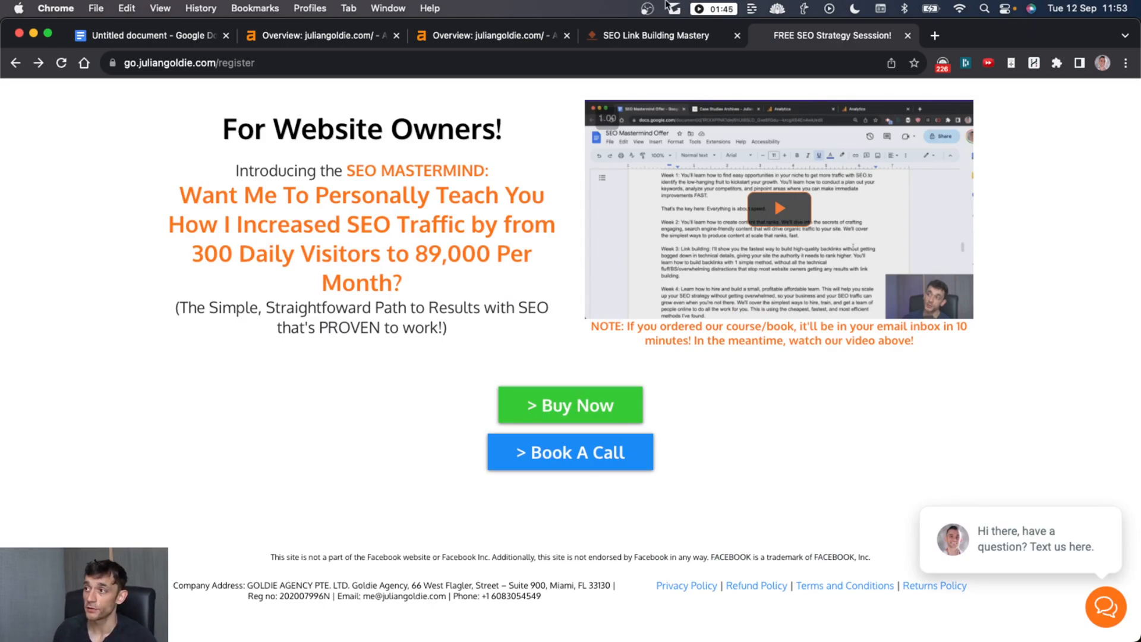
{"action": "mouse_move", "coordinate": [269, 153]}
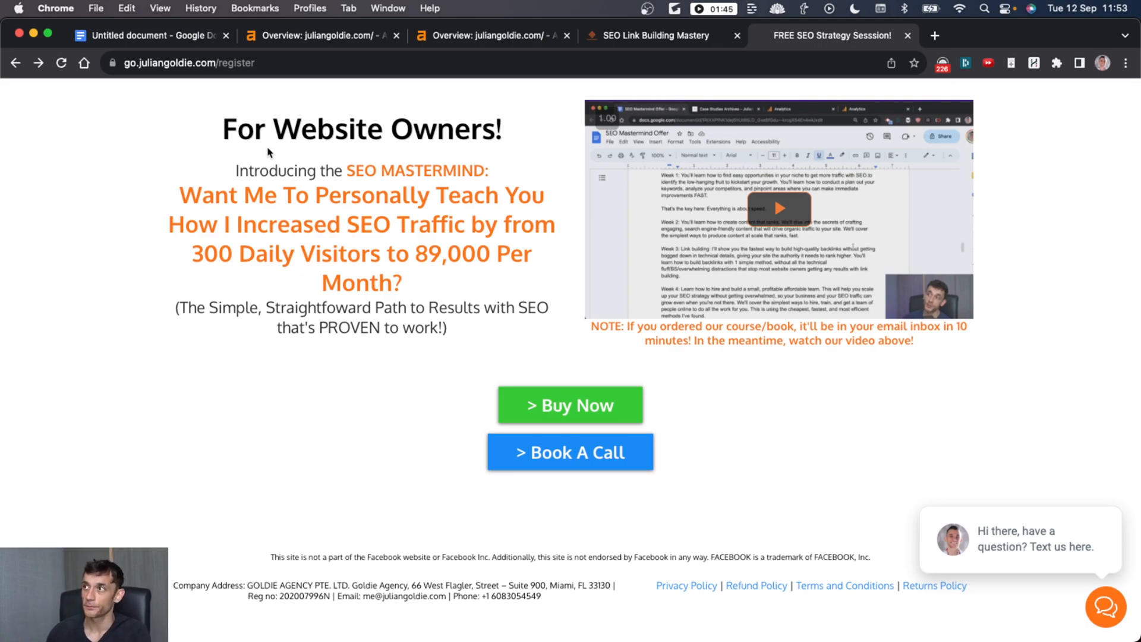
Step: Switch back to the ChatGPT SEO Course page from the SEO Mastermind offer
{"action": "left_click", "coordinate": [652, 34]}
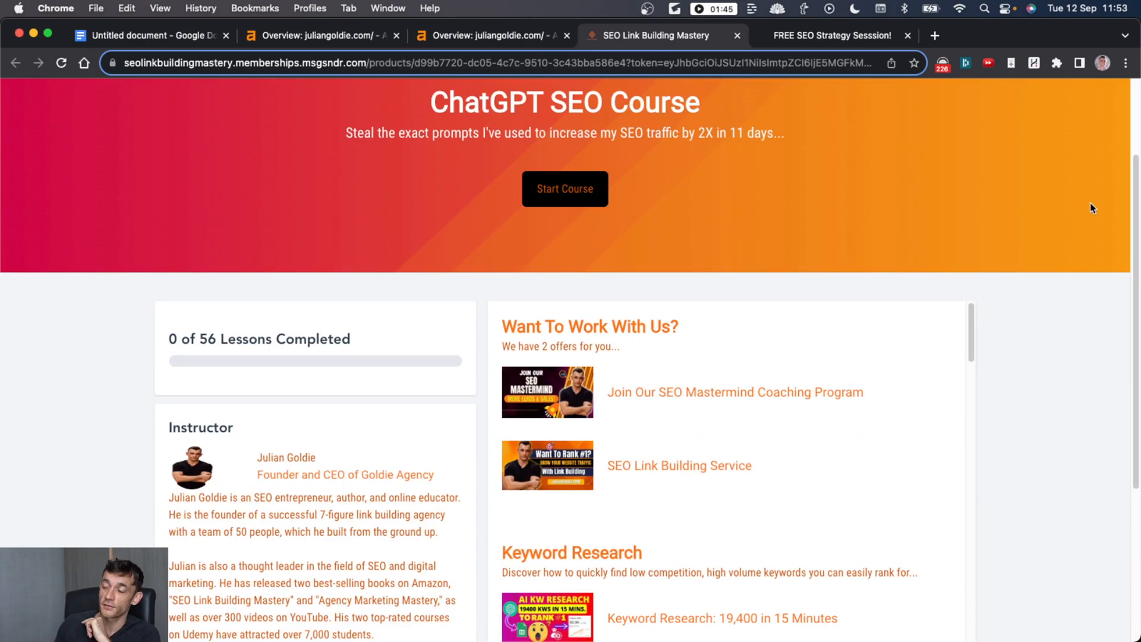
{"action": "mouse_move", "coordinate": [1036, 132]}
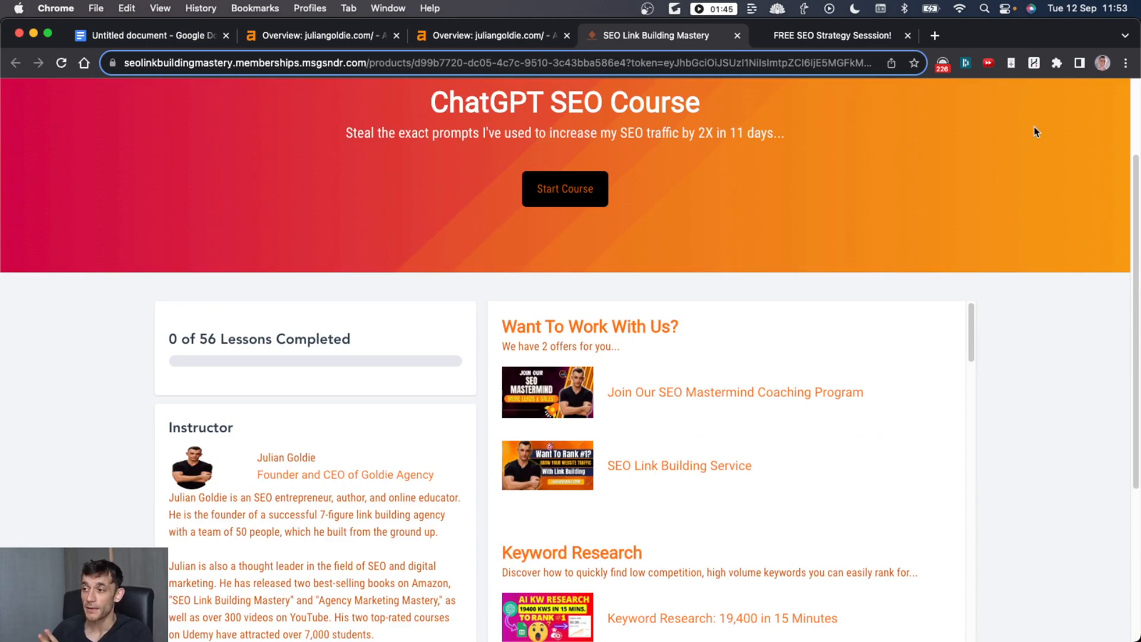